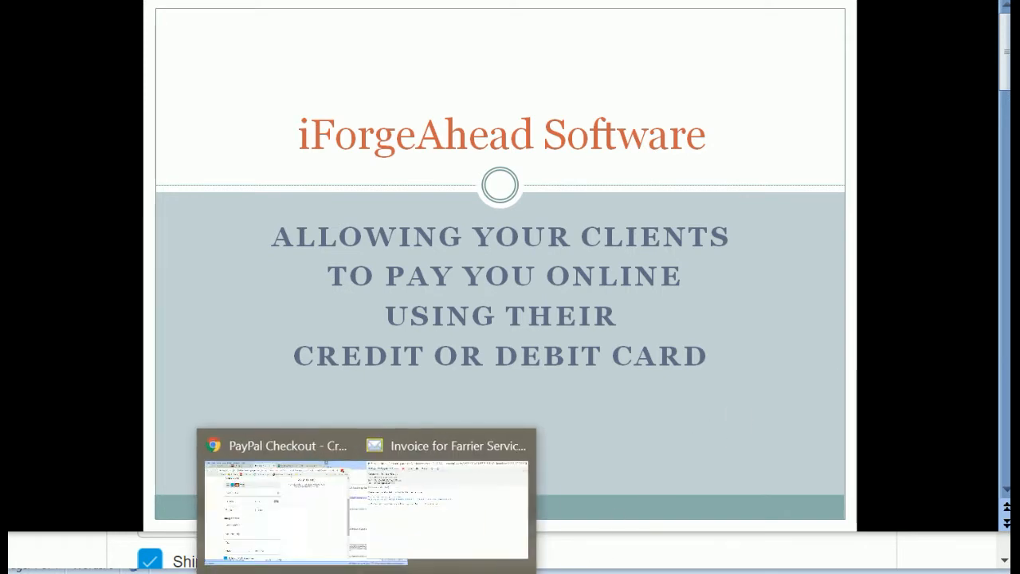
# Step: Switch to the Invoice for Farrier Service email showing the PayPal pay-now link
pyautogui.click(446, 446)
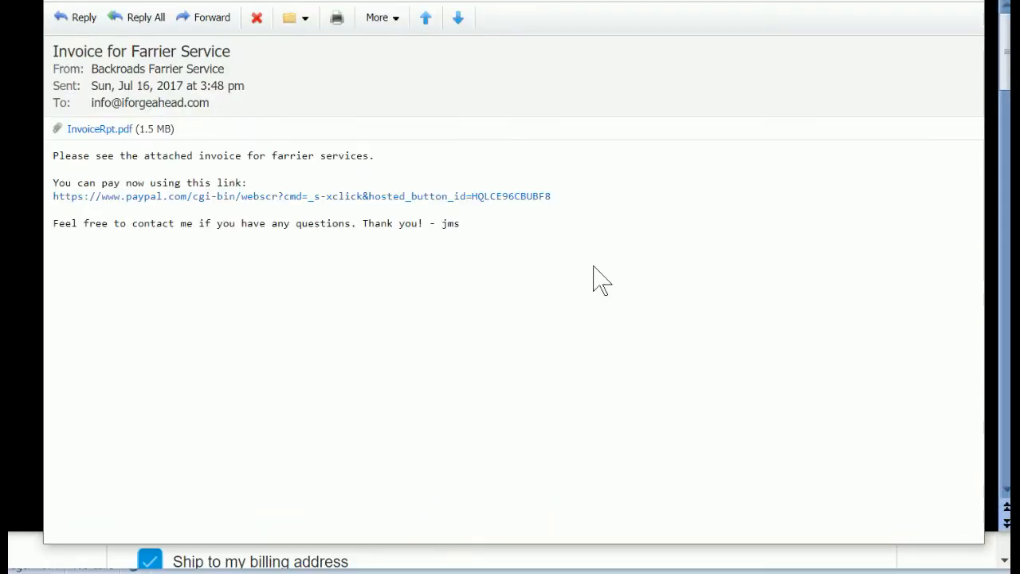
pyautogui.moveTo(516, 229)
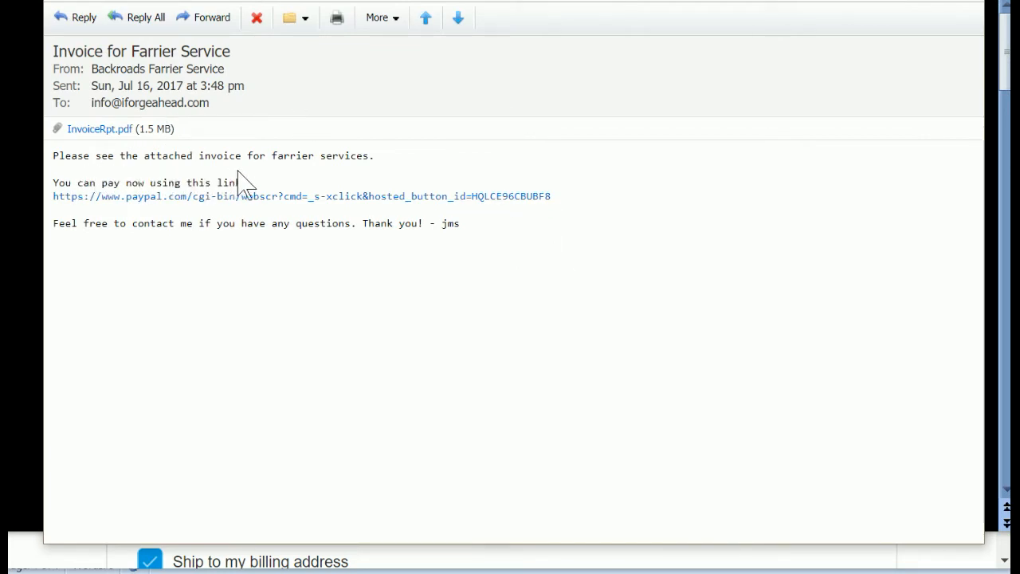
pyautogui.moveTo(297, 158)
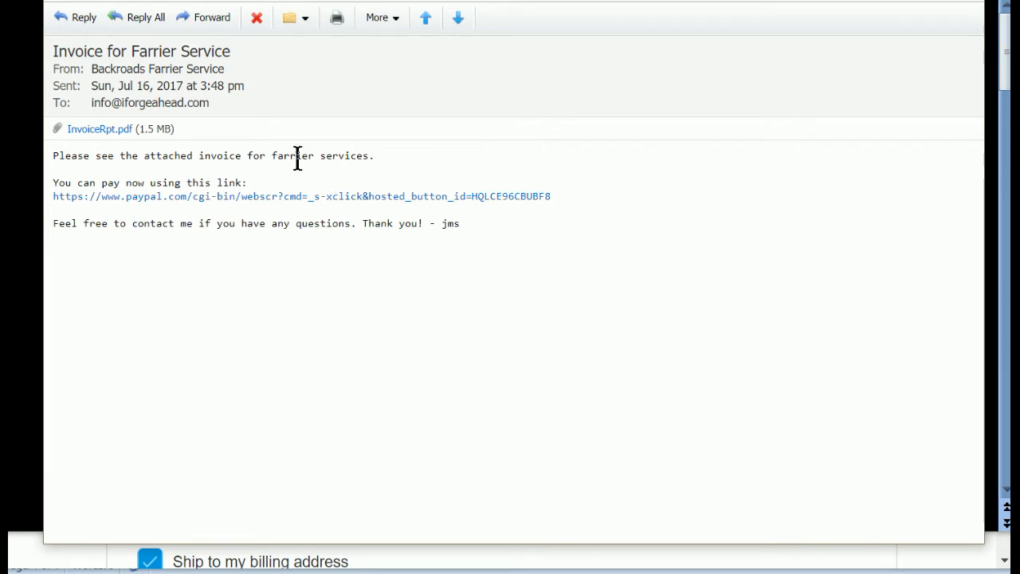
pyautogui.moveTo(99, 127)
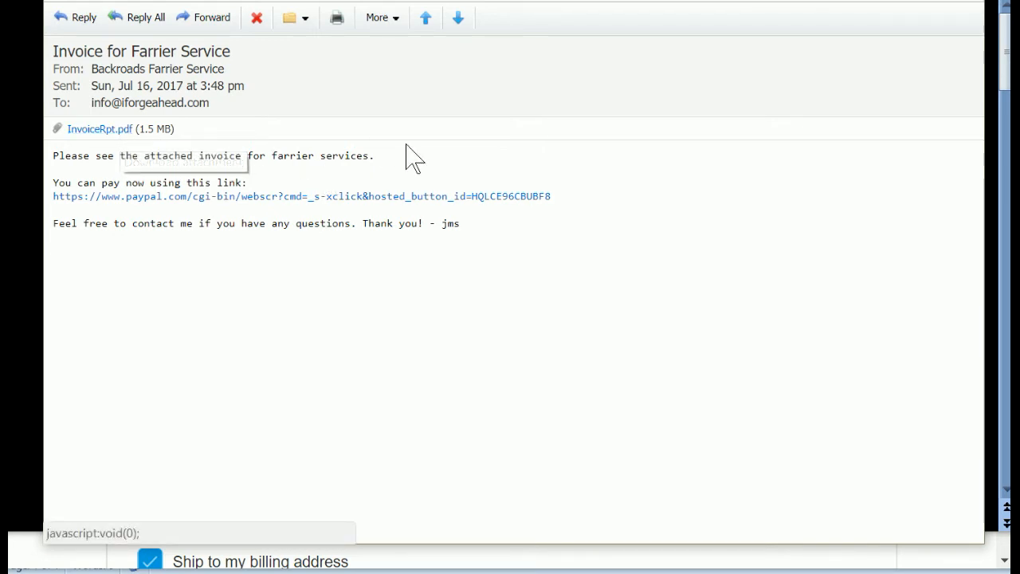
pyautogui.moveTo(370, 156)
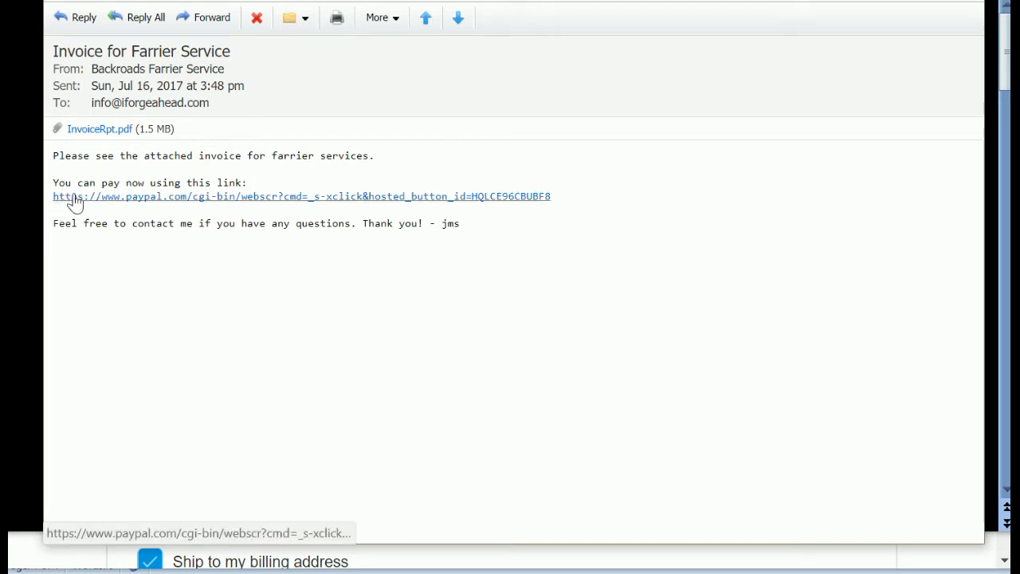
pyautogui.moveTo(267, 209)
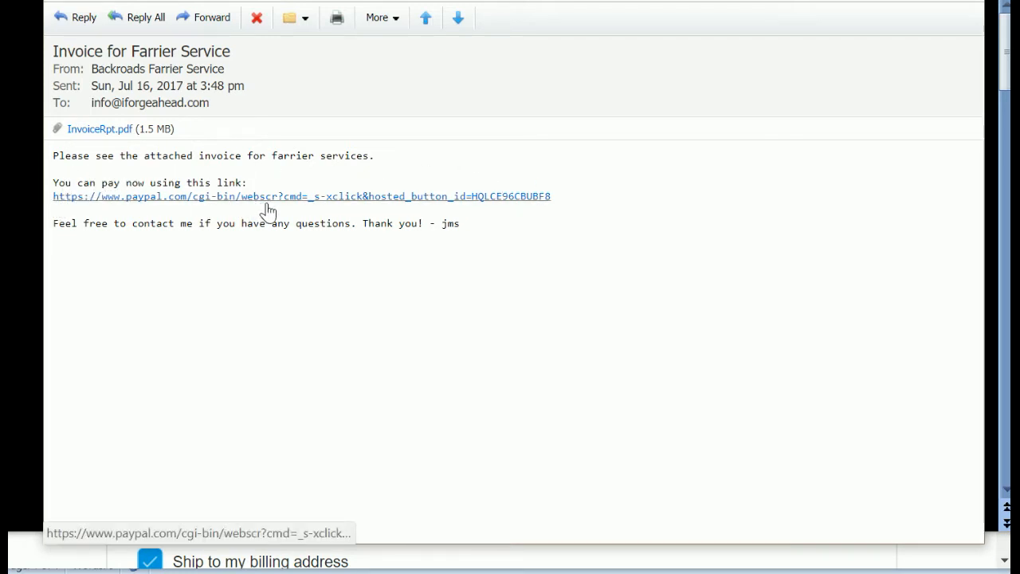
pyautogui.moveTo(267, 196)
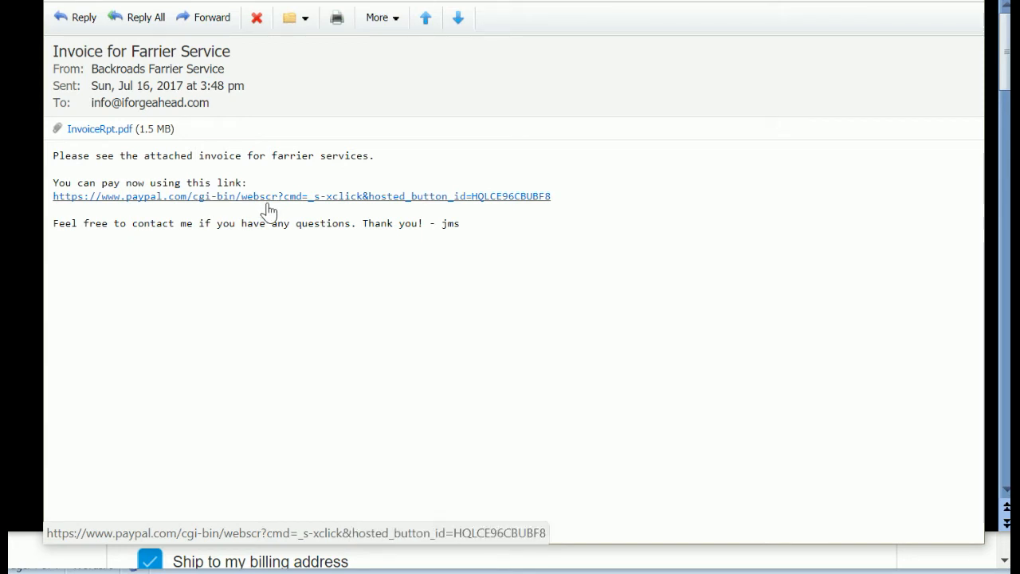
pyautogui.moveTo(328, 106)
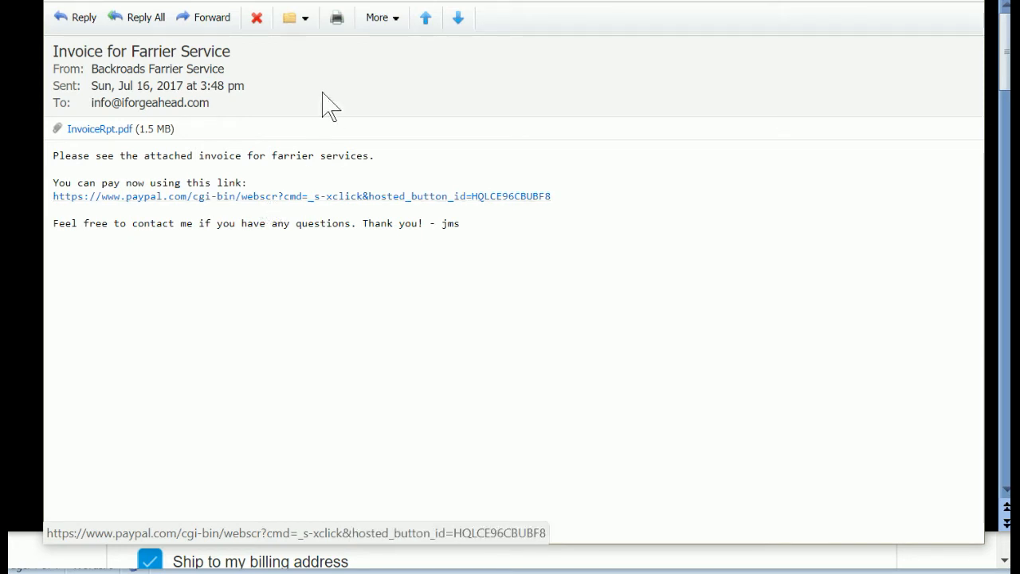
pyautogui.moveTo(210, 303)
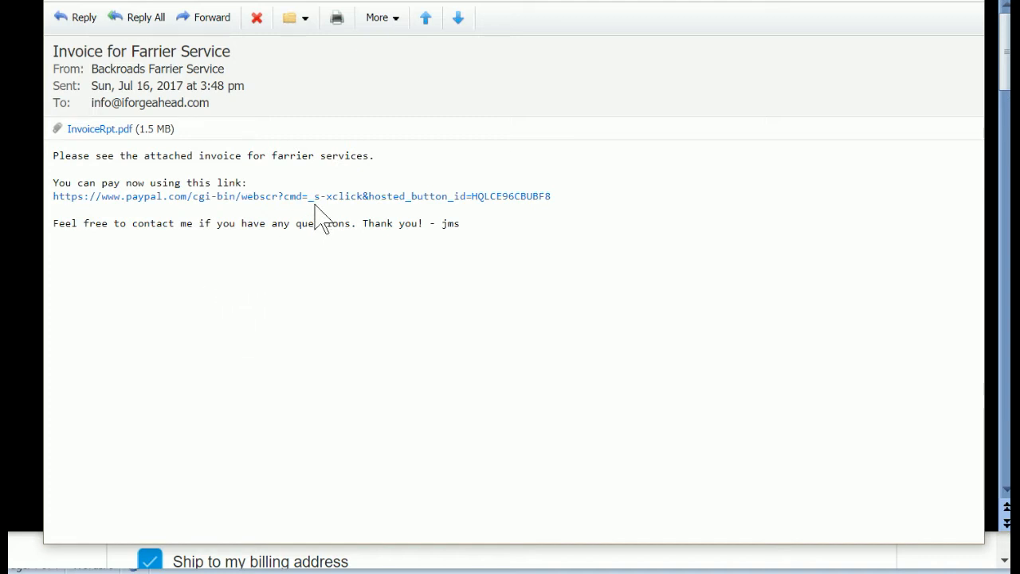
pyautogui.moveTo(333, 206)
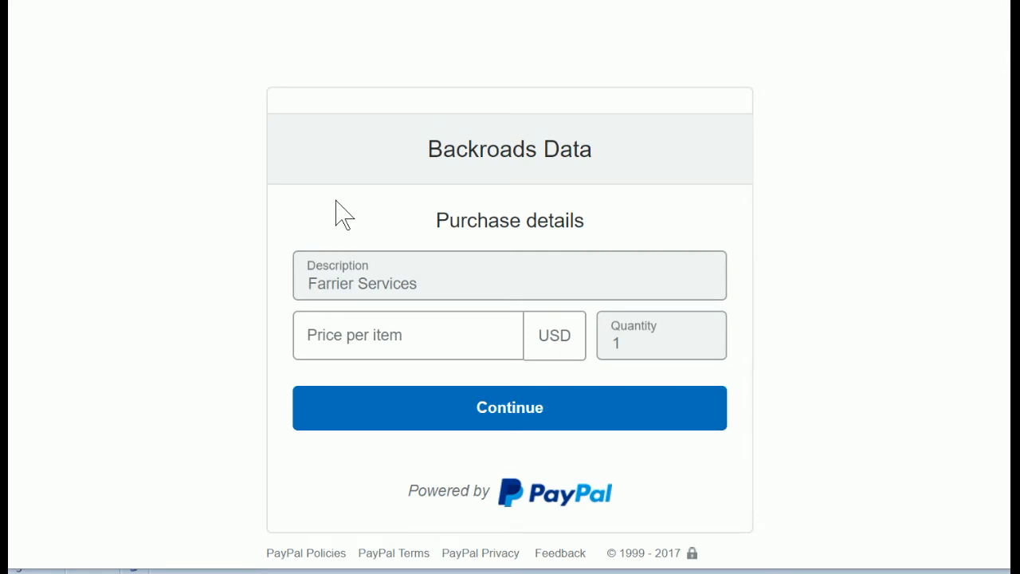
pyautogui.moveTo(175, 347)
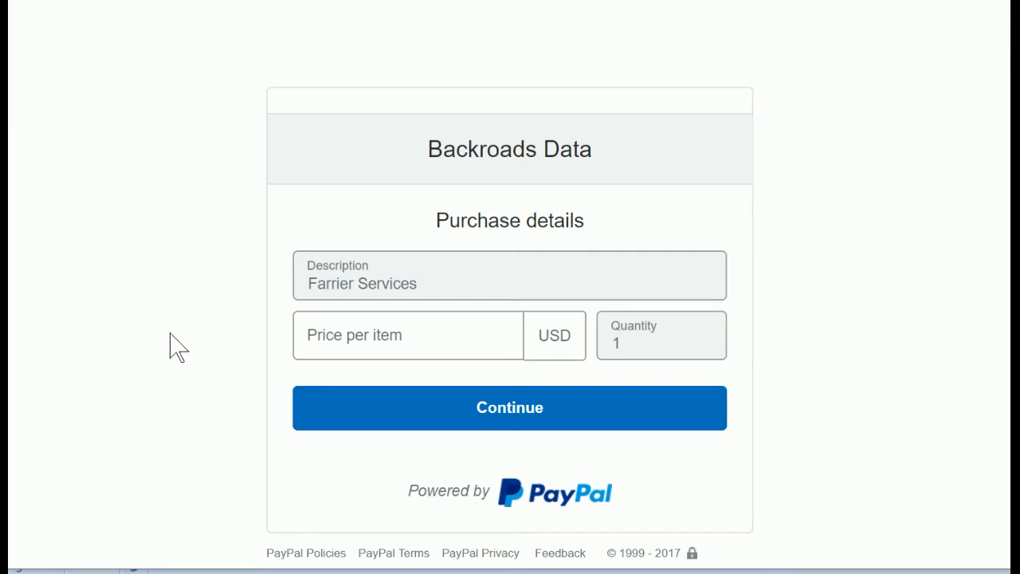
pyautogui.moveTo(609, 183)
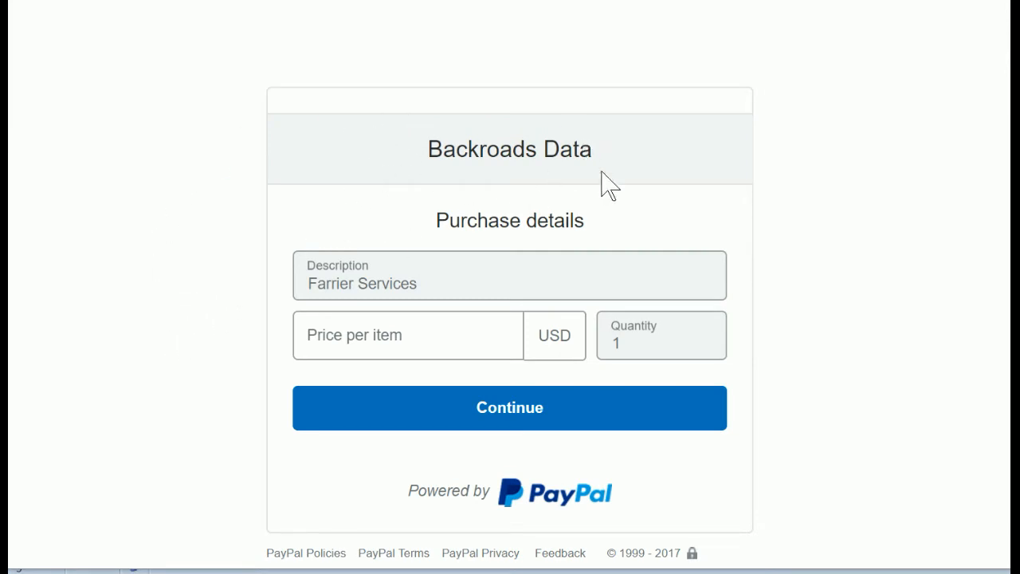
pyautogui.moveTo(577, 157)
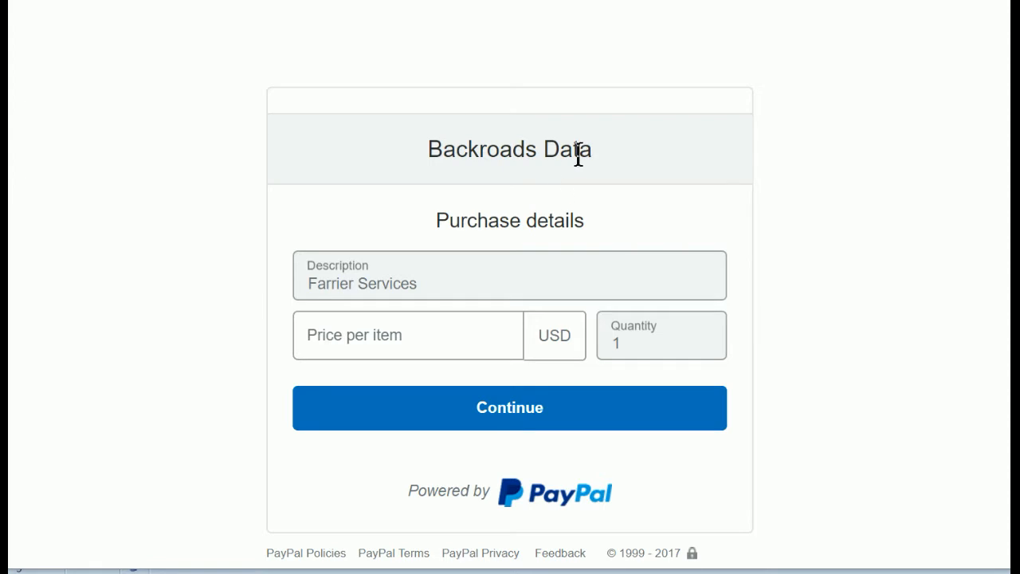
pyautogui.moveTo(462, 220)
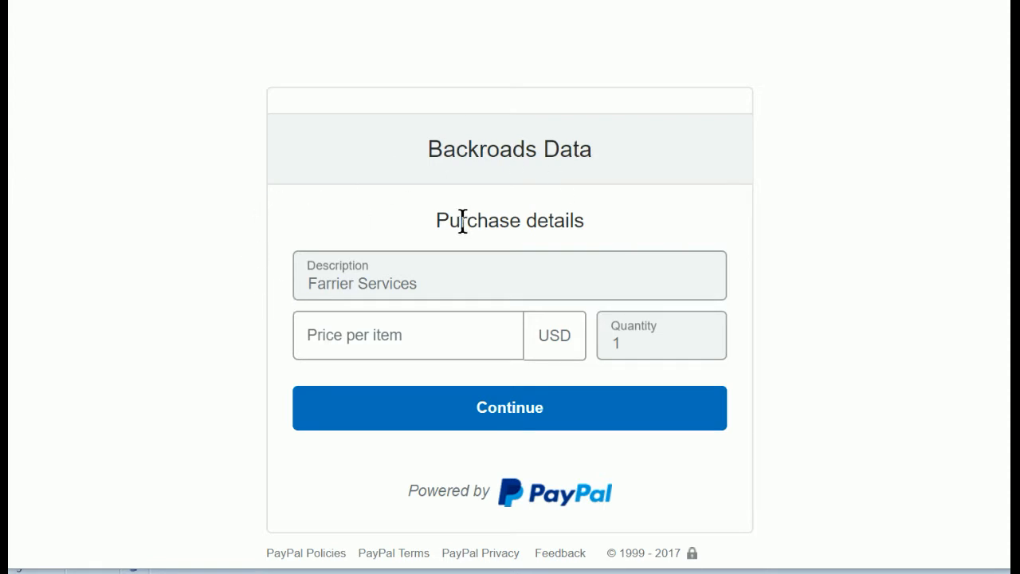
pyautogui.moveTo(299, 315)
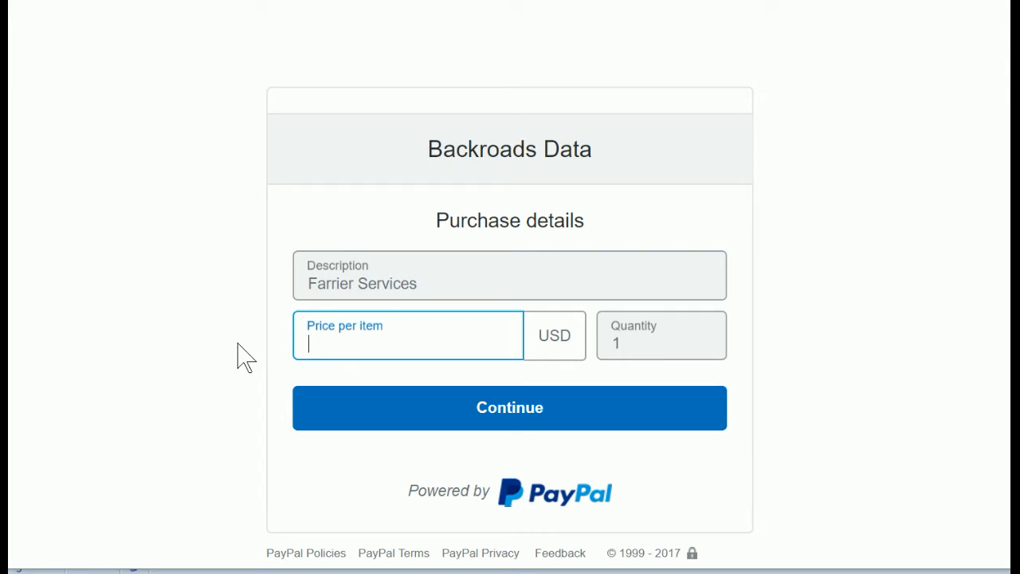
# Step: Enter 345.00 USD as the Farrier Services price per item and continue
pyautogui.write('345.')
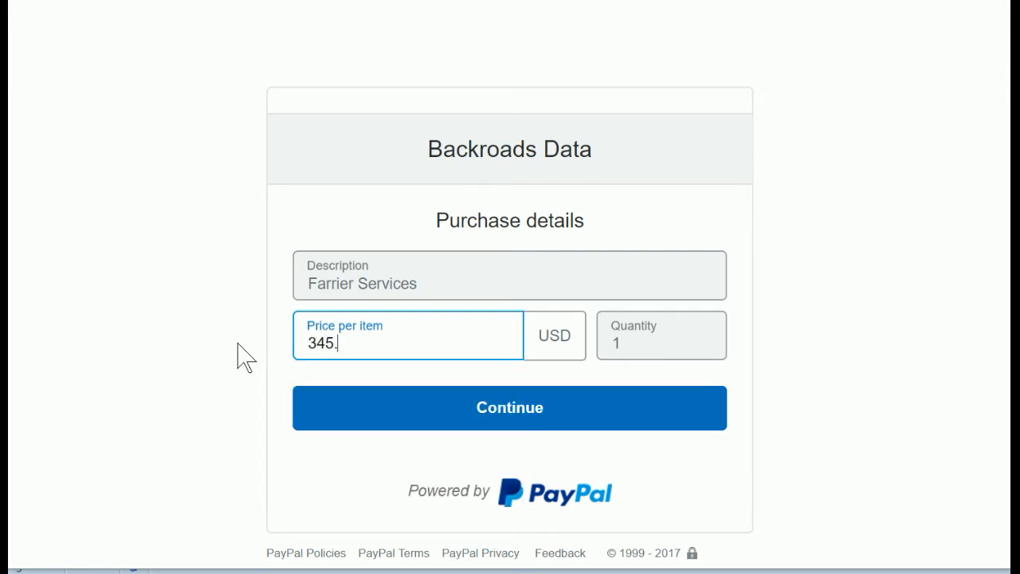
pyautogui.write('00')
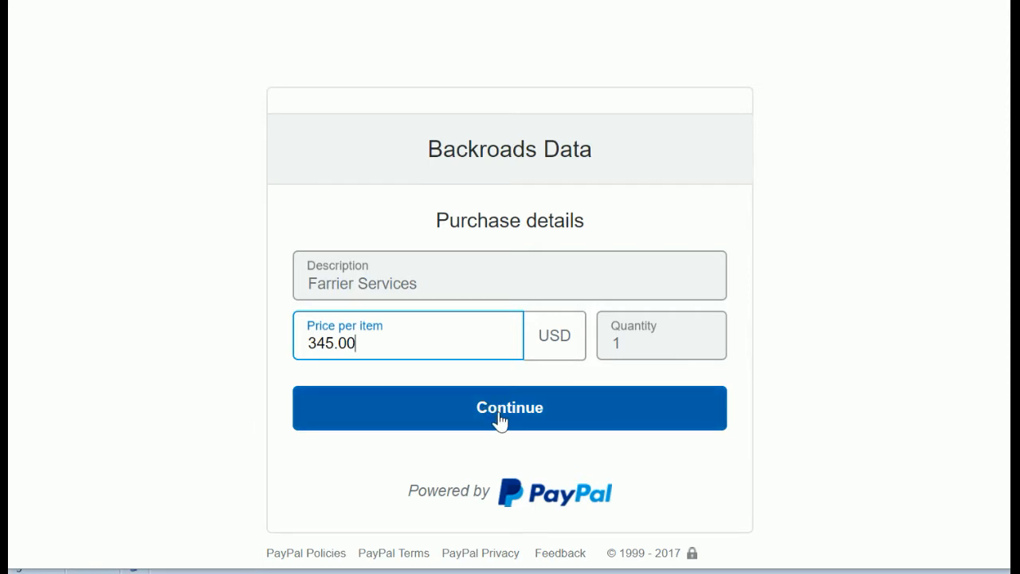
pyautogui.click(510, 408)
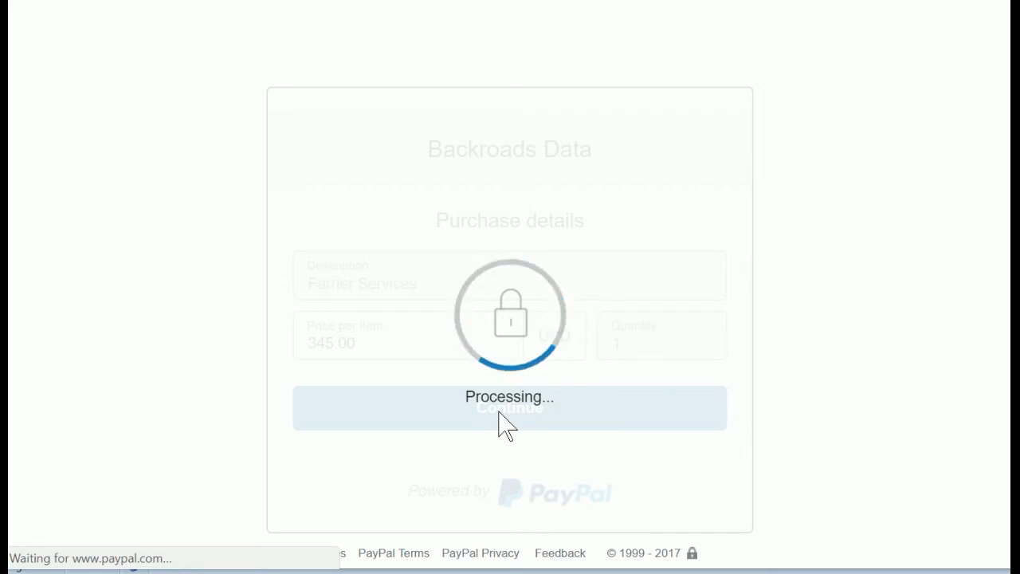
# Step: At the $345.00 checkout, choose Pay with Debit or Credit Card instead of logging in
pyautogui.click(510, 408)
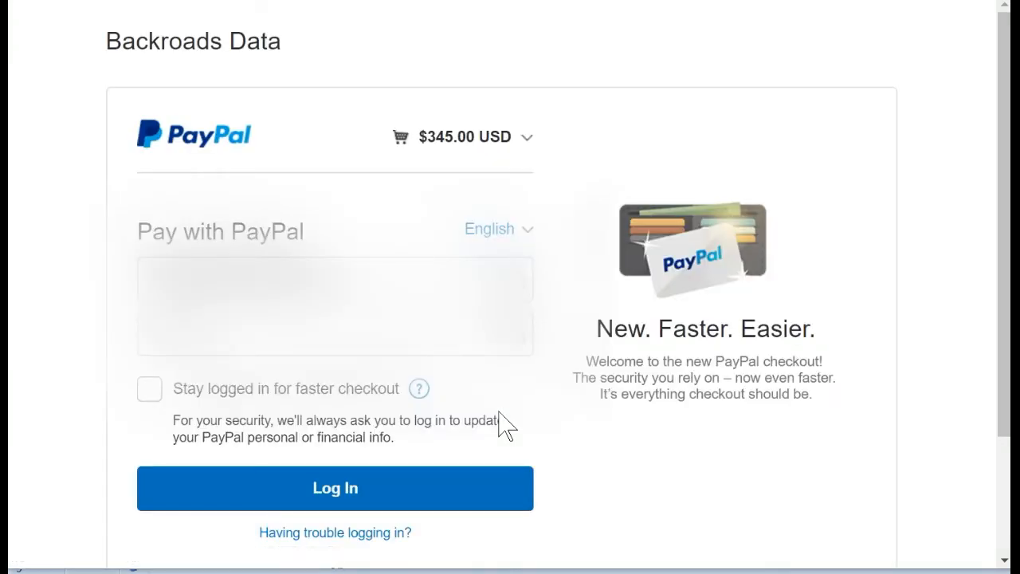
pyautogui.moveTo(411, 175)
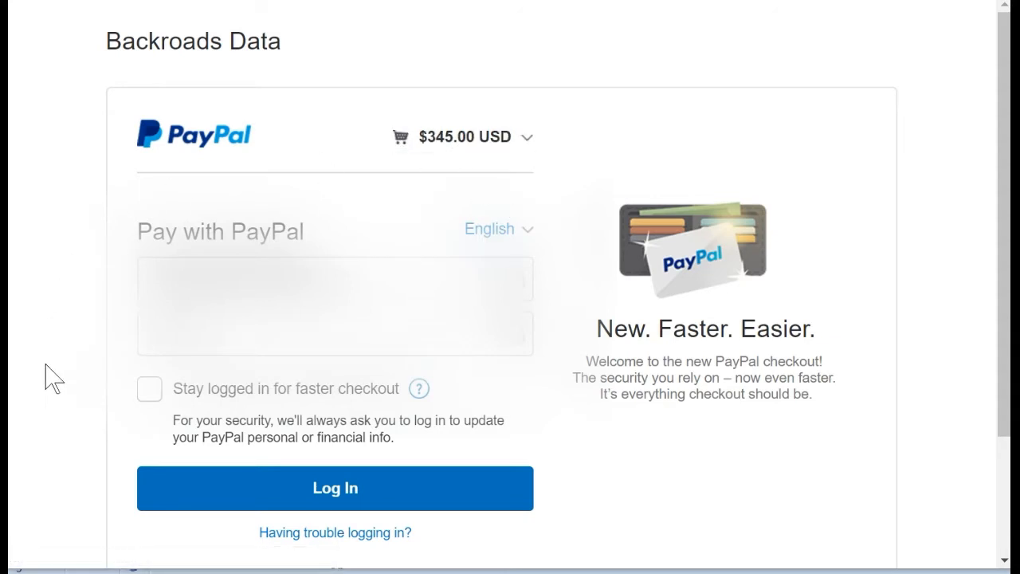
pyautogui.scroll(-3)
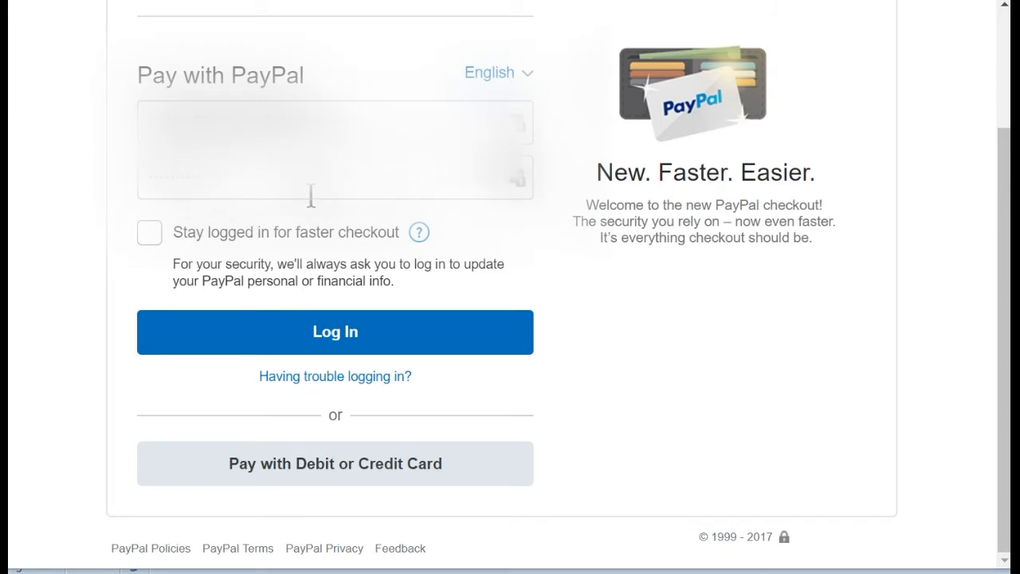
pyautogui.moveTo(102, 325)
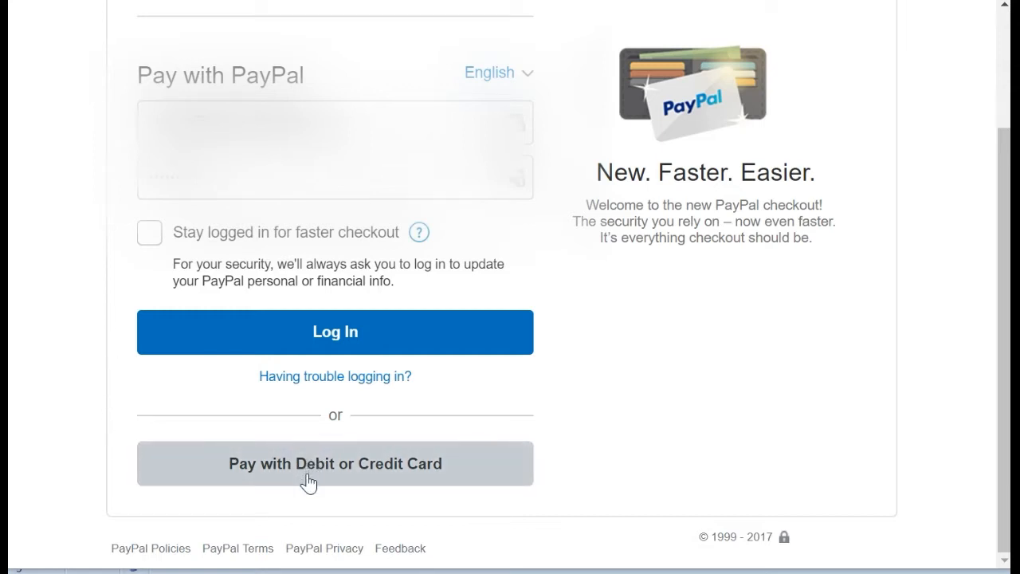
pyautogui.click(335, 462)
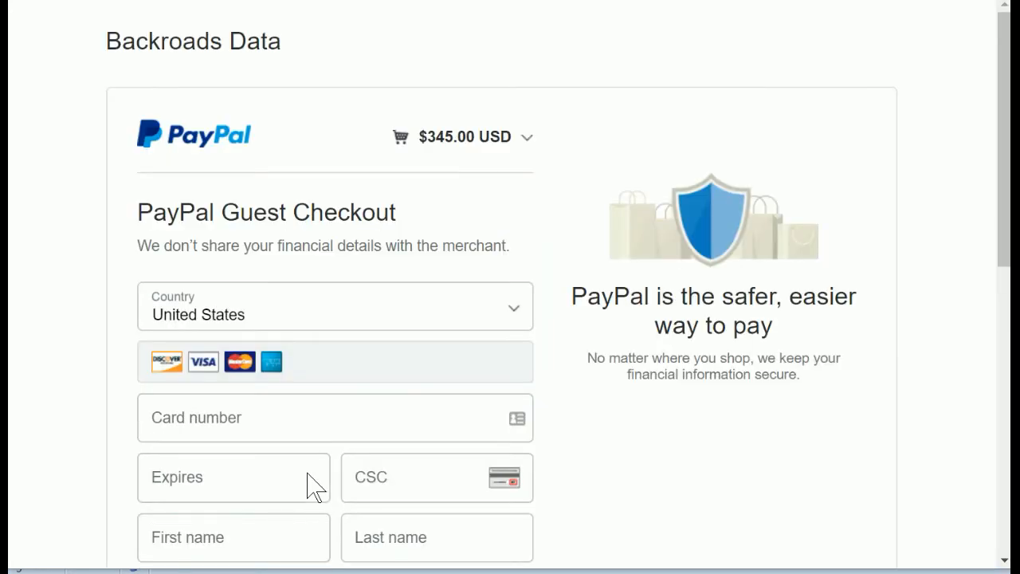
pyautogui.moveTo(86, 402)
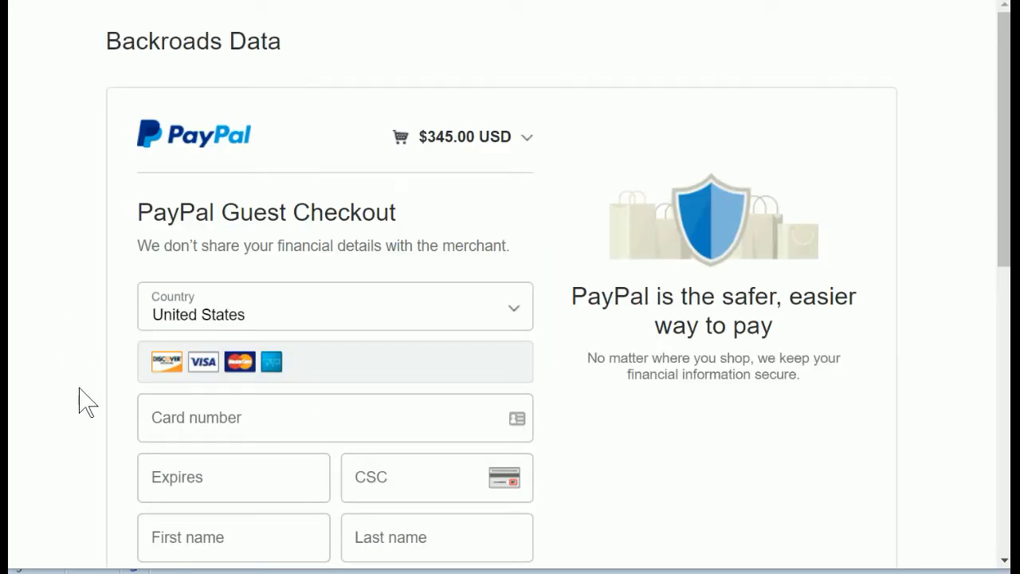
# Step: Scroll the guest checkout form down through billing and contact fields to Pay Now
pyautogui.scroll(-3)
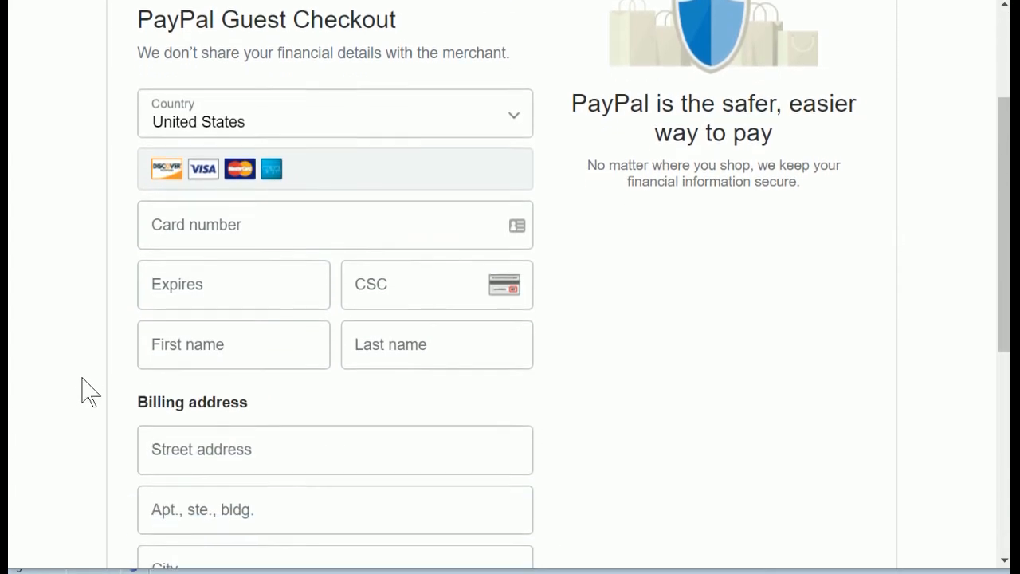
pyautogui.scroll(-3)
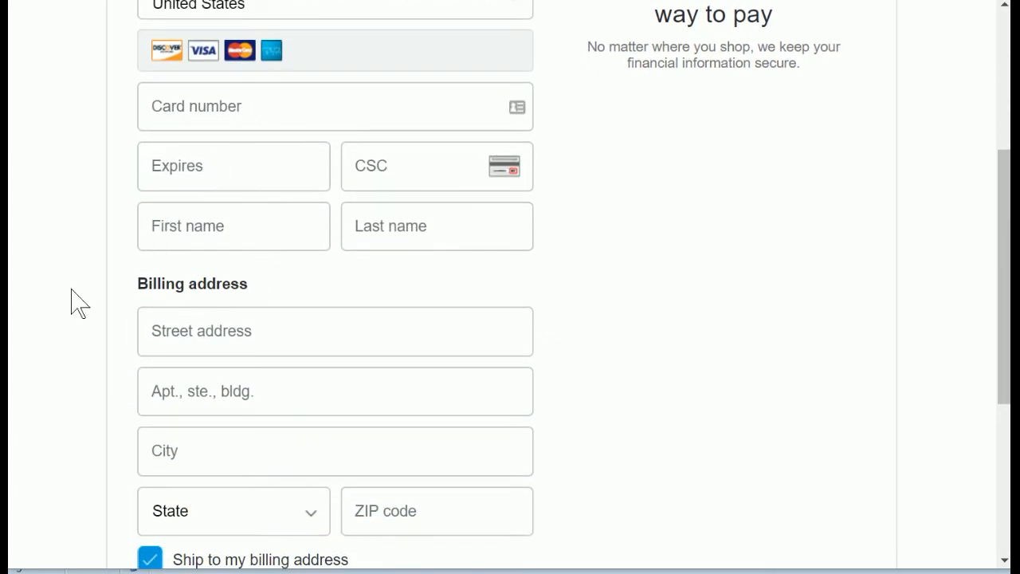
pyautogui.moveTo(88, 402)
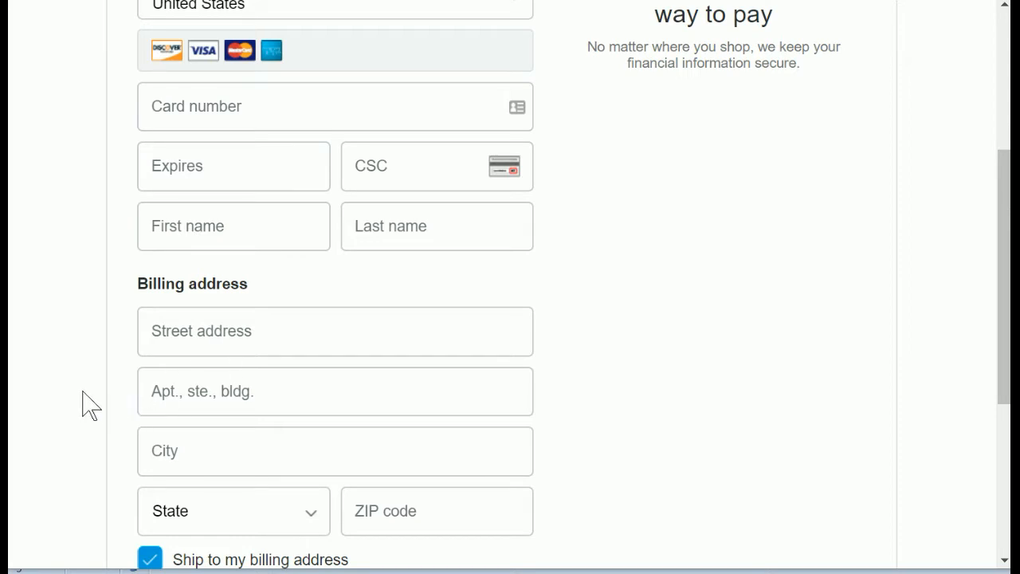
pyautogui.scroll(-3)
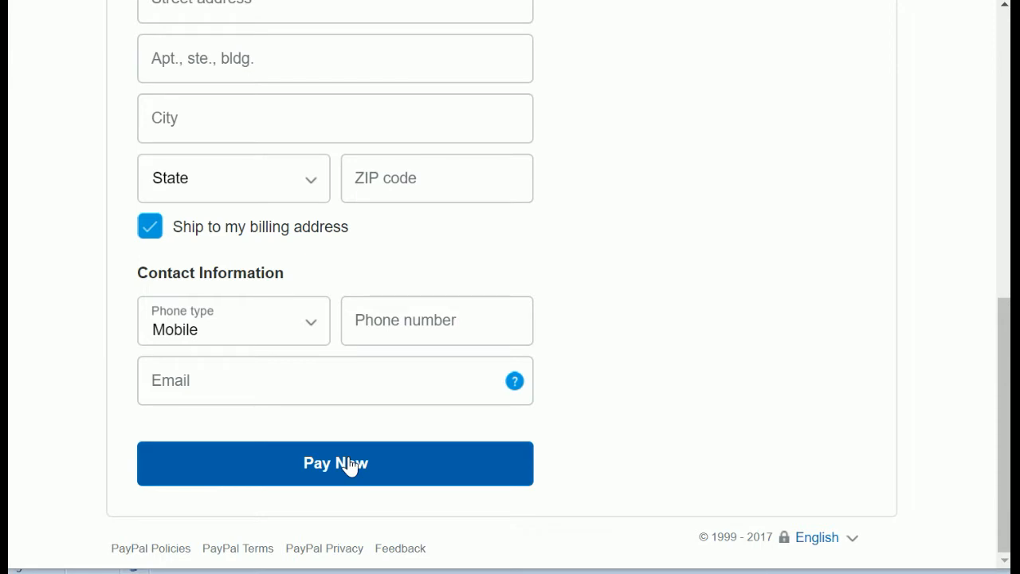
pyautogui.moveTo(61, 438)
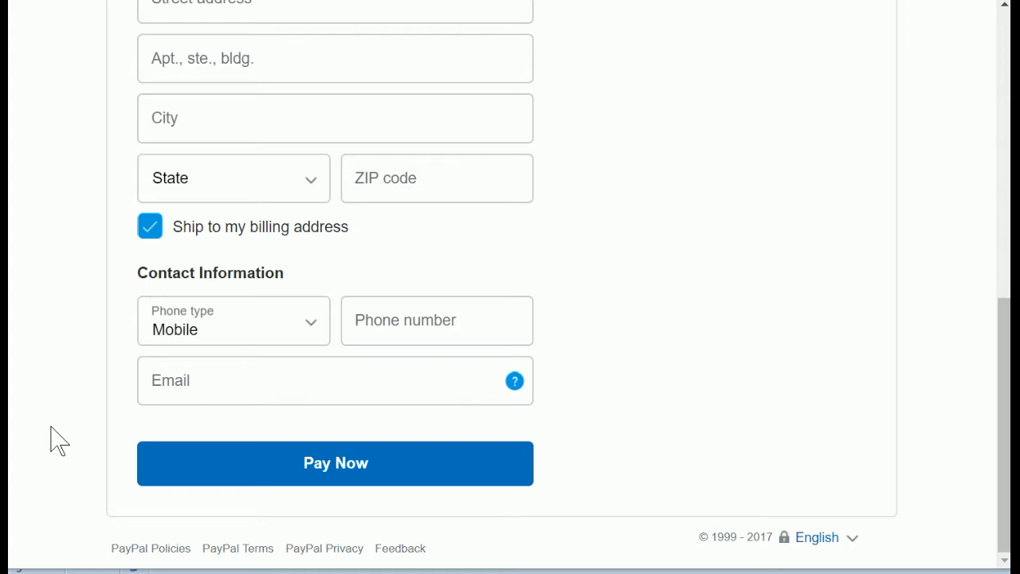
pyautogui.moveTo(338, 534)
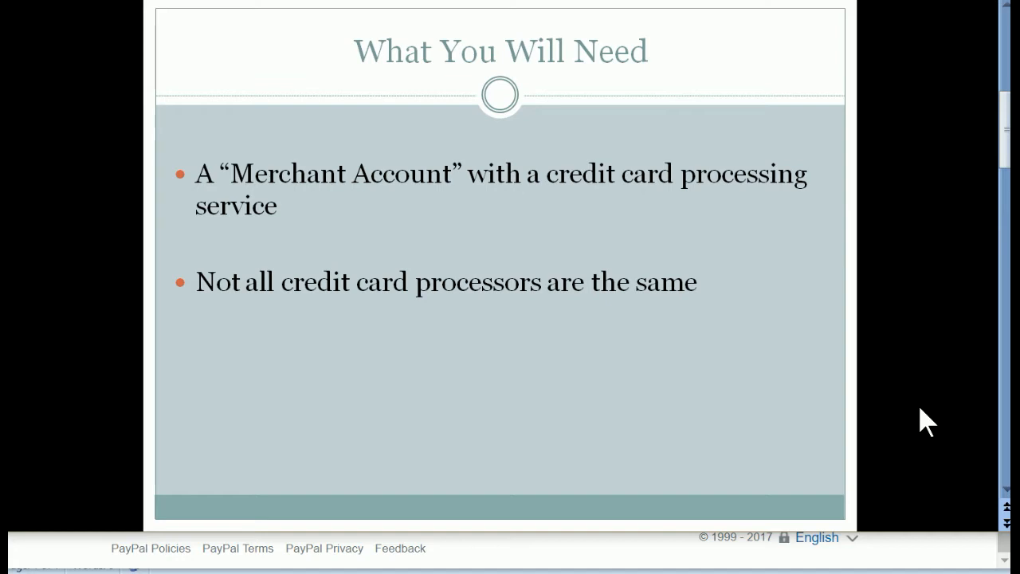
pyautogui.moveTo(631, 217)
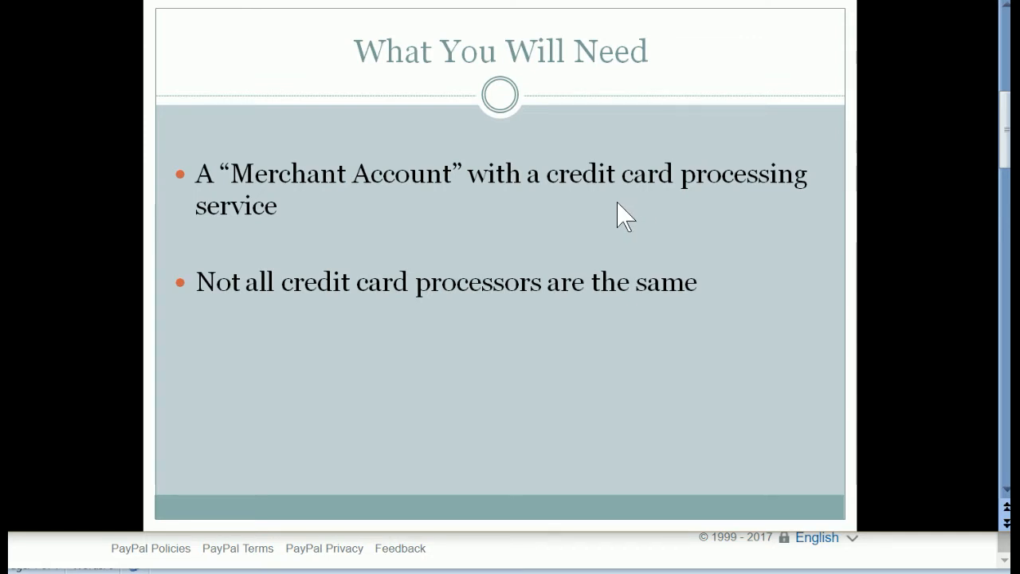
pyautogui.moveTo(350, 204)
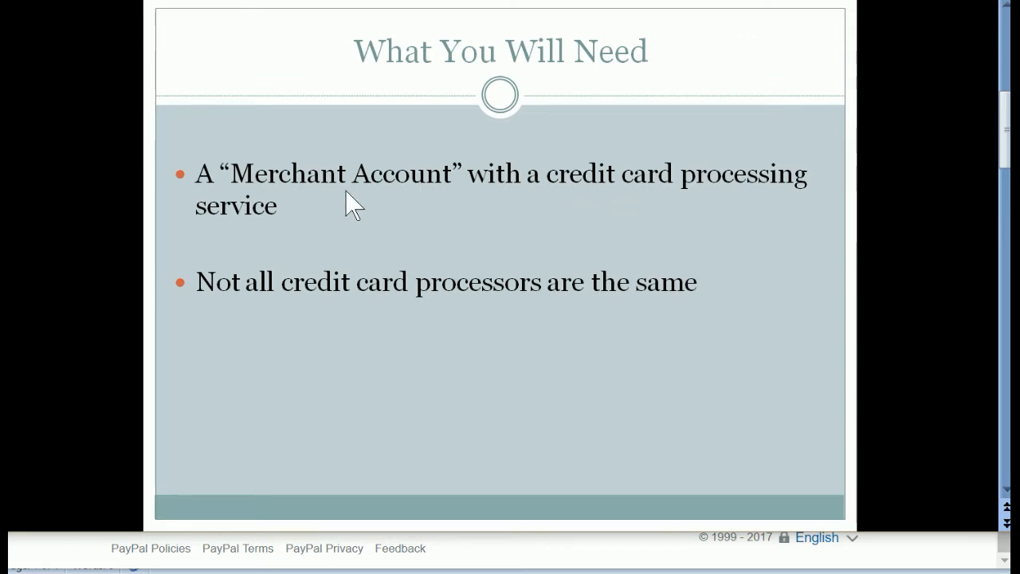
pyautogui.moveTo(382, 204)
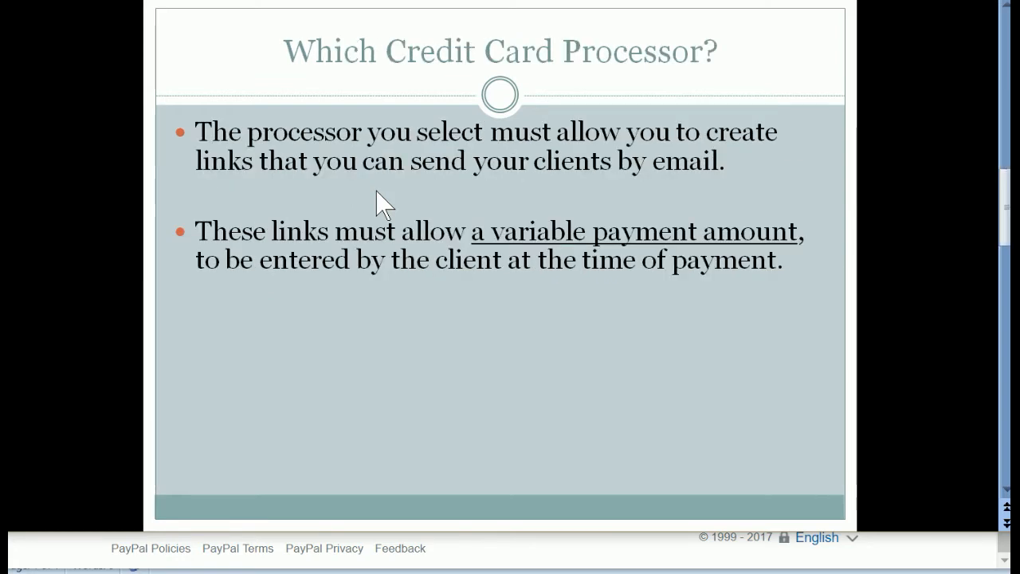
pyautogui.moveTo(487, 389)
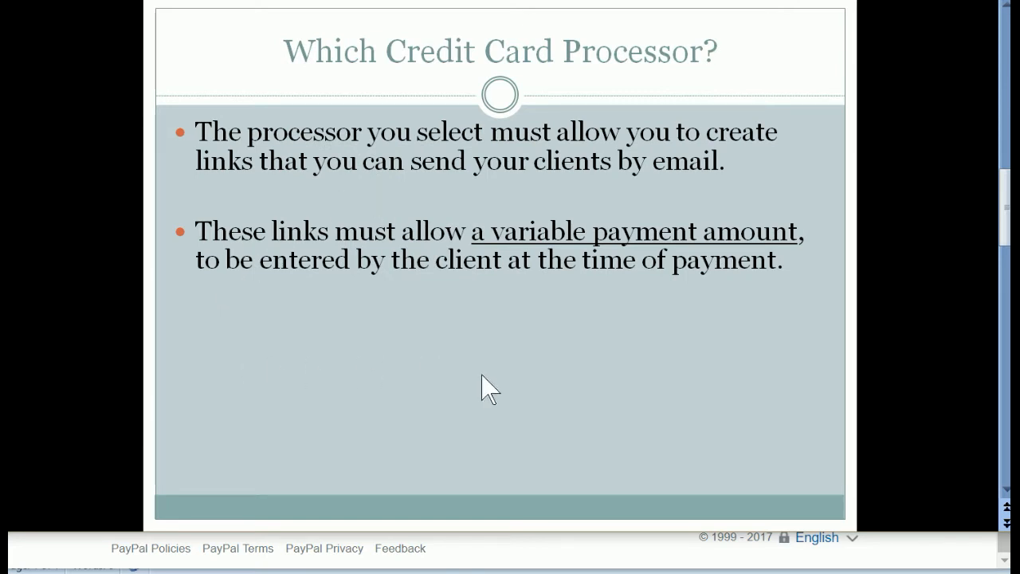
pyautogui.moveTo(452, 399)
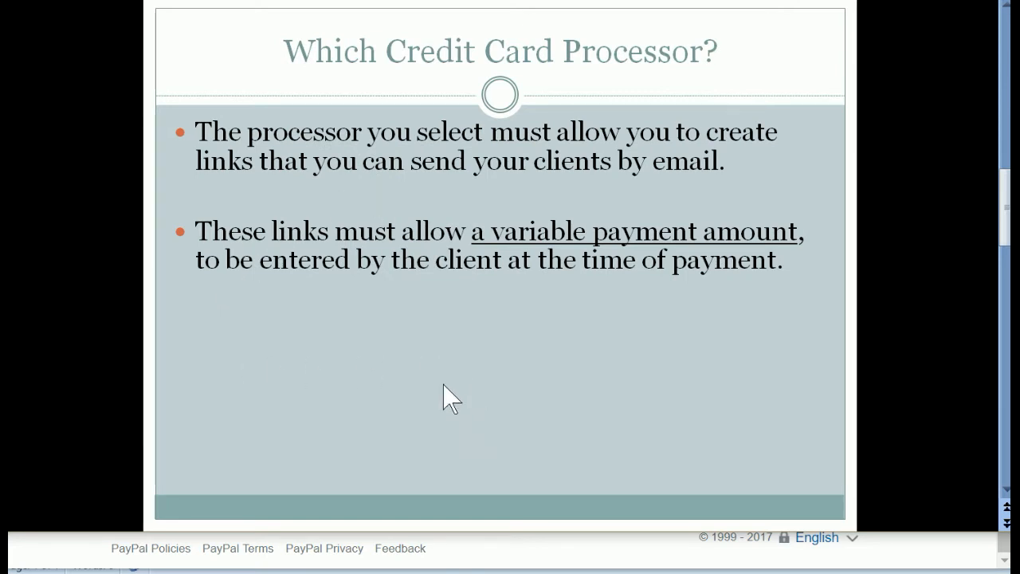
pyautogui.moveTo(402, 382)
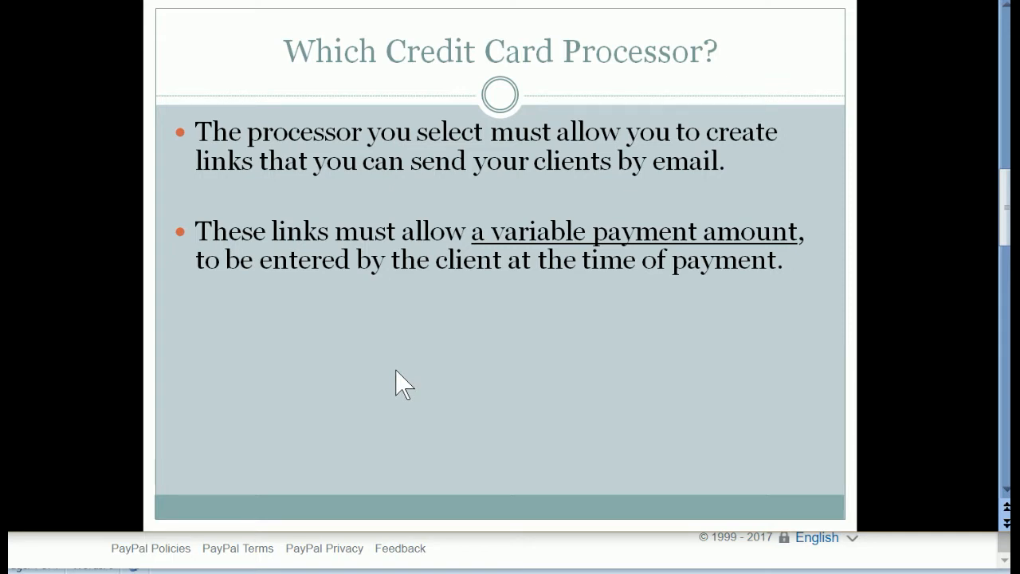
pyautogui.moveTo(398, 207)
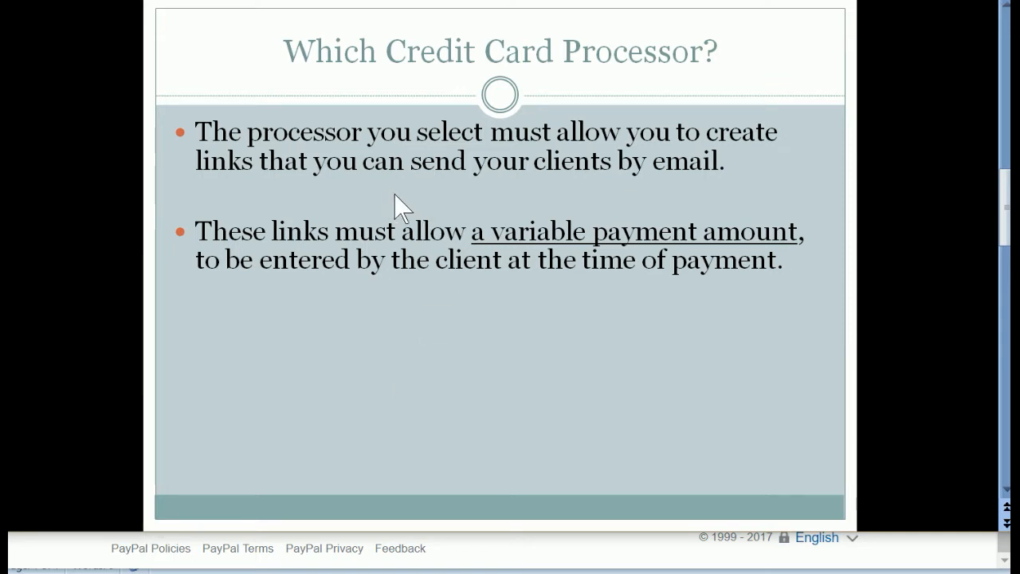
pyautogui.moveTo(475, 199)
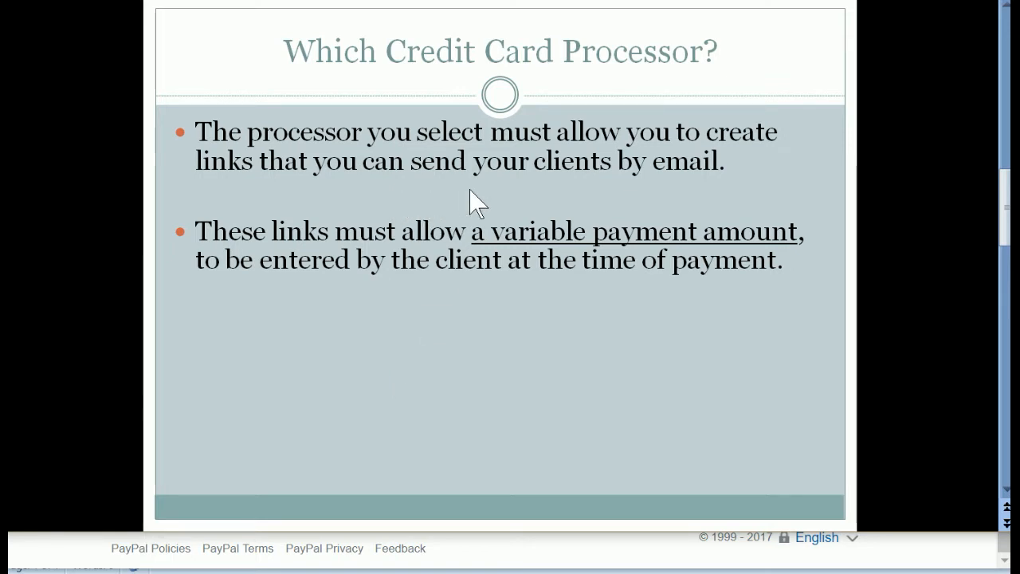
pyautogui.moveTo(550, 206)
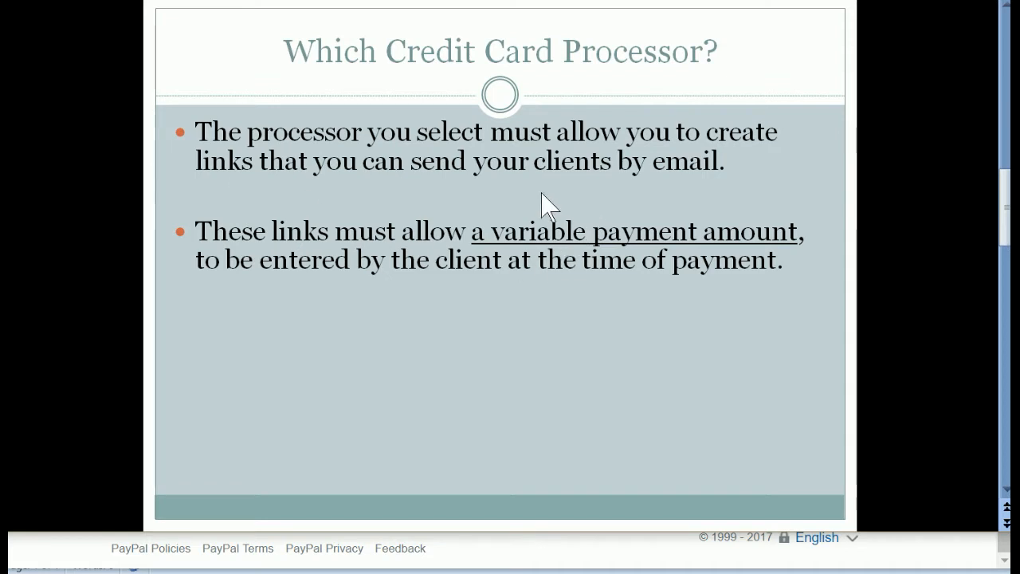
pyautogui.moveTo(656, 191)
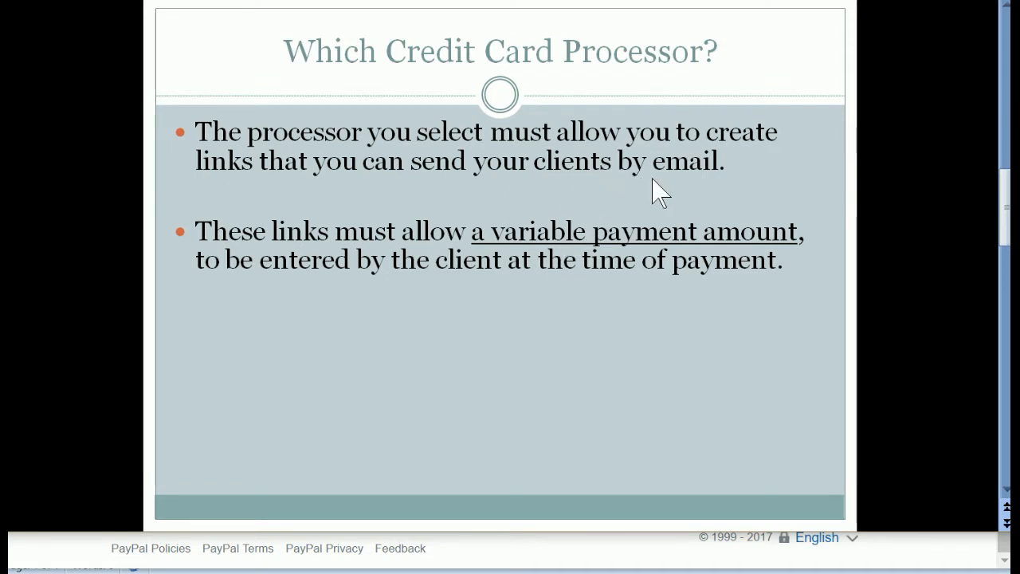
pyautogui.moveTo(291, 310)
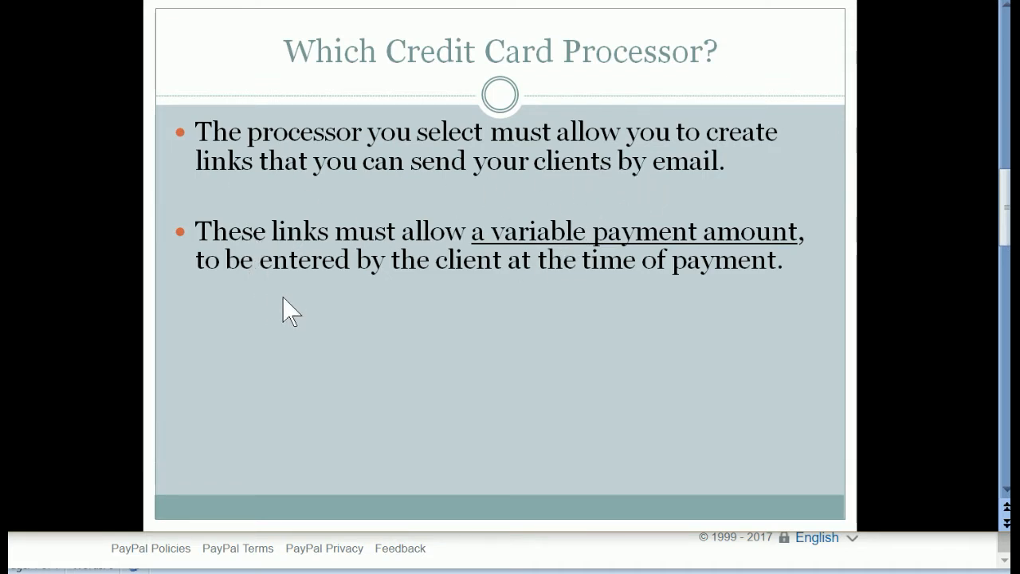
pyautogui.moveTo(609, 274)
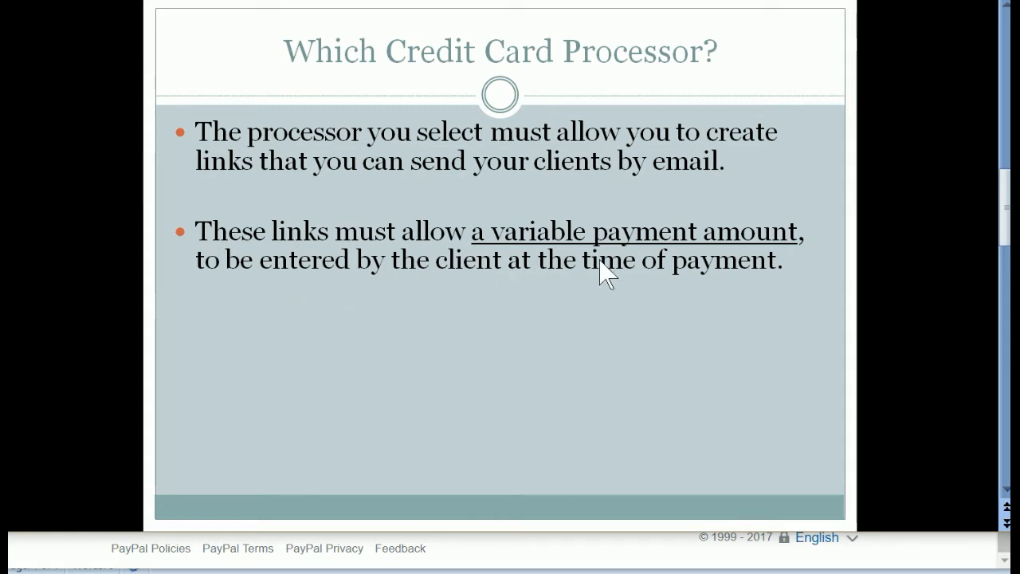
pyautogui.moveTo(476, 325)
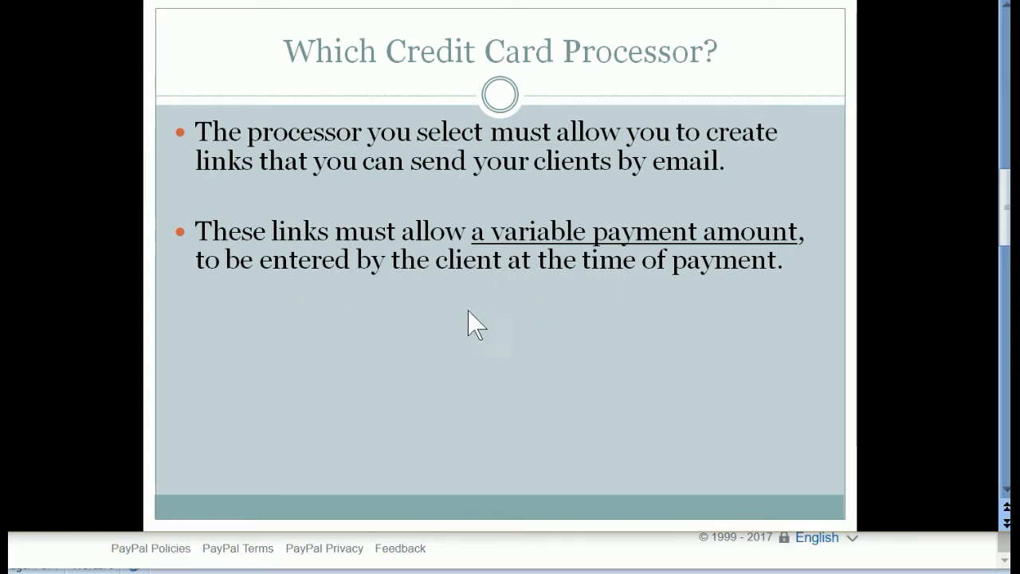
pyautogui.moveTo(418, 303)
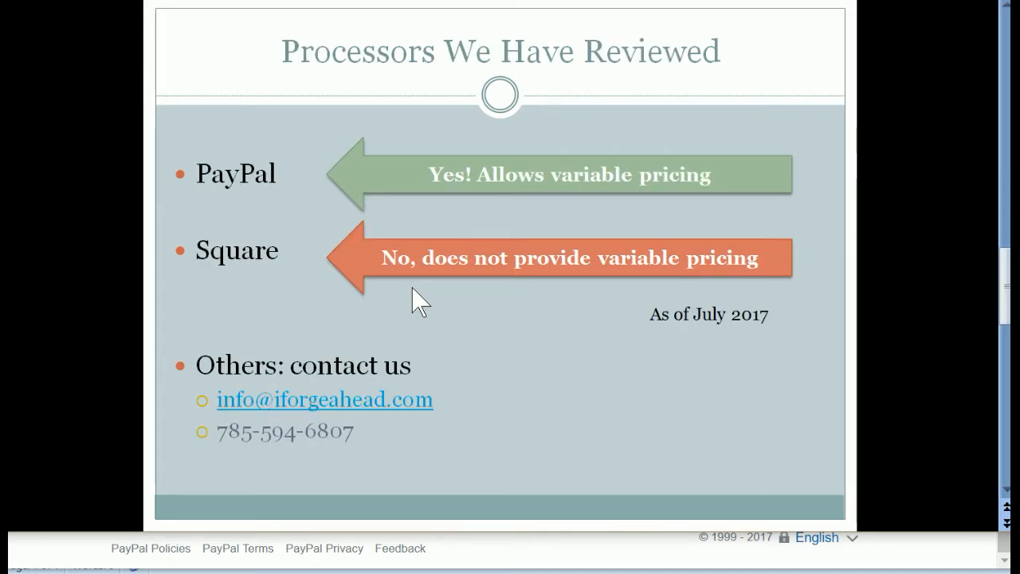
pyautogui.moveTo(242, 271)
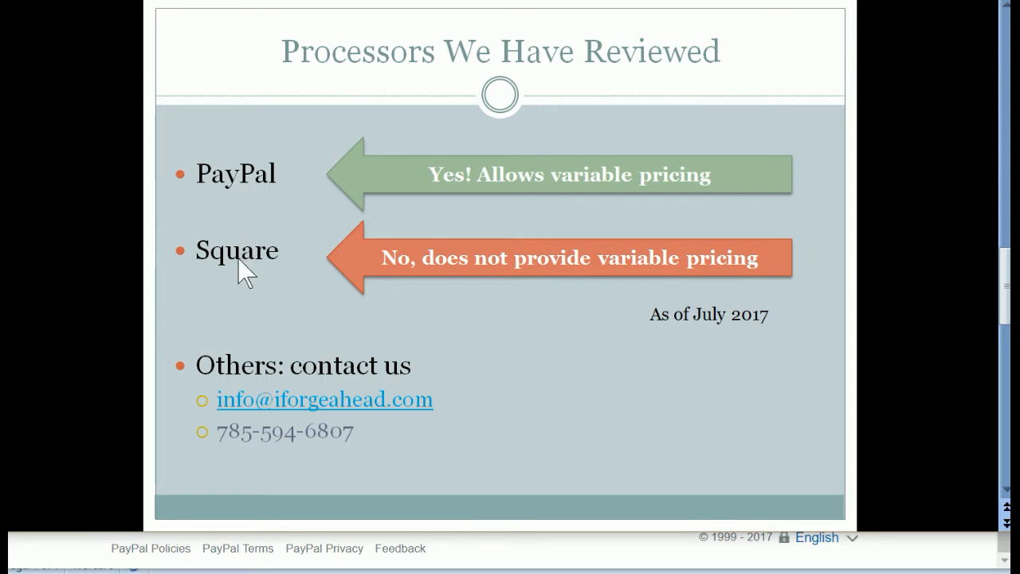
pyautogui.moveTo(549, 357)
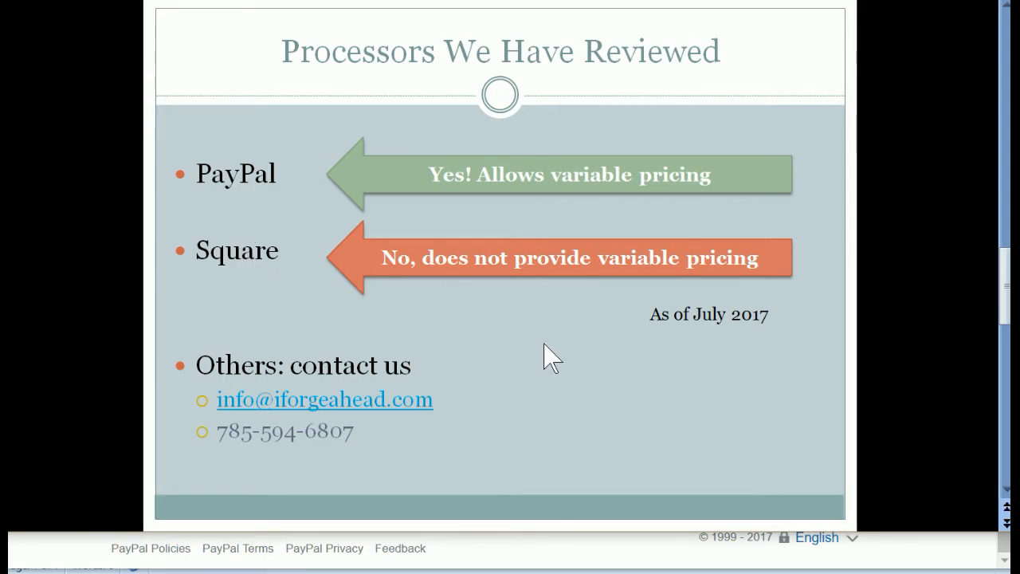
pyautogui.moveTo(541, 211)
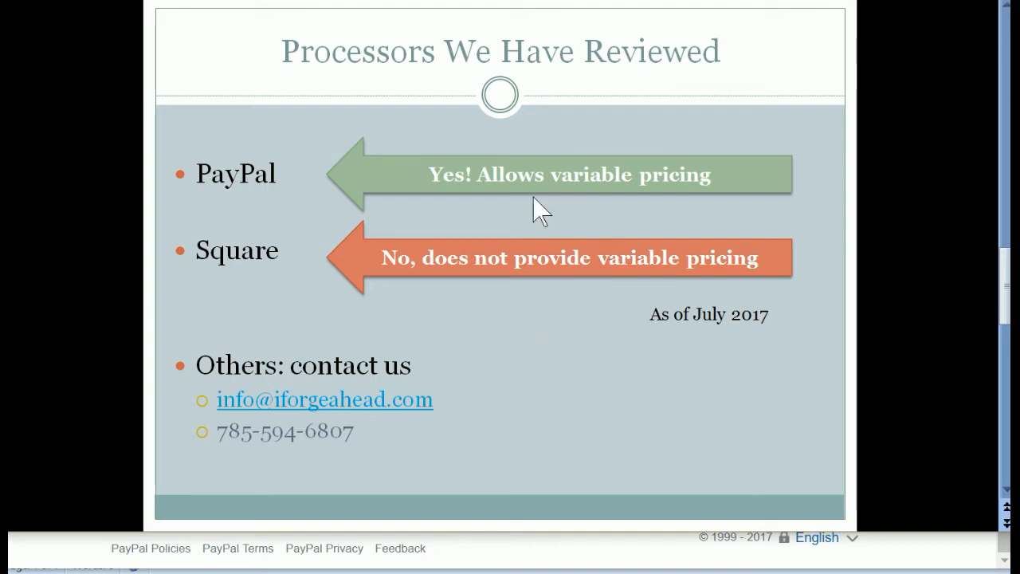
pyautogui.moveTo(447, 204)
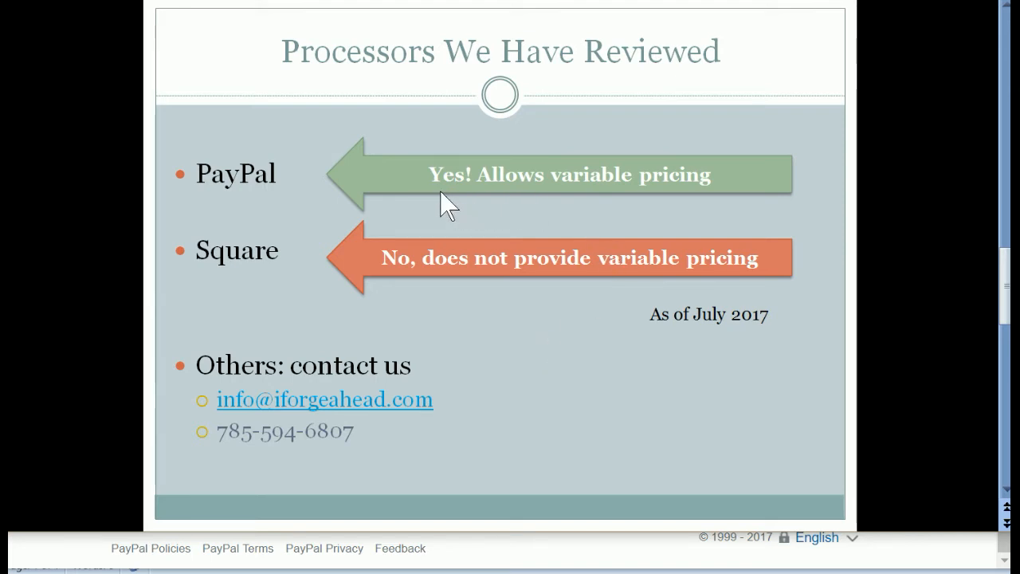
pyautogui.moveTo(622, 194)
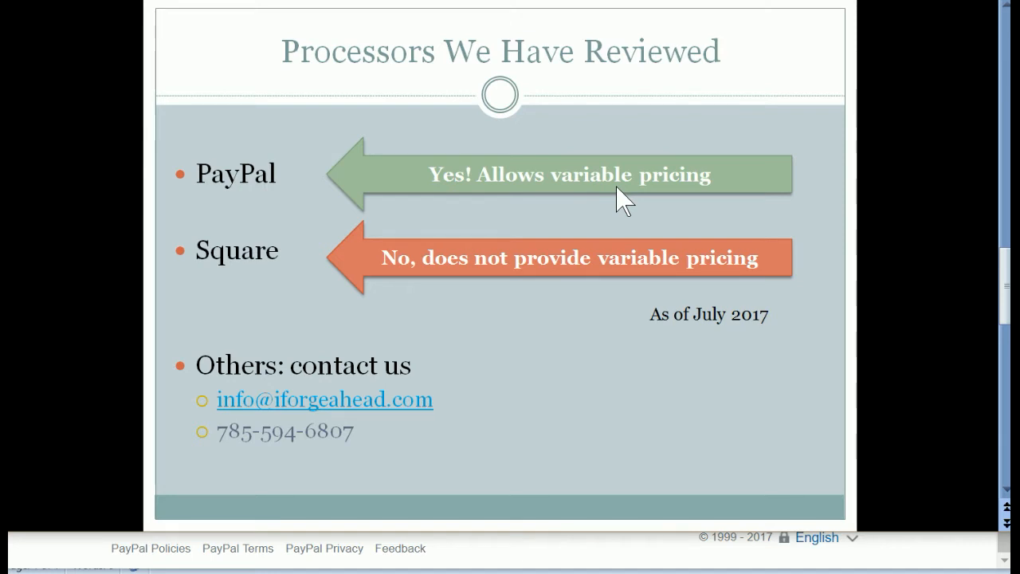
pyautogui.moveTo(239, 222)
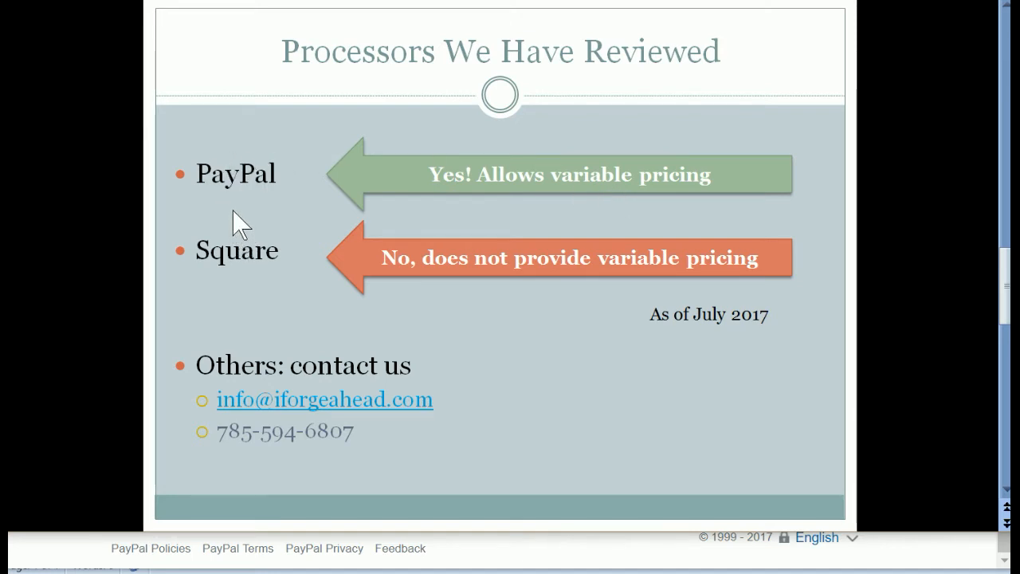
pyautogui.moveTo(598, 288)
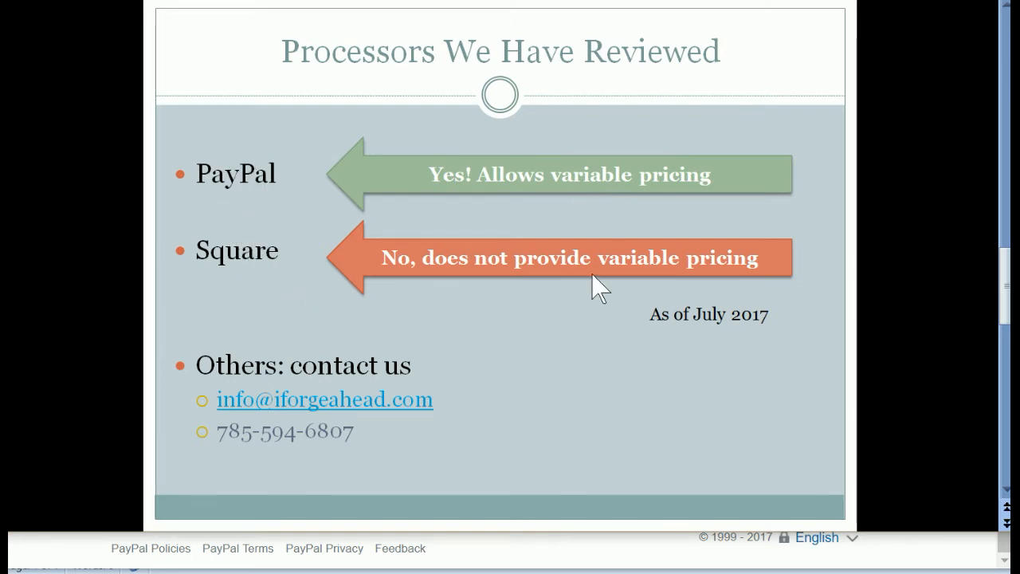
pyautogui.moveTo(666, 284)
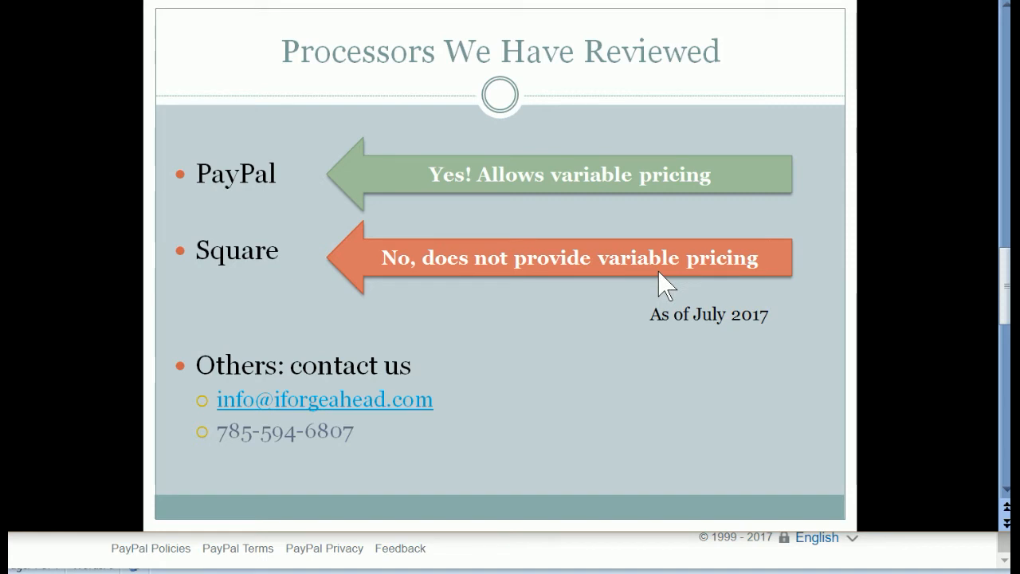
pyautogui.moveTo(741, 351)
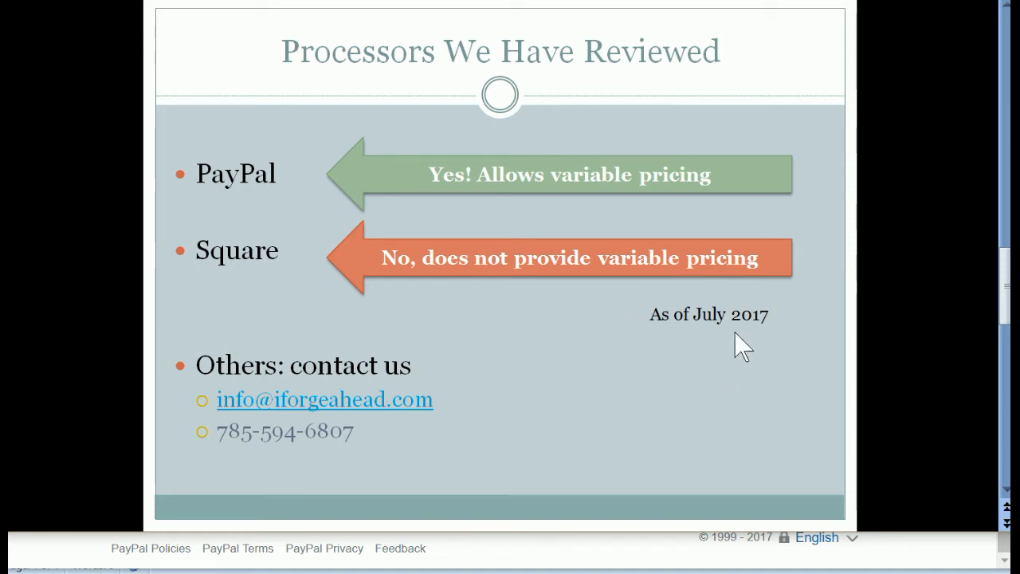
pyautogui.moveTo(746, 338)
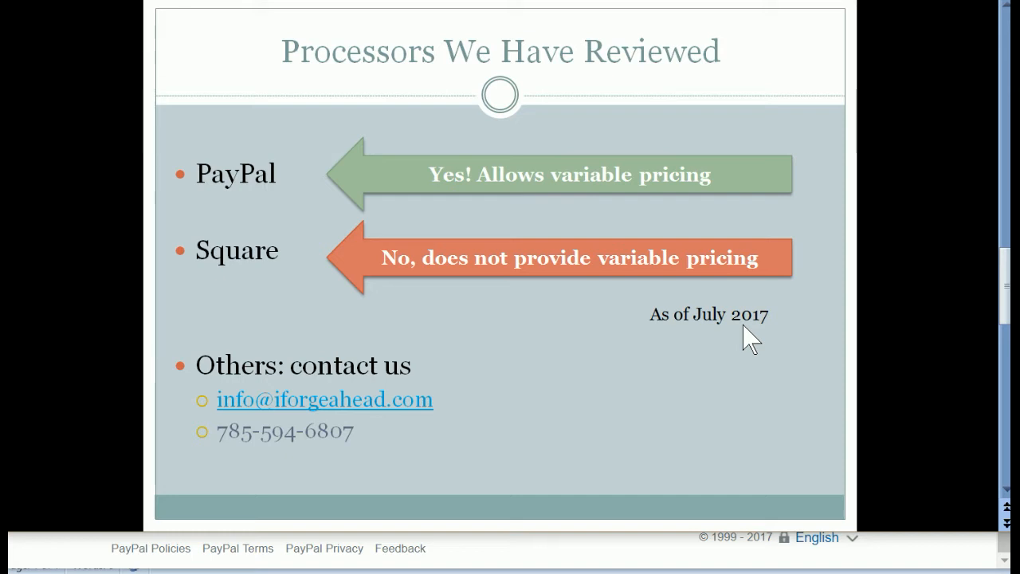
pyautogui.moveTo(363, 295)
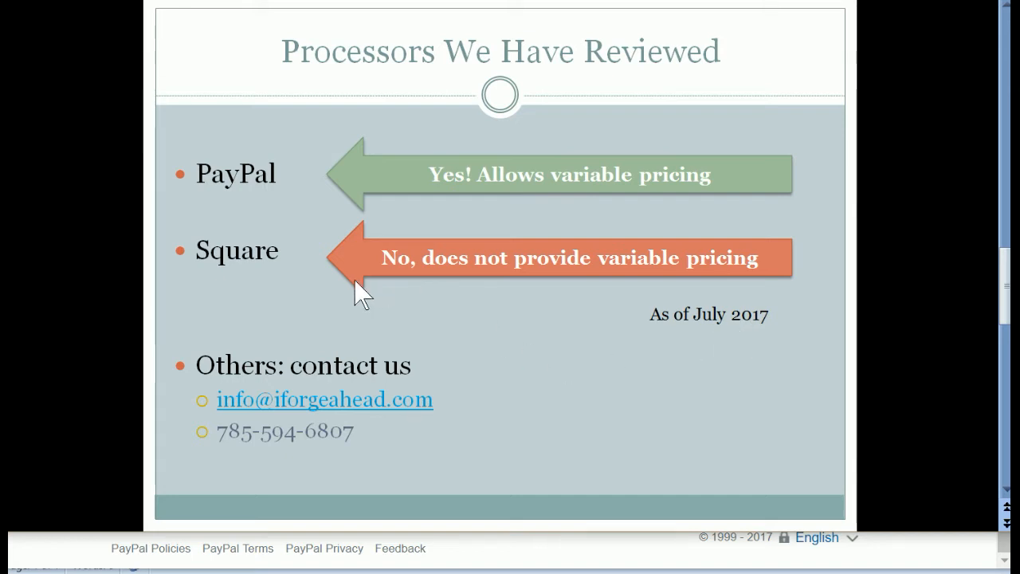
pyautogui.moveTo(258, 290)
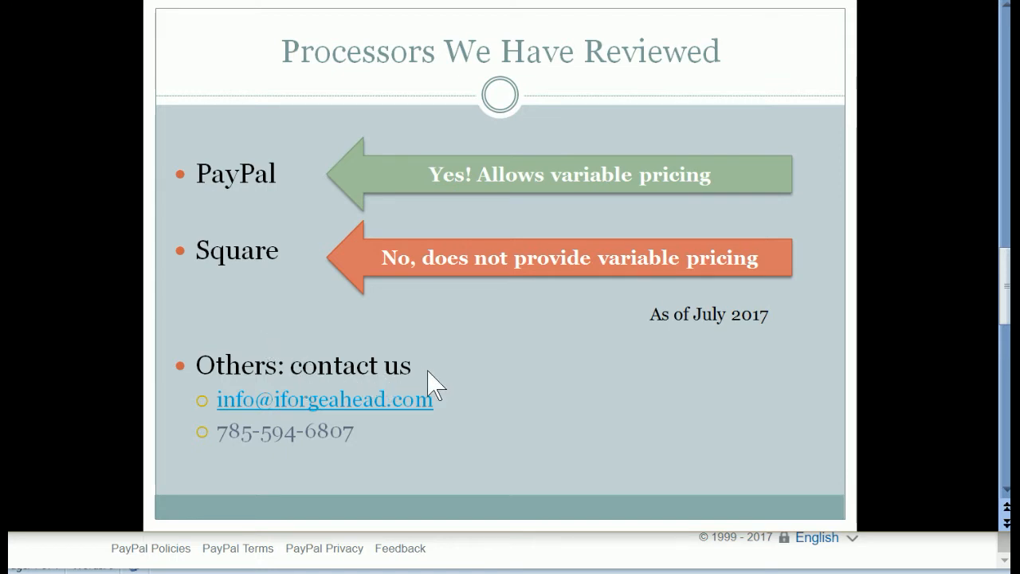
pyautogui.moveTo(470, 469)
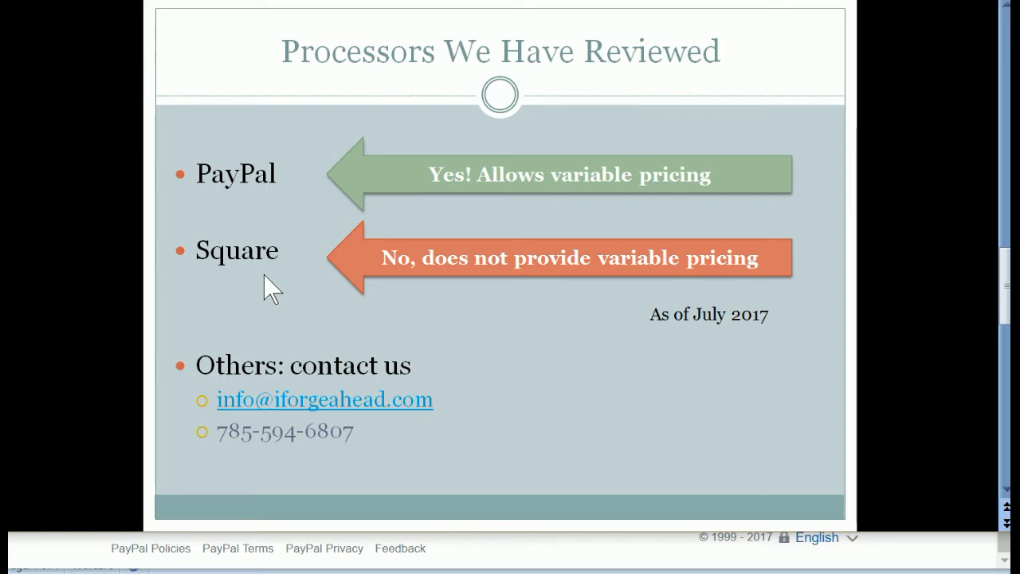
pyautogui.moveTo(279, 287)
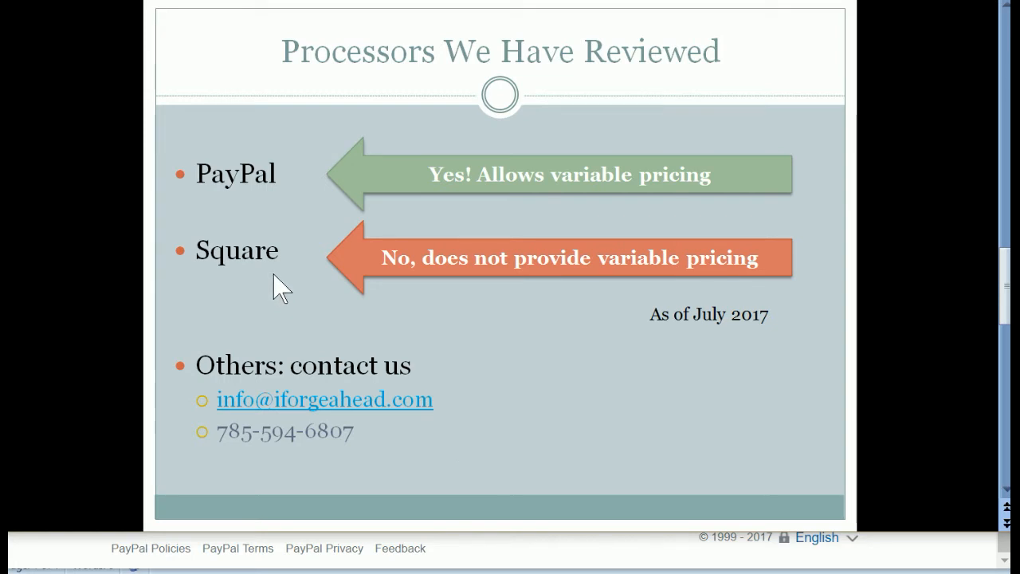
pyautogui.moveTo(265, 209)
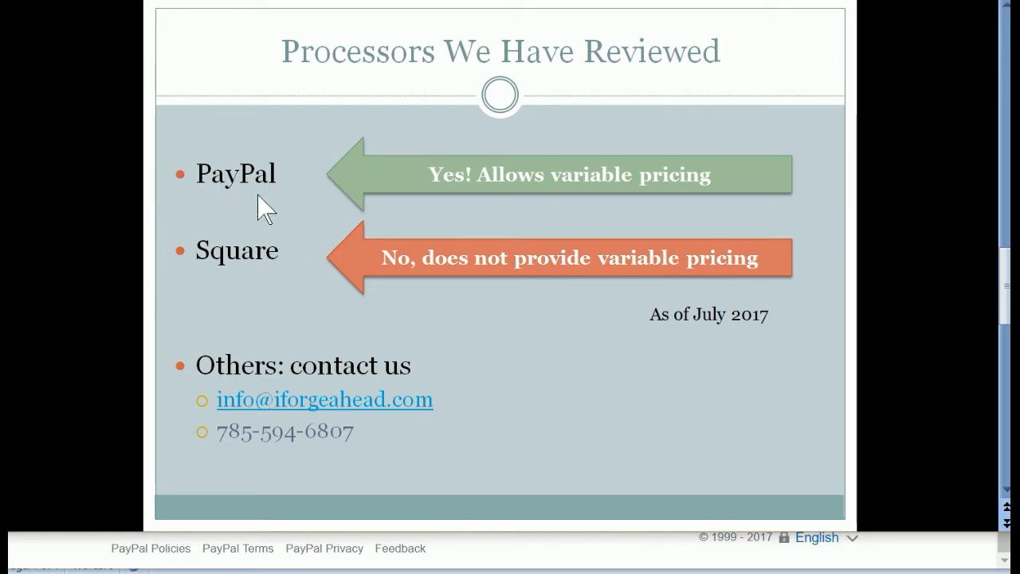
pyautogui.moveTo(251, 231)
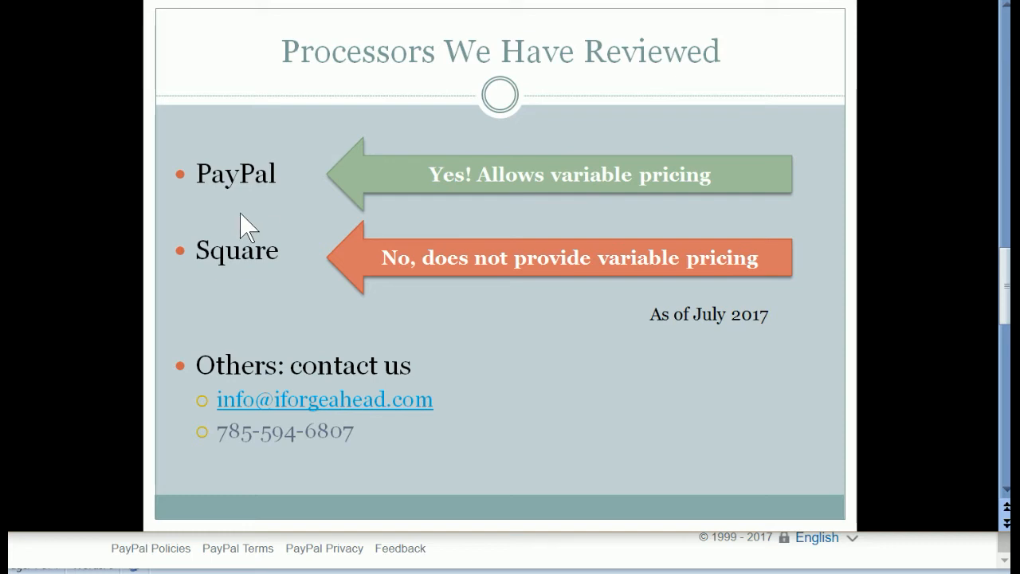
pyautogui.moveTo(281, 279)
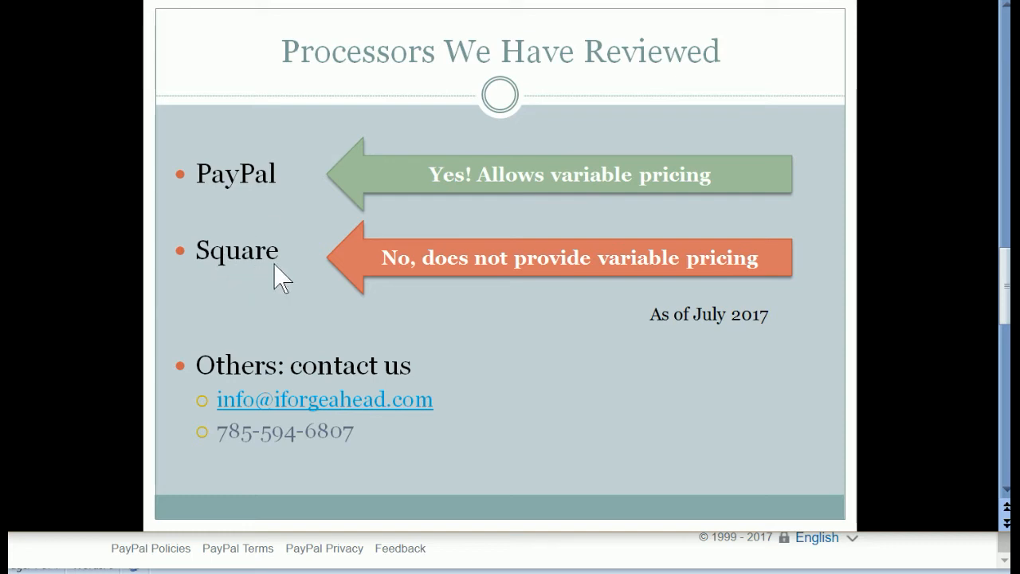
pyautogui.moveTo(286, 204)
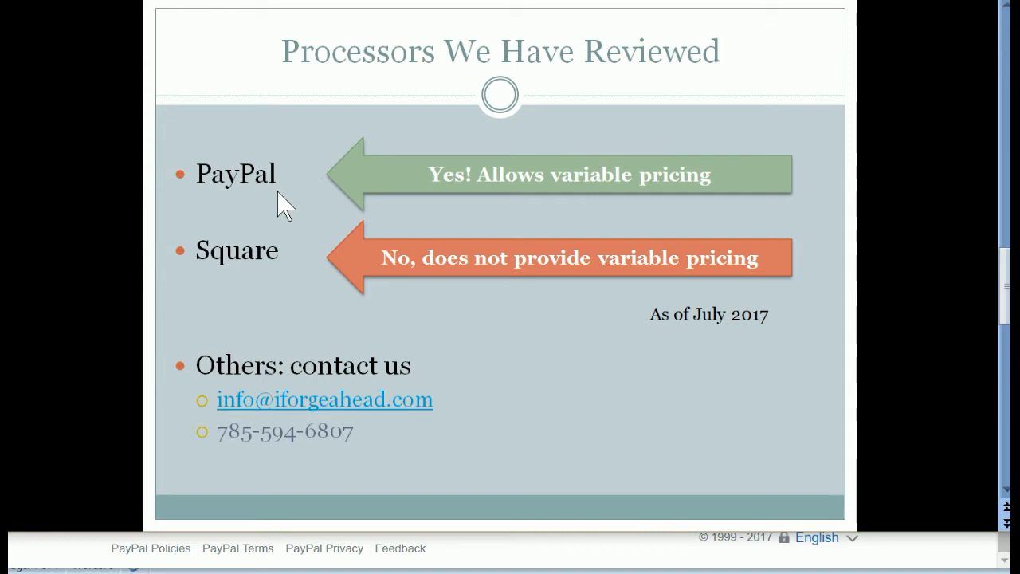
pyautogui.moveTo(256, 214)
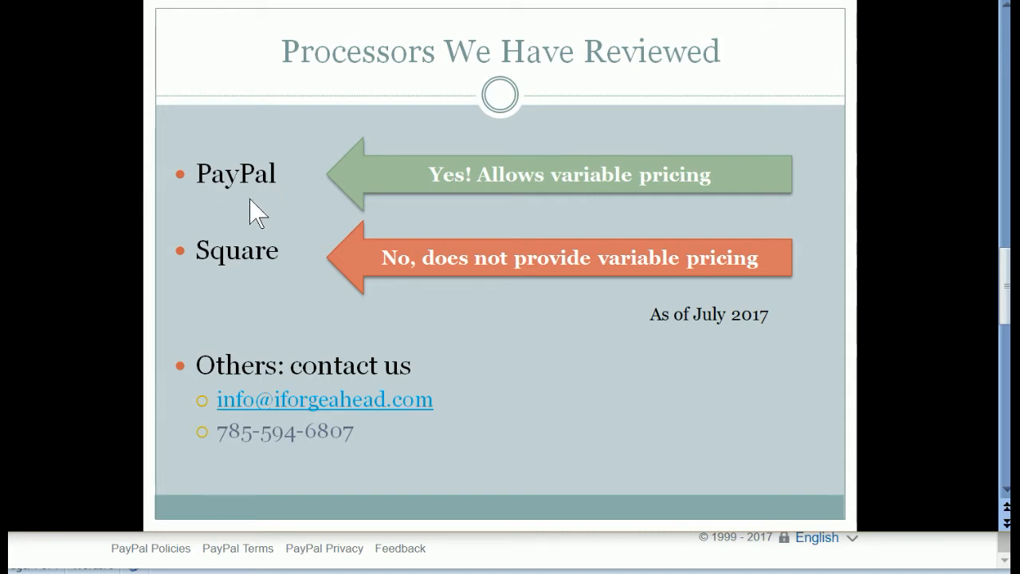
pyautogui.moveTo(247, 210)
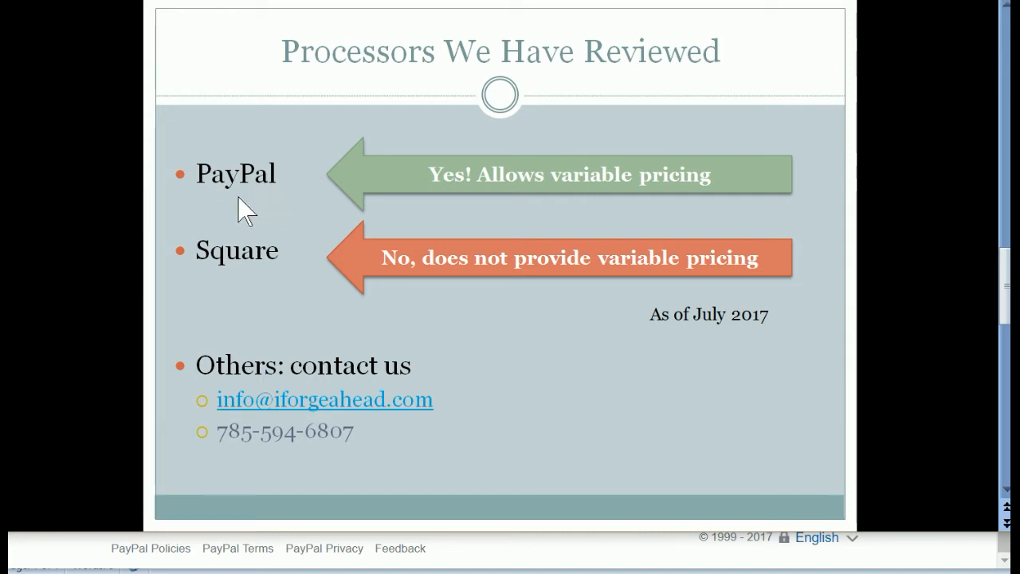
pyautogui.moveTo(258, 207)
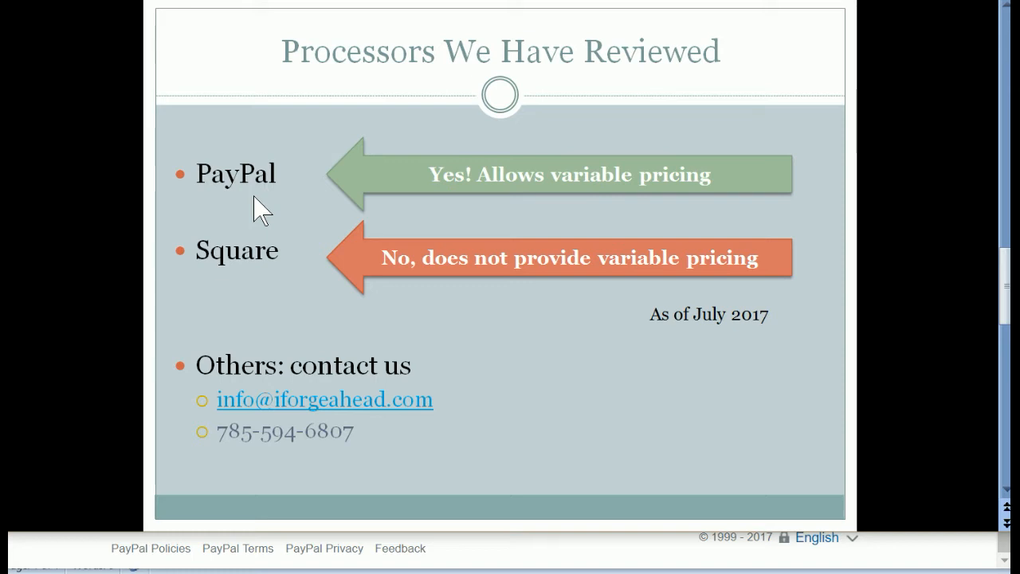
pyautogui.moveTo(230, 210)
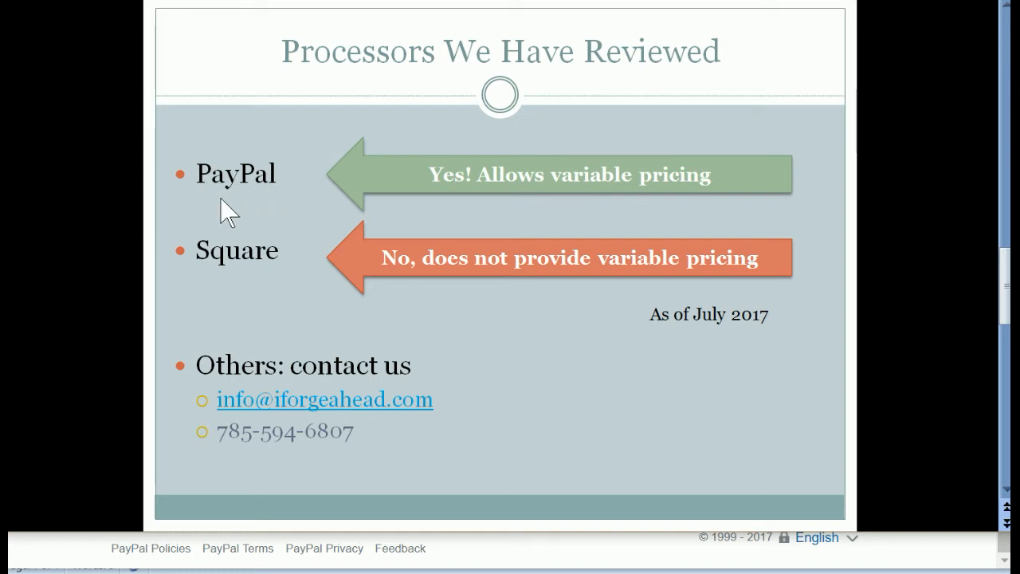
pyautogui.moveTo(239, 215)
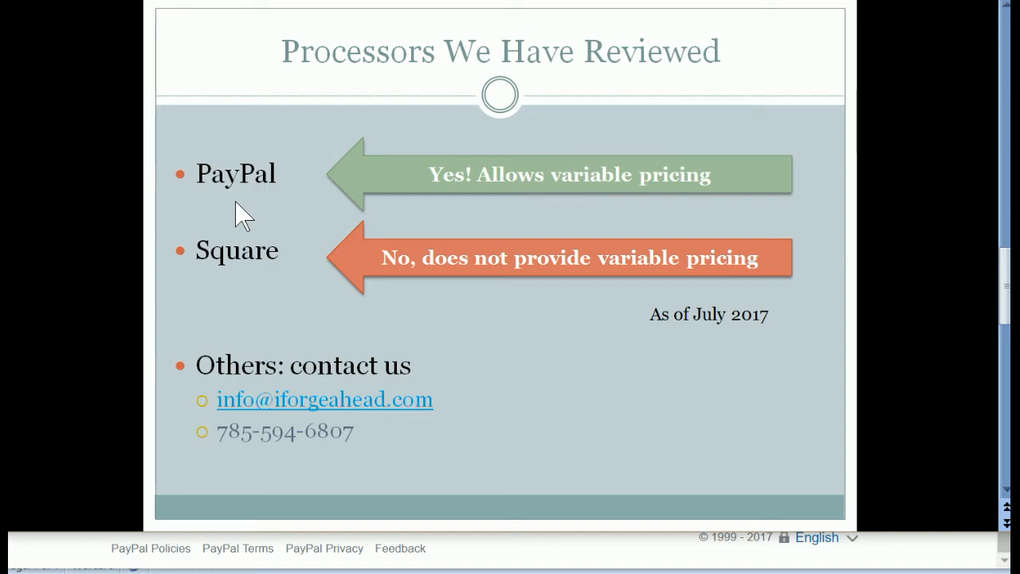
pyautogui.moveTo(263, 215)
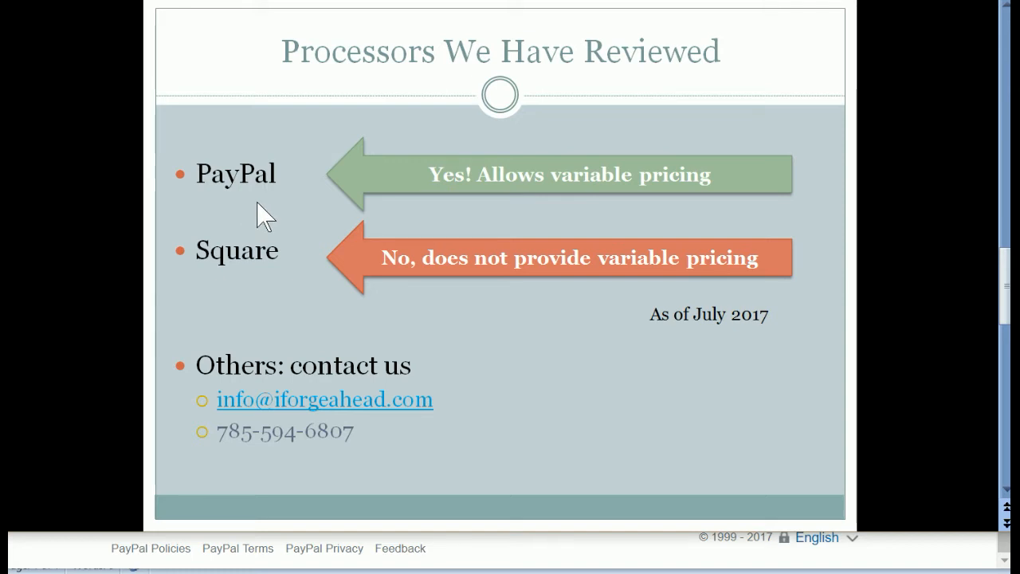
pyautogui.moveTo(238, 216)
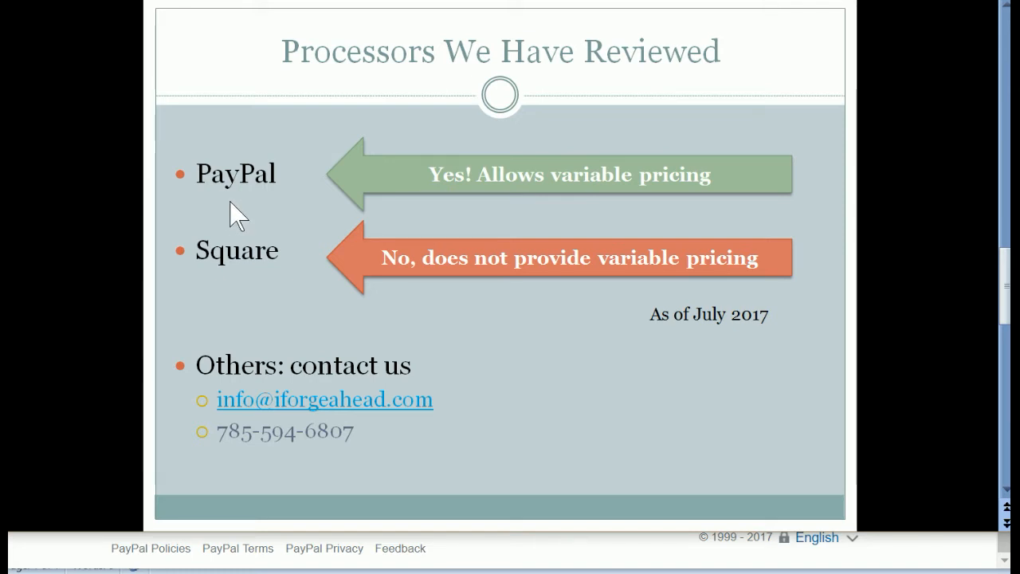
pyautogui.moveTo(475, 288)
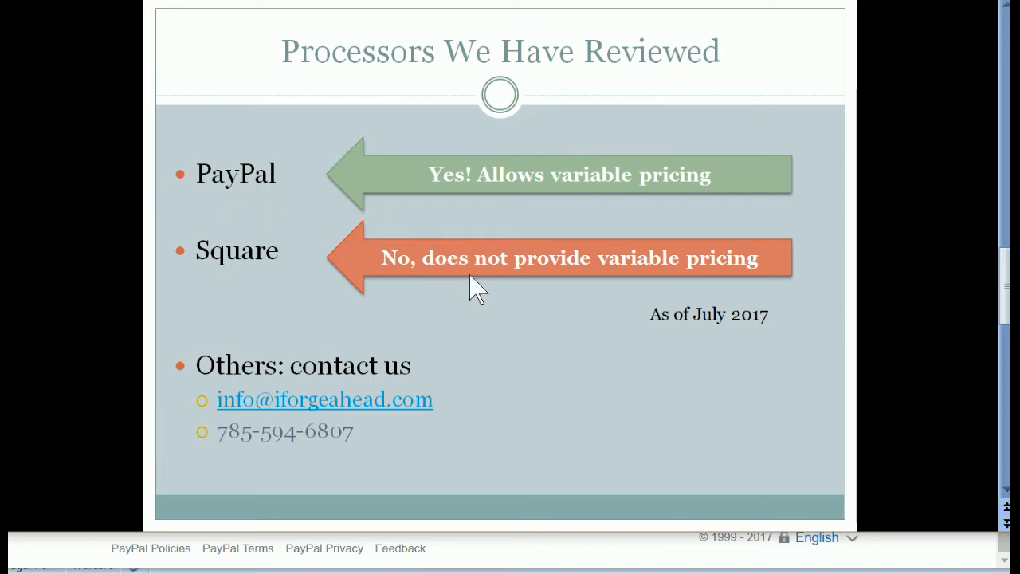
pyautogui.moveTo(577, 555)
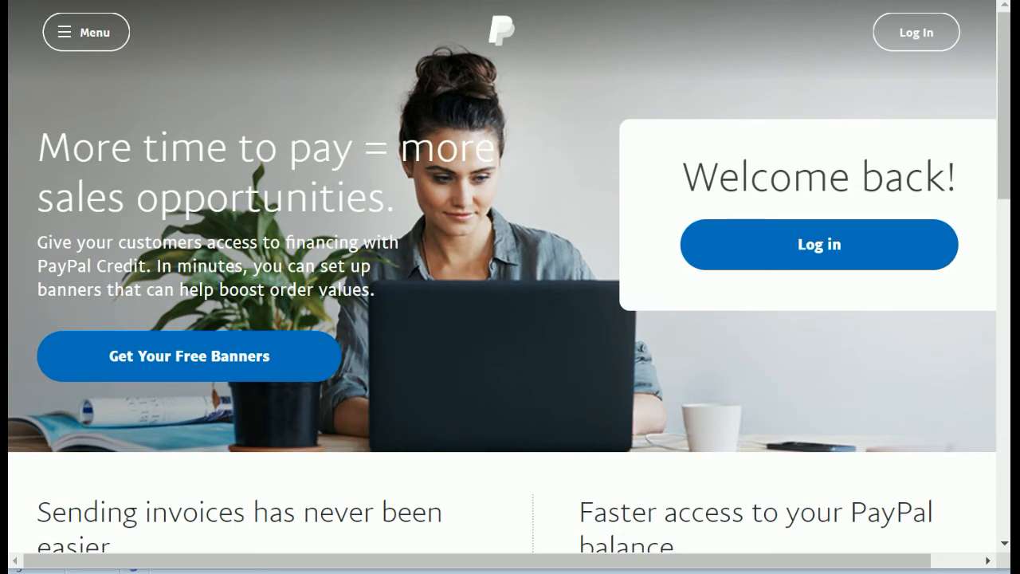
pyautogui.moveTo(915, 32)
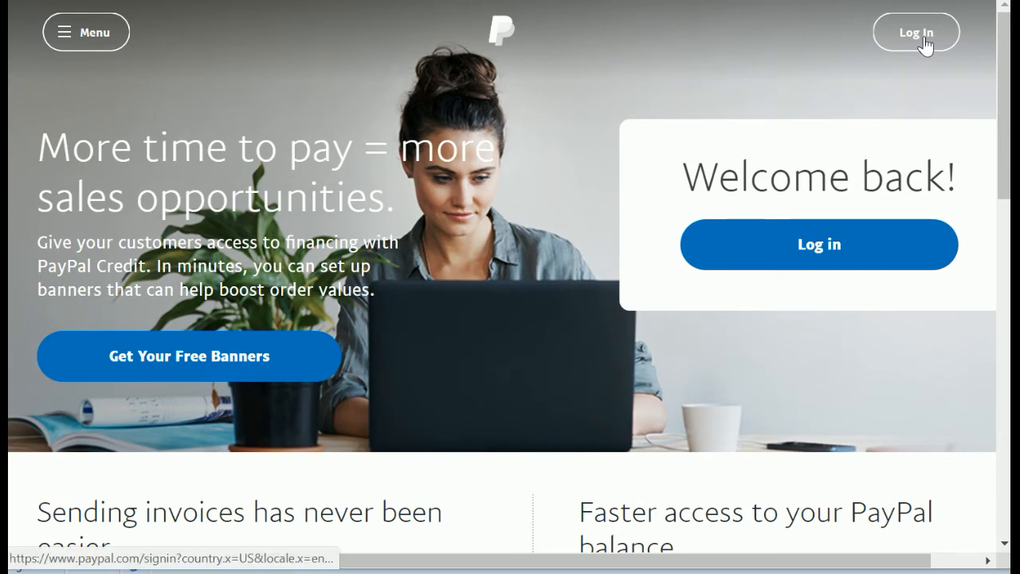
# Step: Log in to the PayPal business account with saved credentials to reach the summary
pyautogui.click(915, 32)
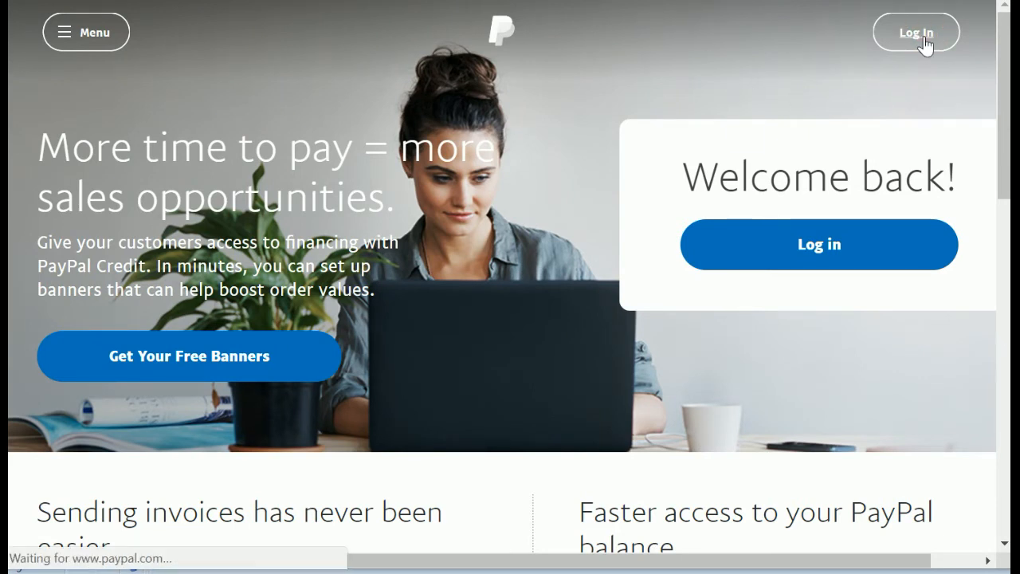
pyautogui.click(914, 32)
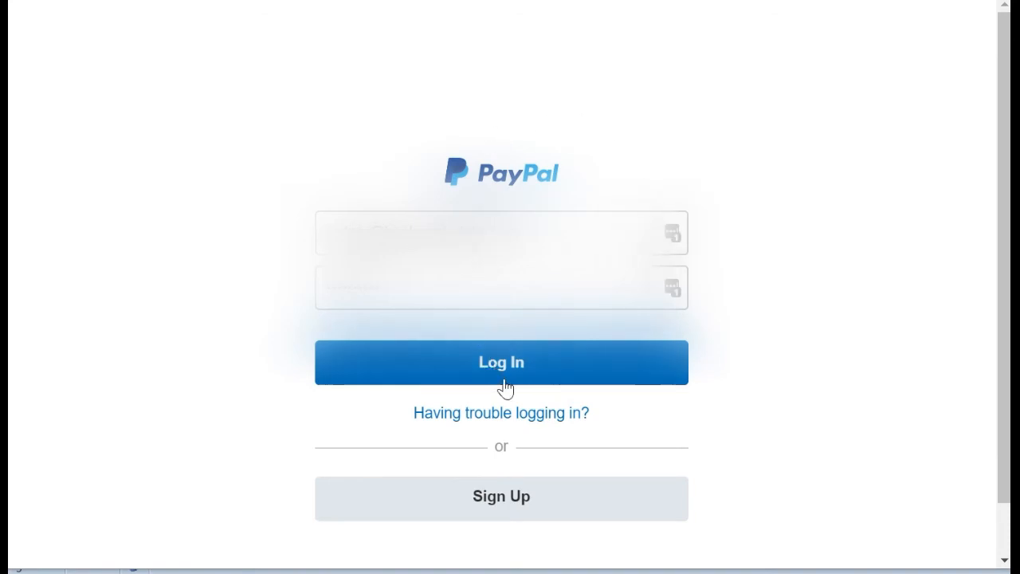
pyautogui.click(500, 362)
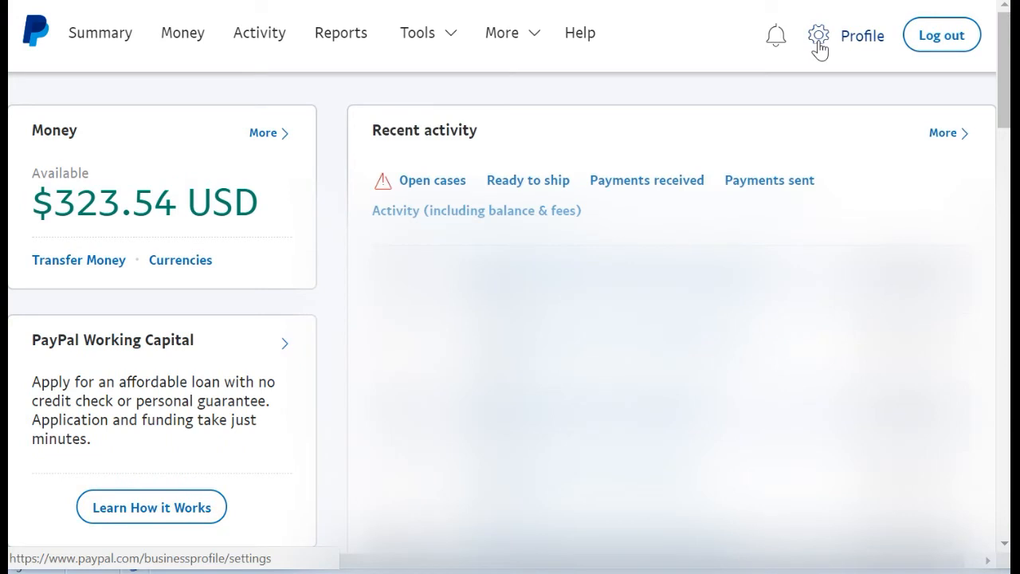
# Step: Go to Profile and settings, My selling tools, and Update next to PayPal buttons
pyautogui.click(818, 35)
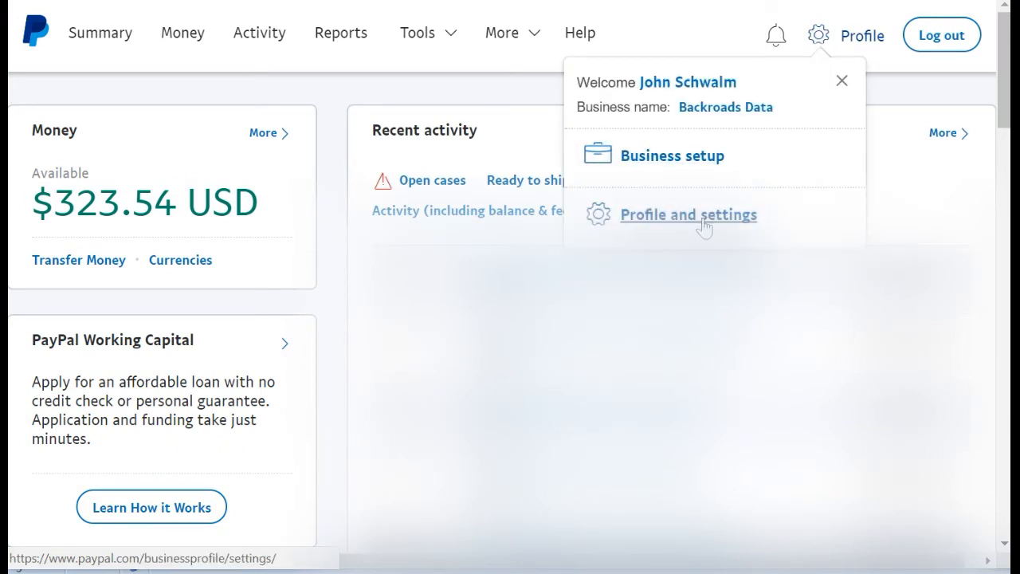
pyautogui.click(689, 213)
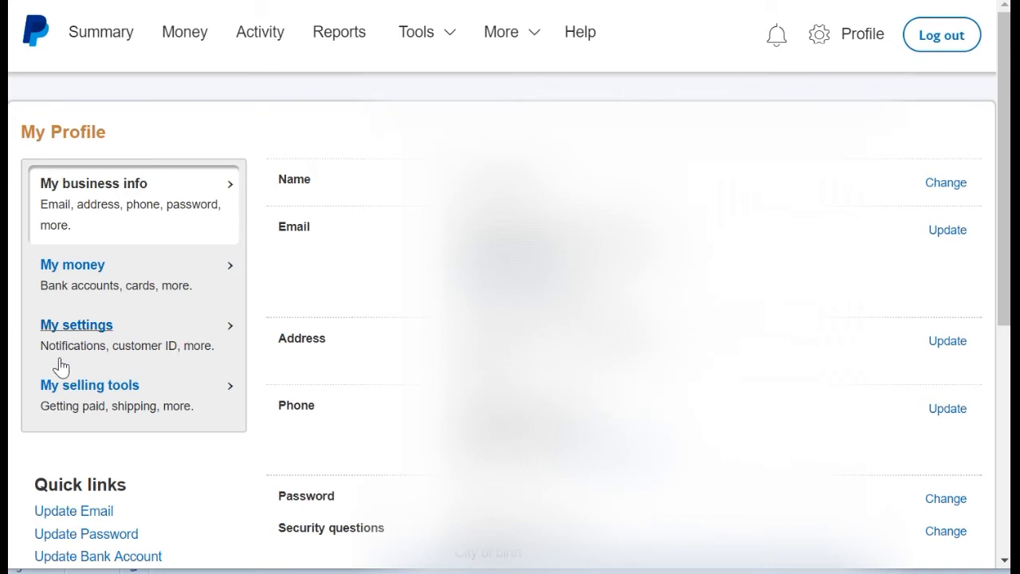
pyautogui.moveTo(90, 384)
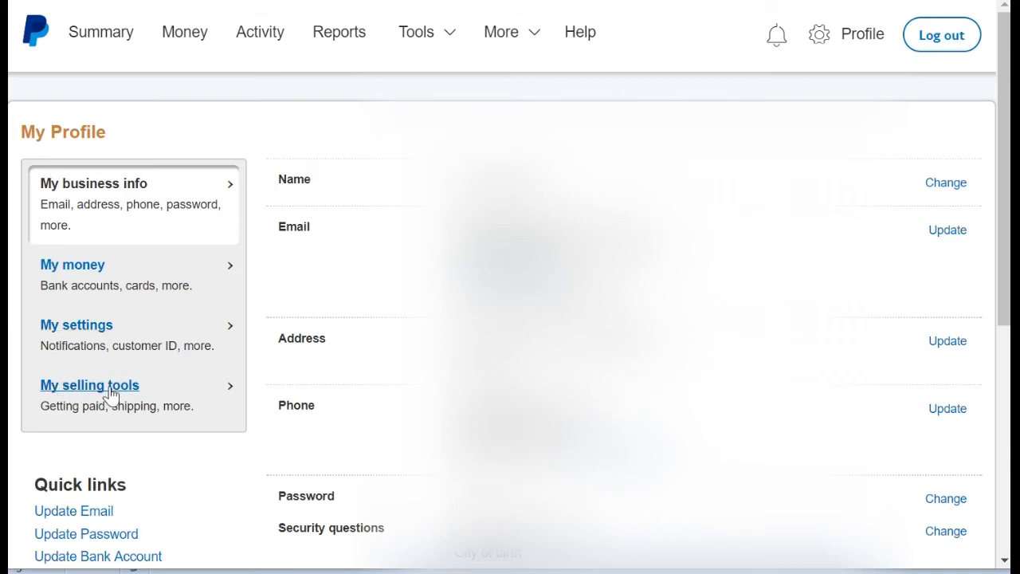
pyautogui.moveTo(105, 398)
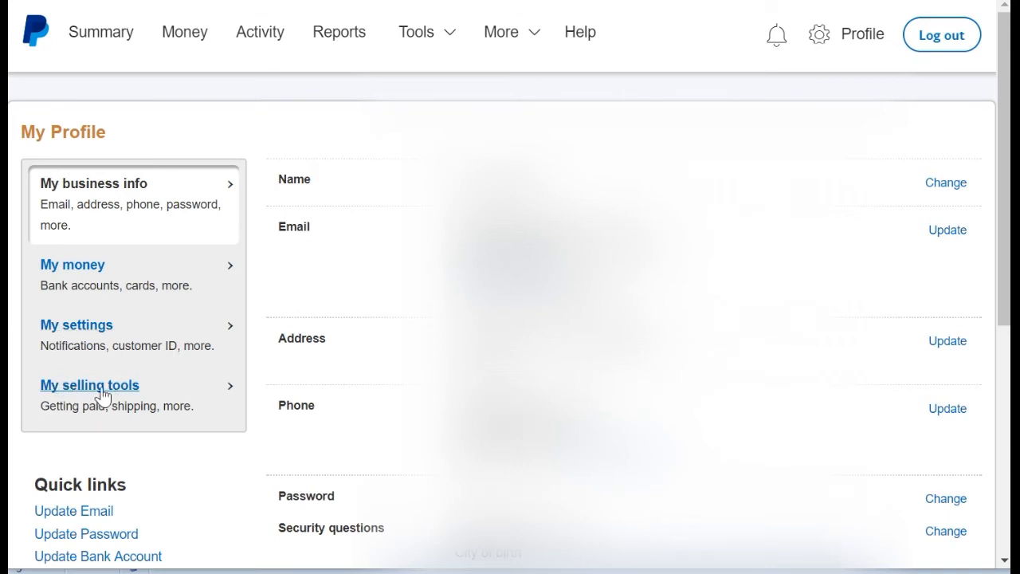
pyautogui.click(89, 384)
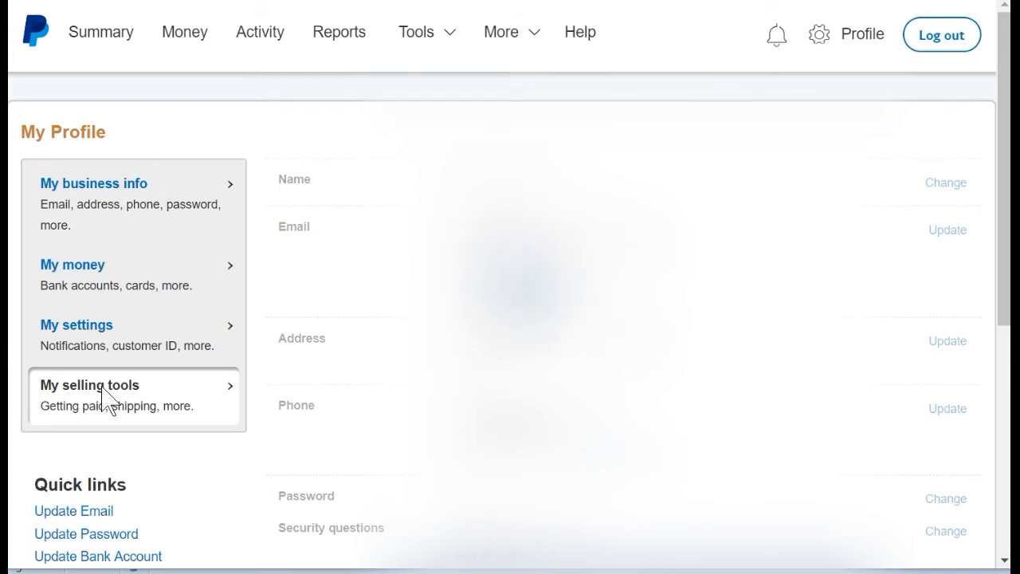
pyautogui.click(89, 384)
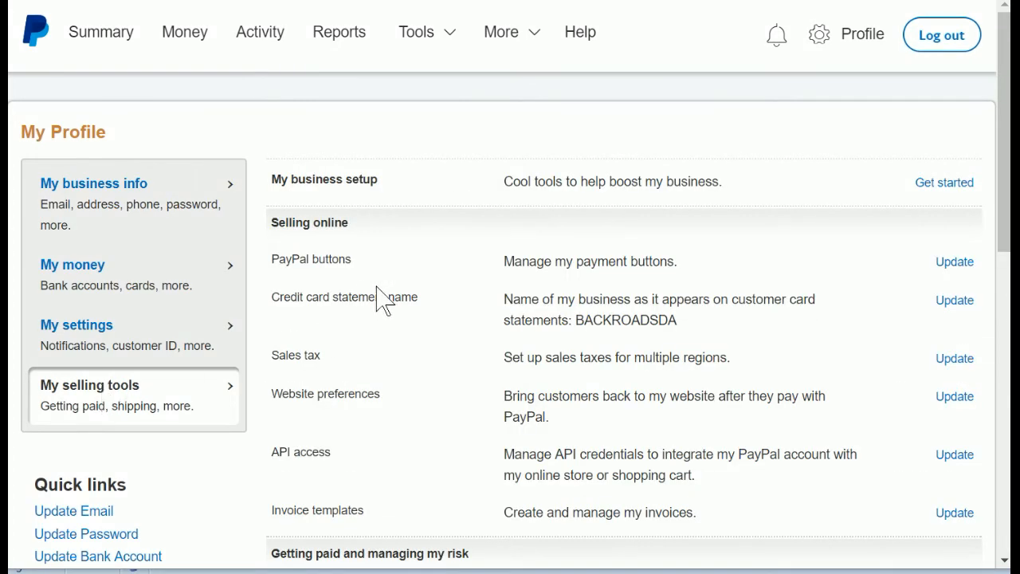
pyautogui.moveTo(300, 261)
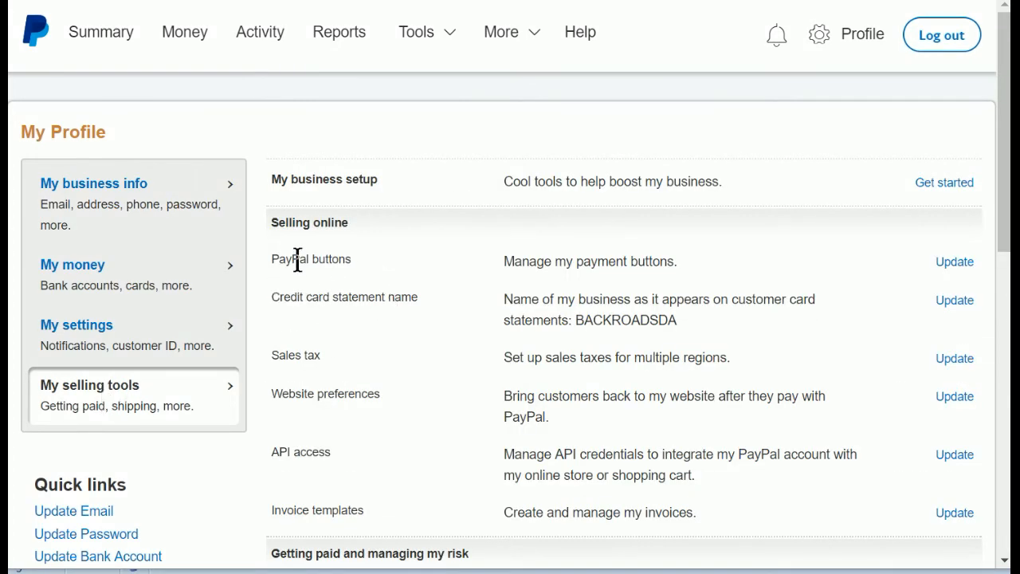
pyautogui.moveTo(347, 283)
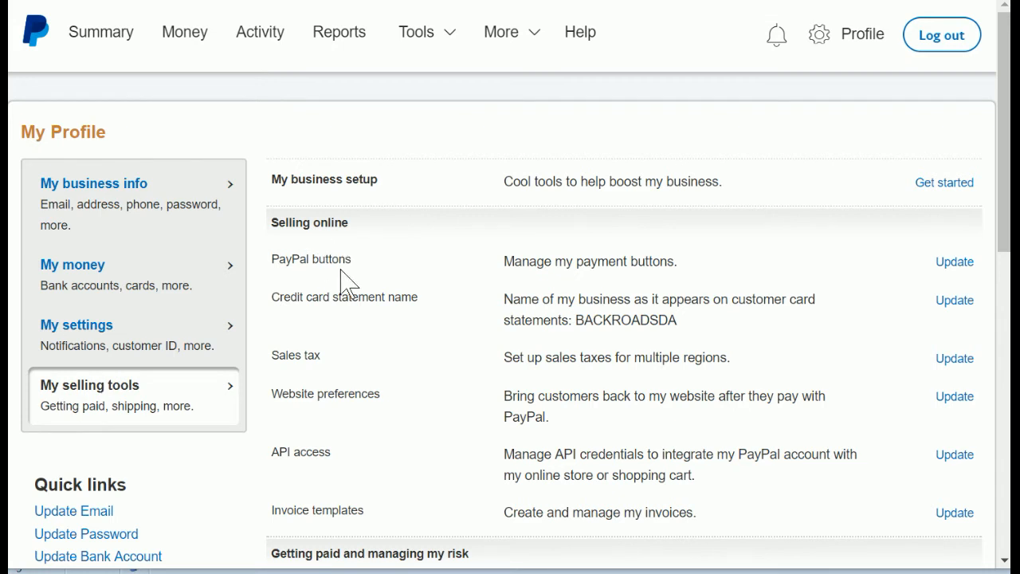
pyautogui.moveTo(765, 274)
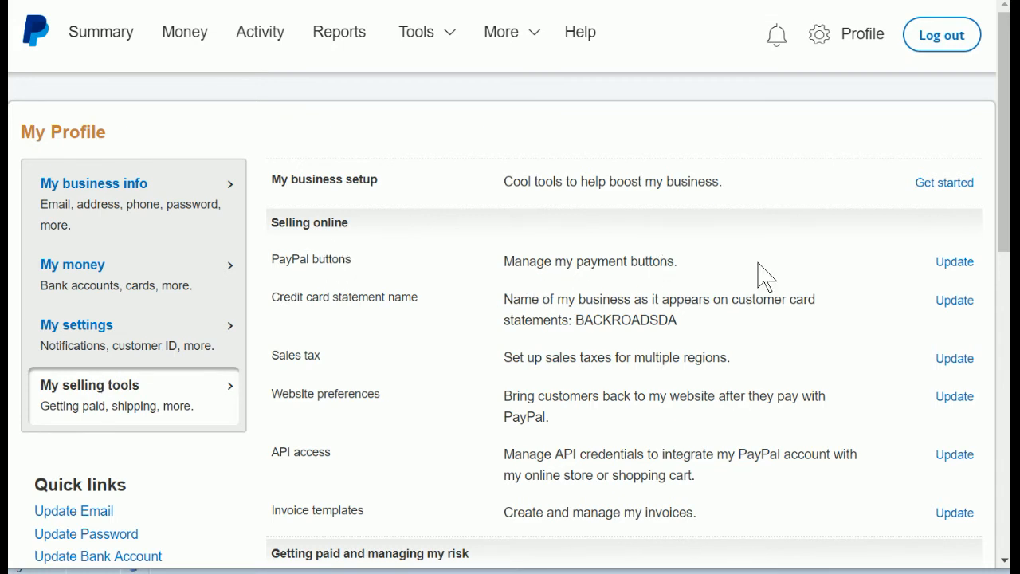
pyautogui.moveTo(953, 261)
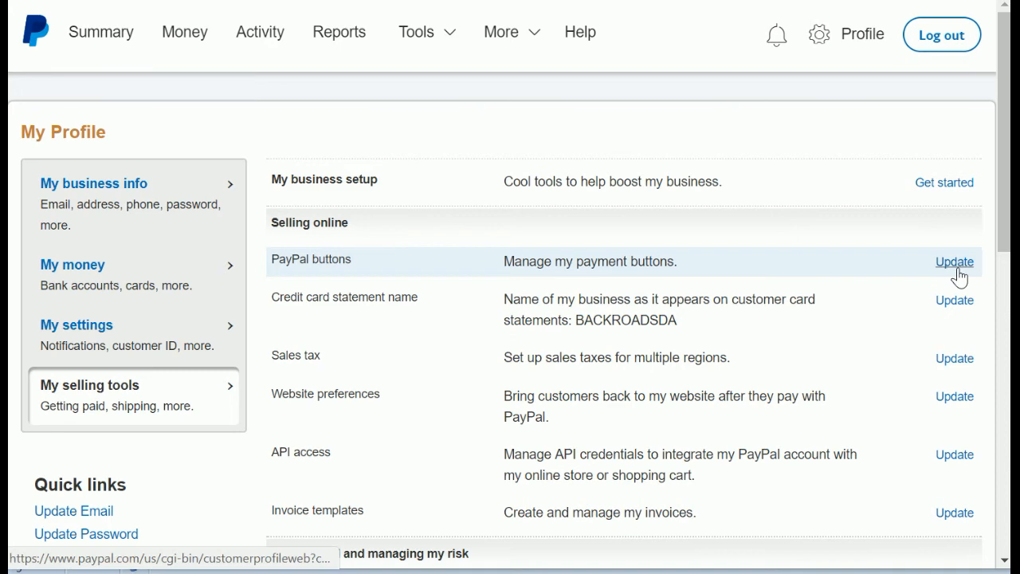
pyautogui.click(953, 261)
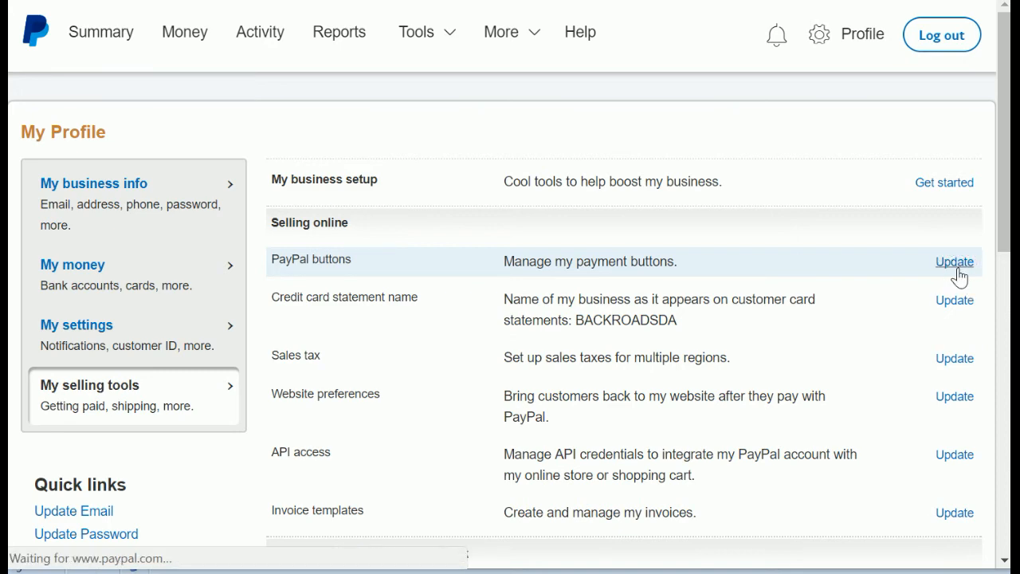
# Step: Follow the link to the My Saved Buttons list
pyautogui.click(953, 261)
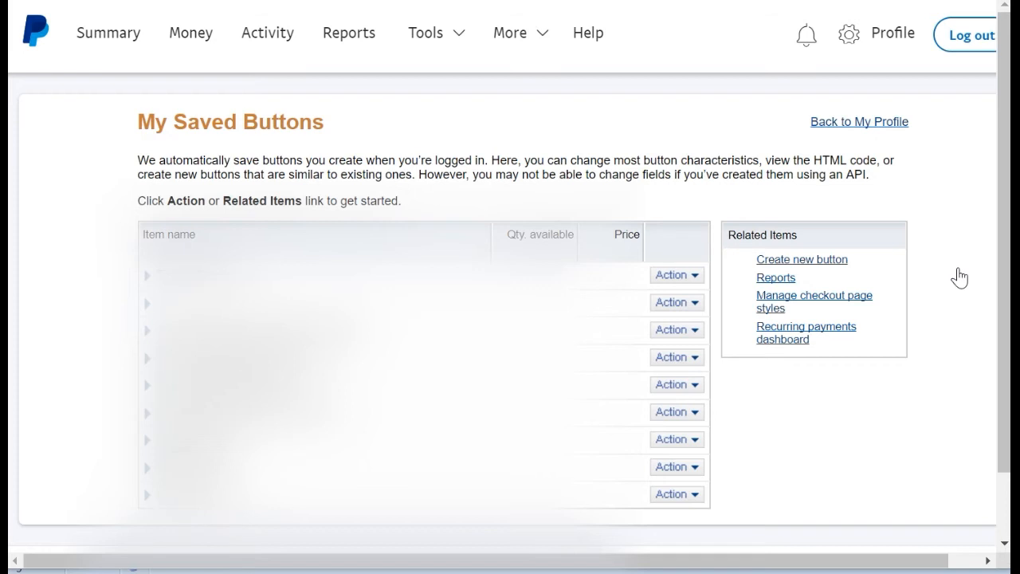
pyautogui.moveTo(397, 89)
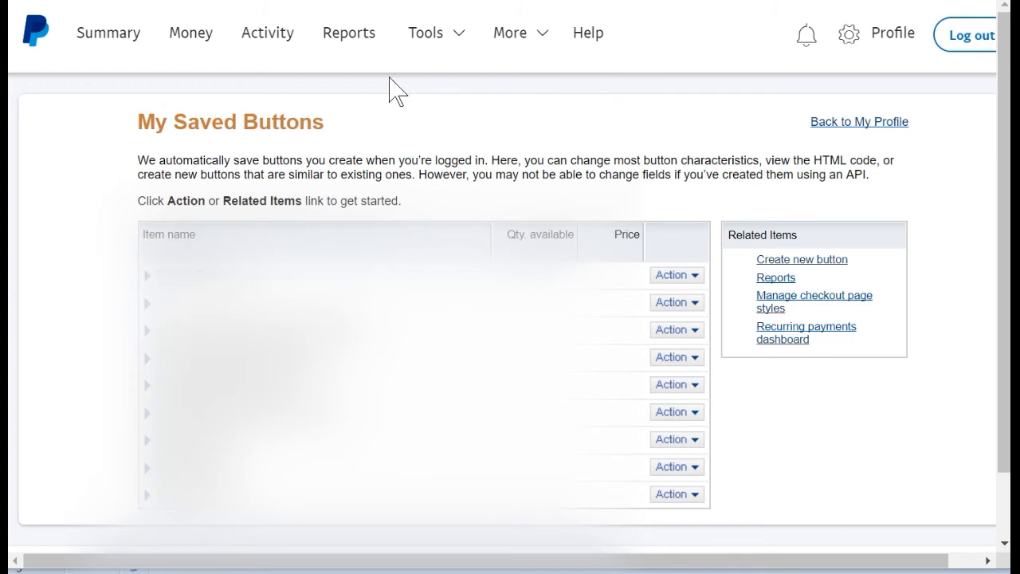
pyautogui.moveTo(289, 149)
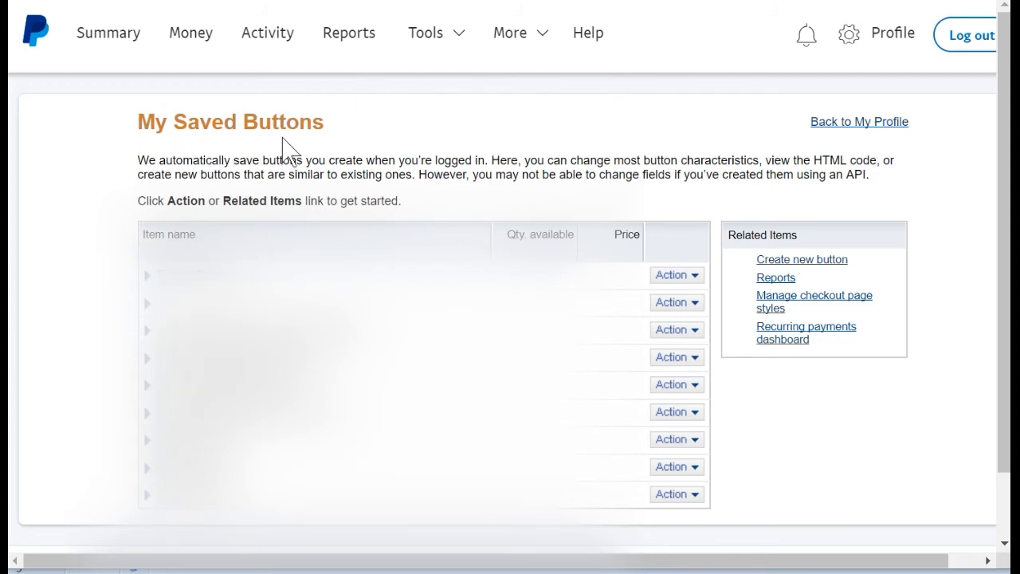
pyautogui.moveTo(347, 261)
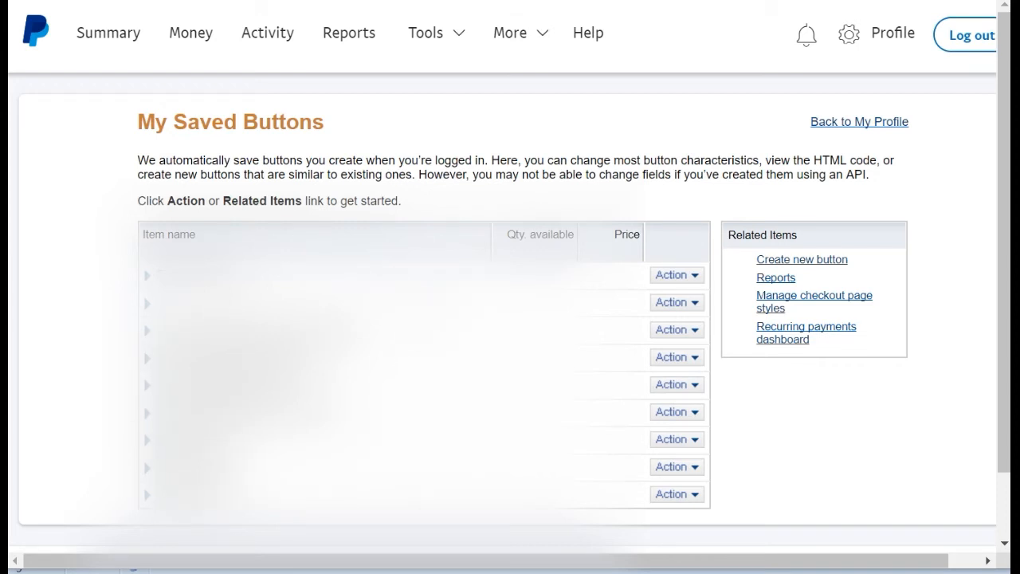
pyautogui.moveTo(811, 261)
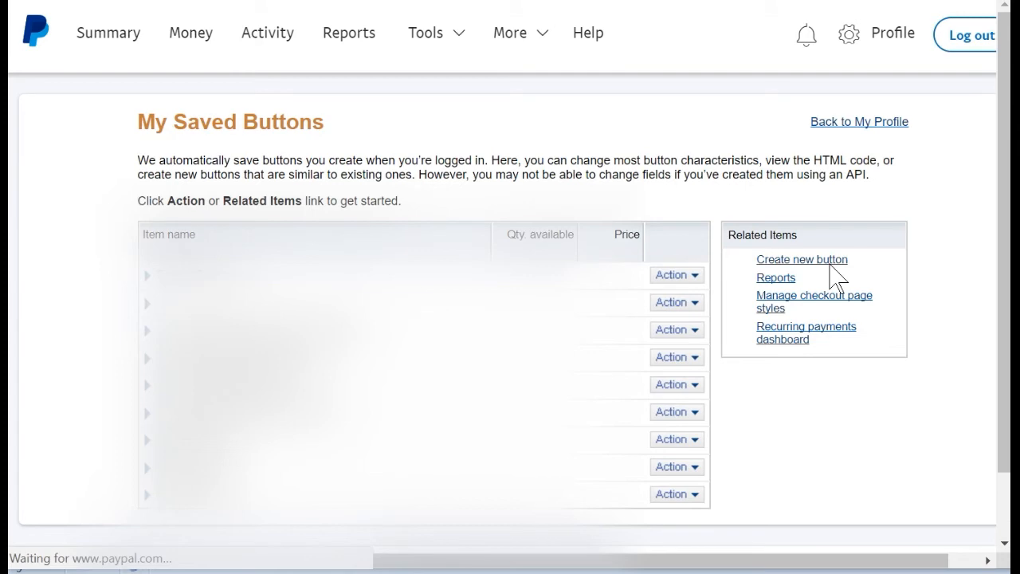
# Step: Create a new payment button and choose Buy Now as its type
pyautogui.click(801, 259)
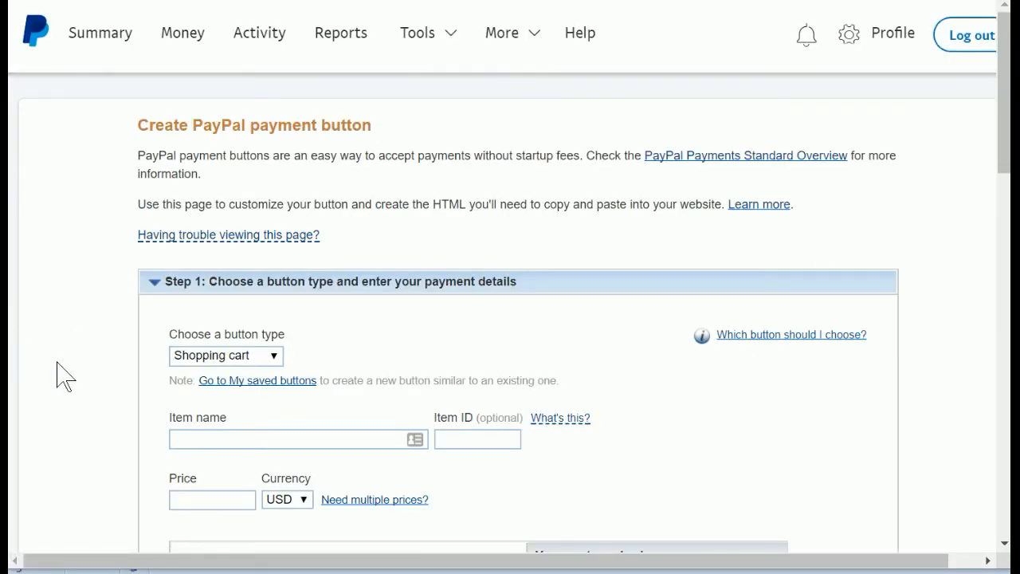
pyautogui.moveTo(67, 368)
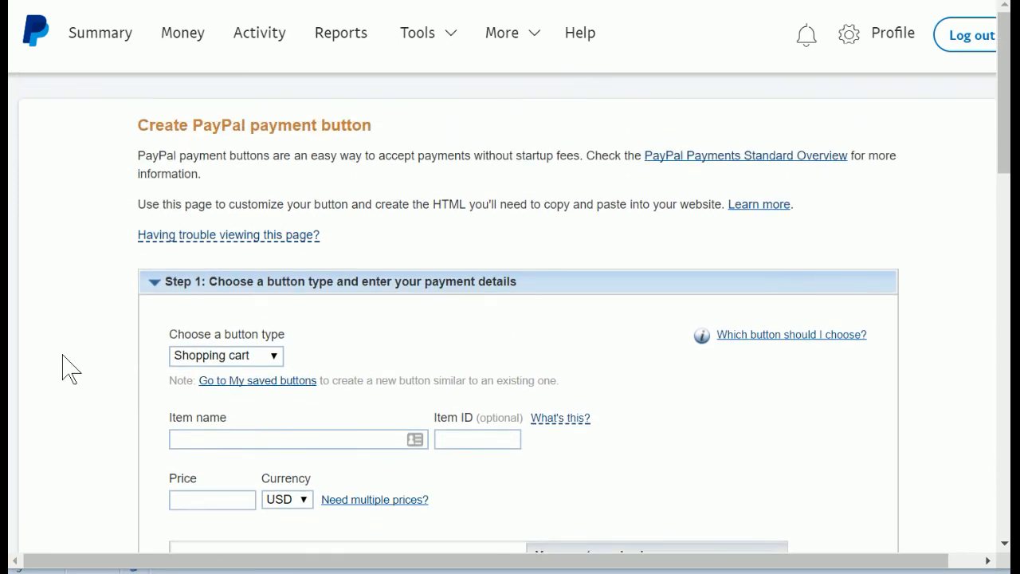
pyautogui.scroll(-3)
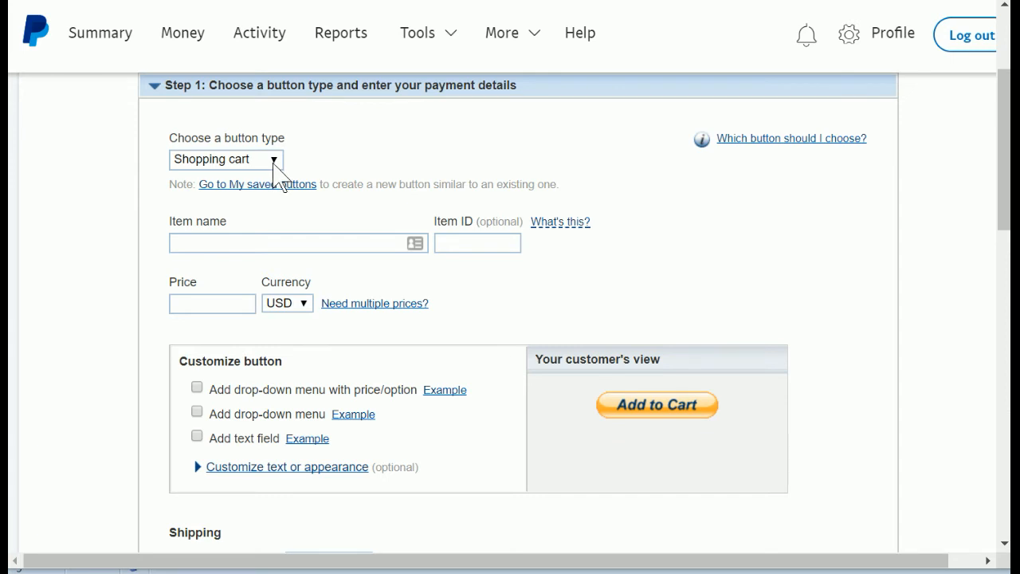
pyautogui.click(226, 159)
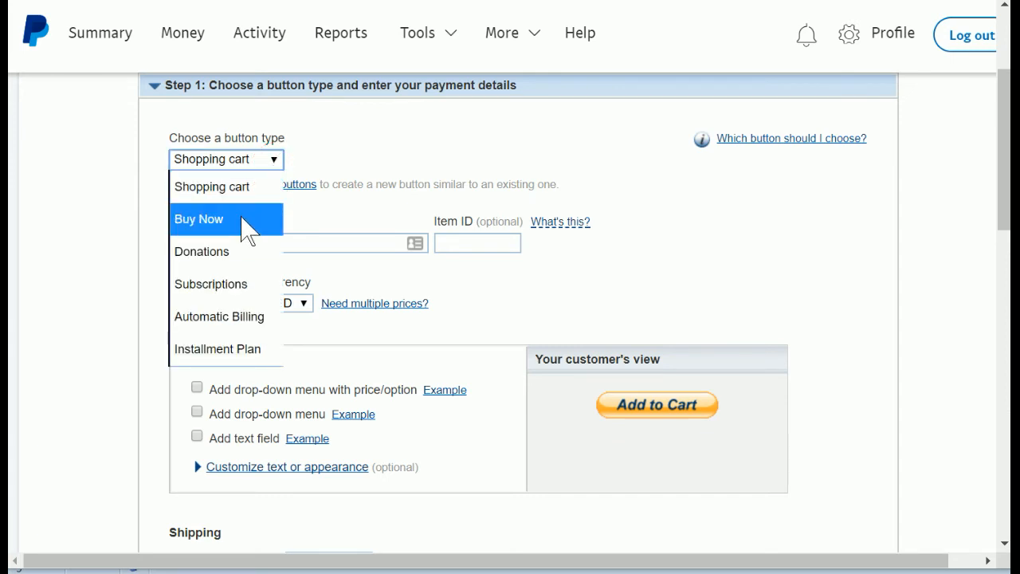
pyautogui.click(198, 219)
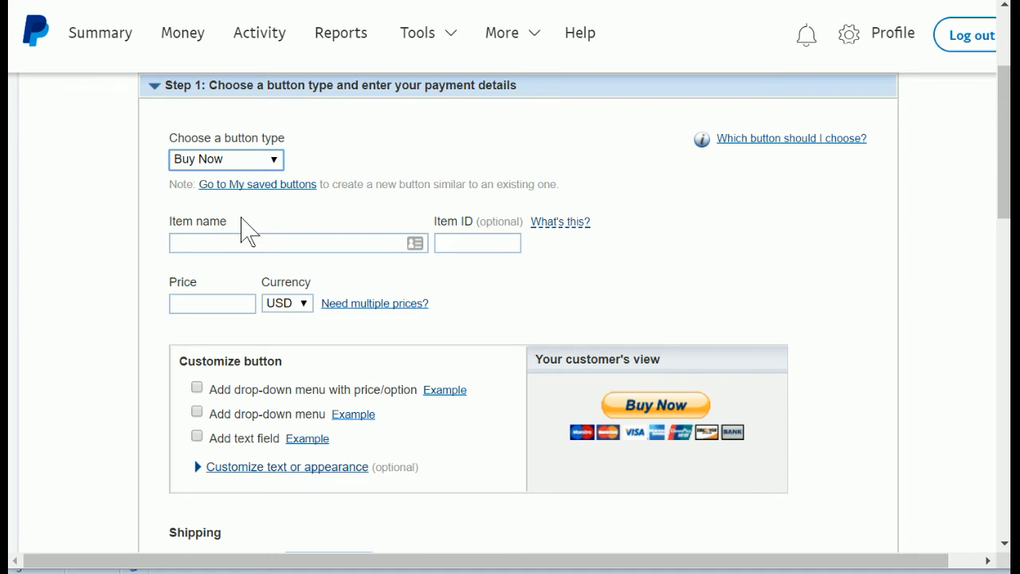
pyautogui.moveTo(752, 421)
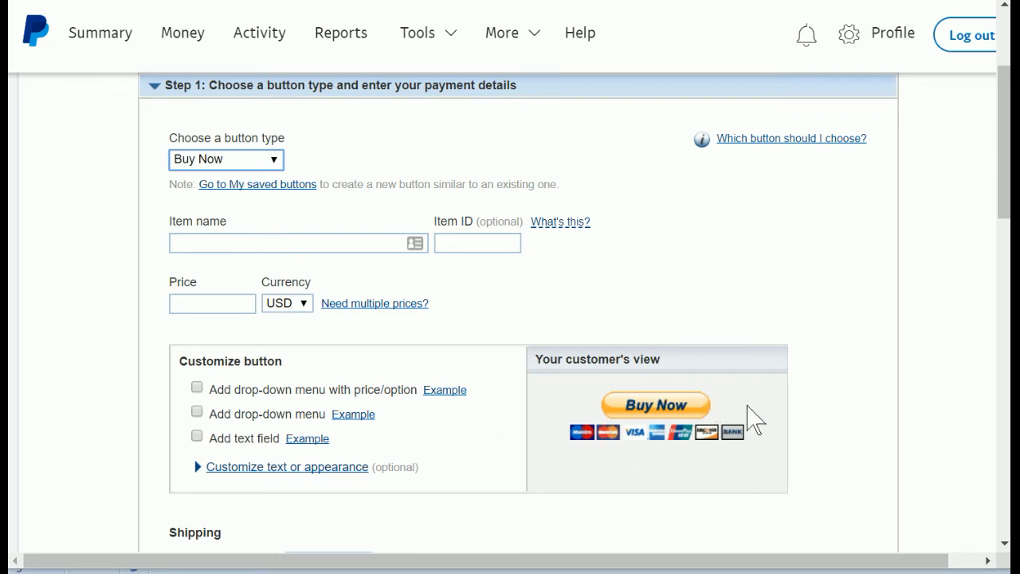
pyautogui.moveTo(417, 389)
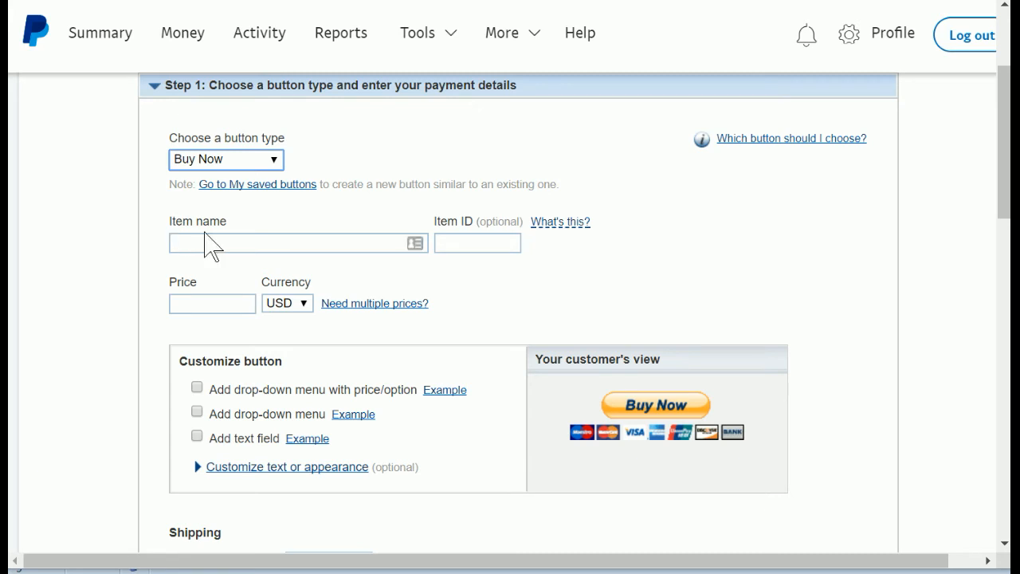
# Step: Place the cursor in the Item name field ready for entry
pyautogui.click(295, 242)
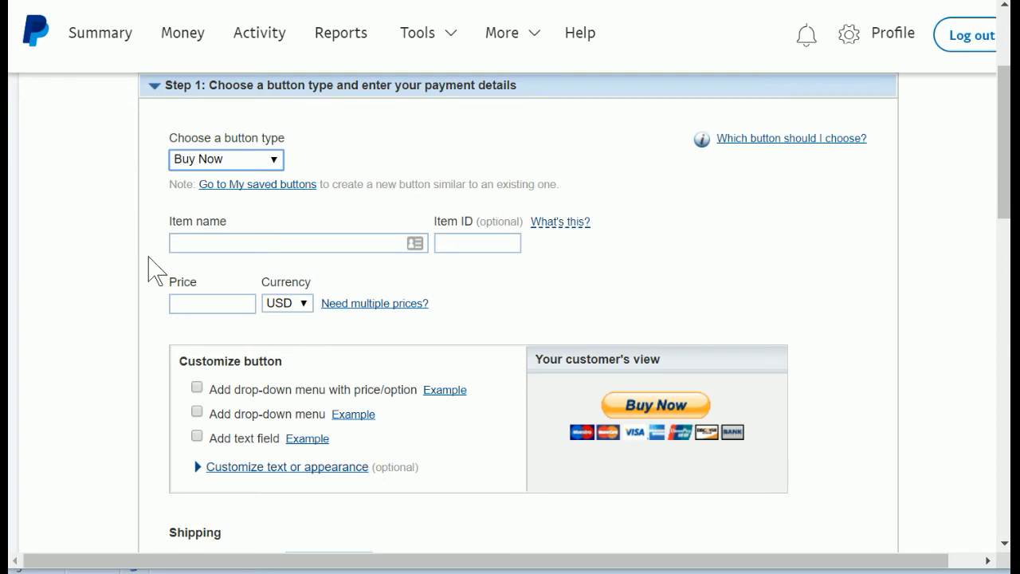
pyautogui.click(298, 242)
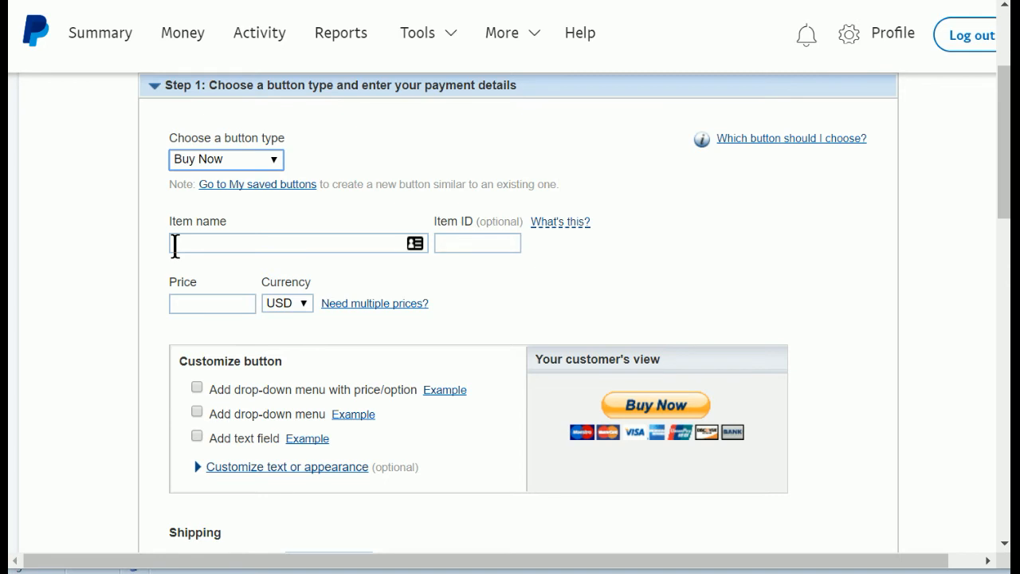
pyautogui.click(294, 242)
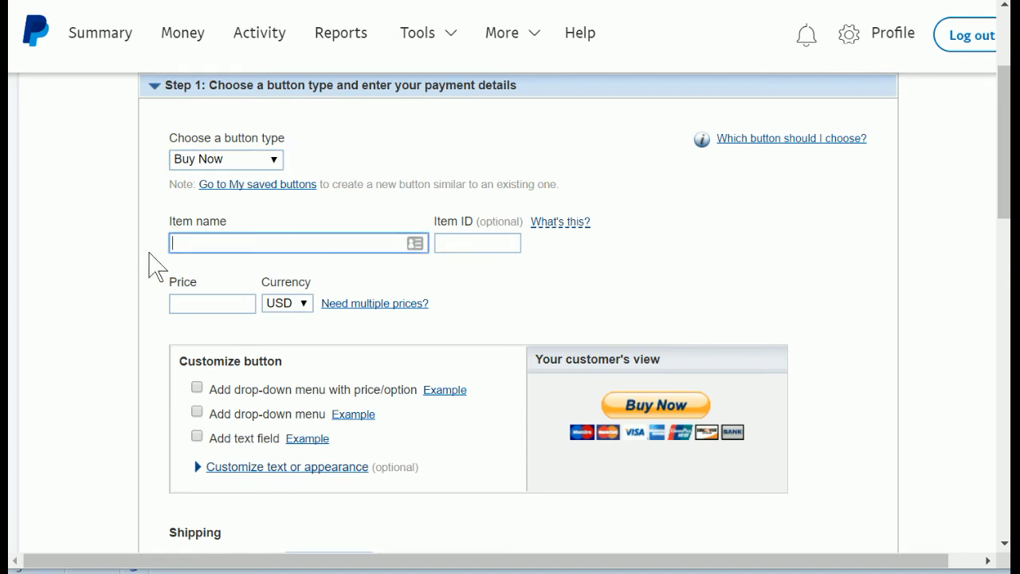
# Step: Enter 'Hoofcare Services' as the item name and check the USD currency choice
pyautogui.click(295, 243)
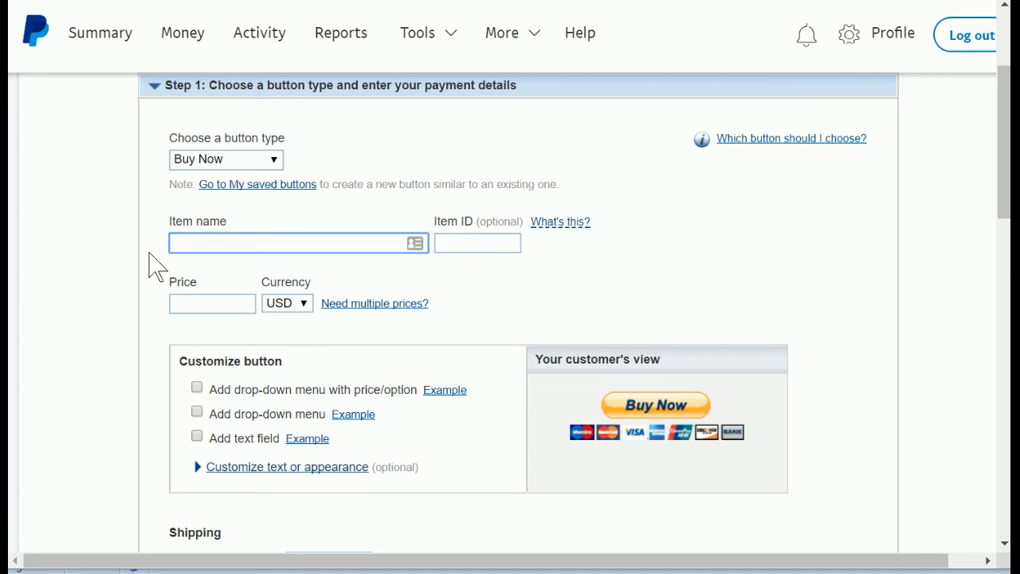
pyautogui.write('H')
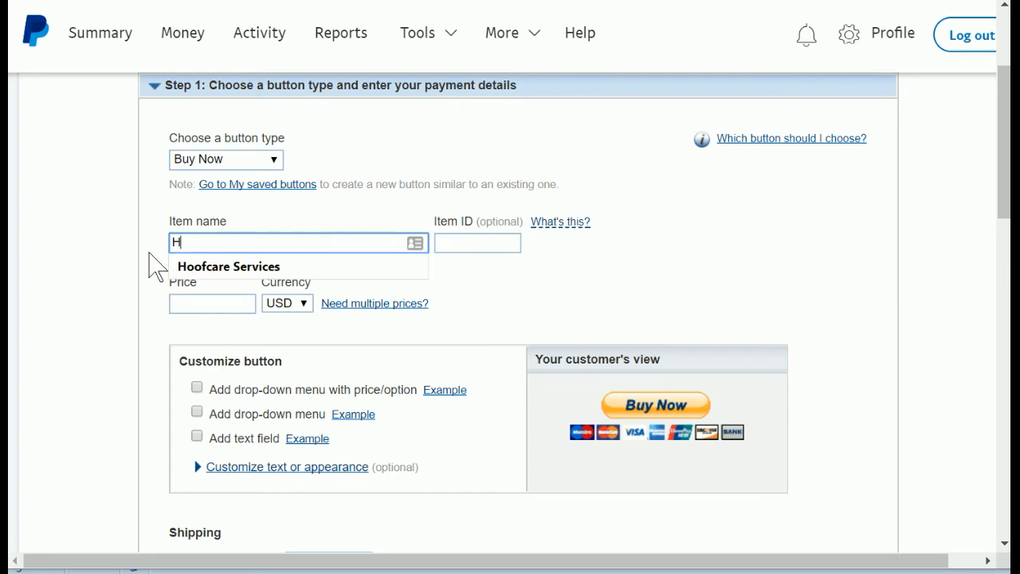
pyautogui.write('oofcare')
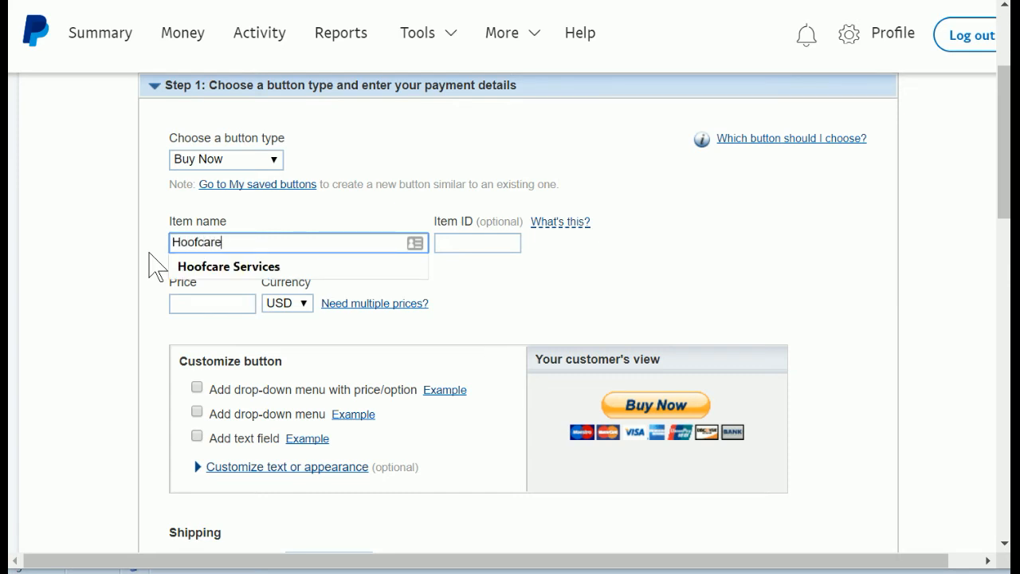
pyautogui.write('Services')
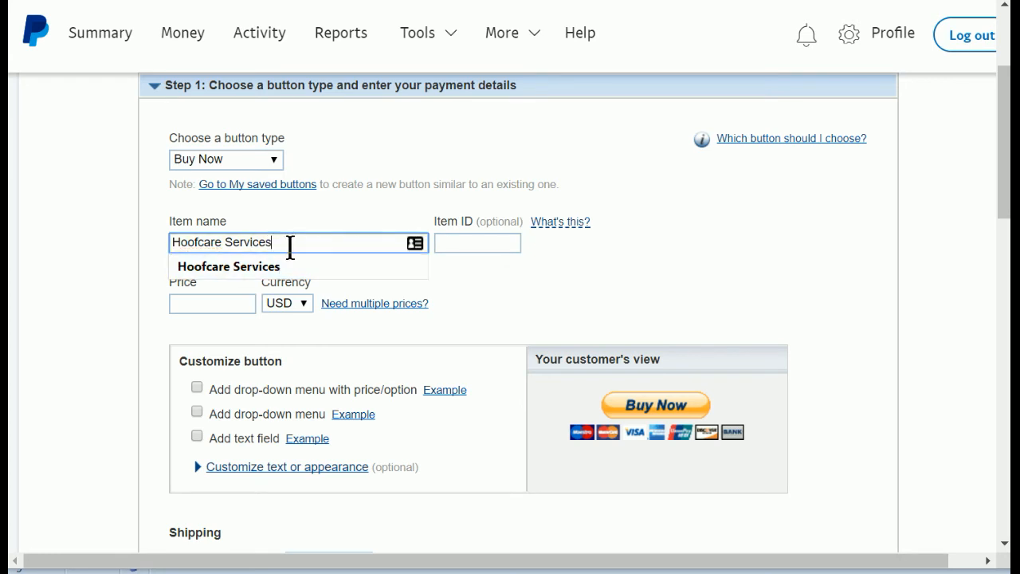
pyautogui.moveTo(190, 249)
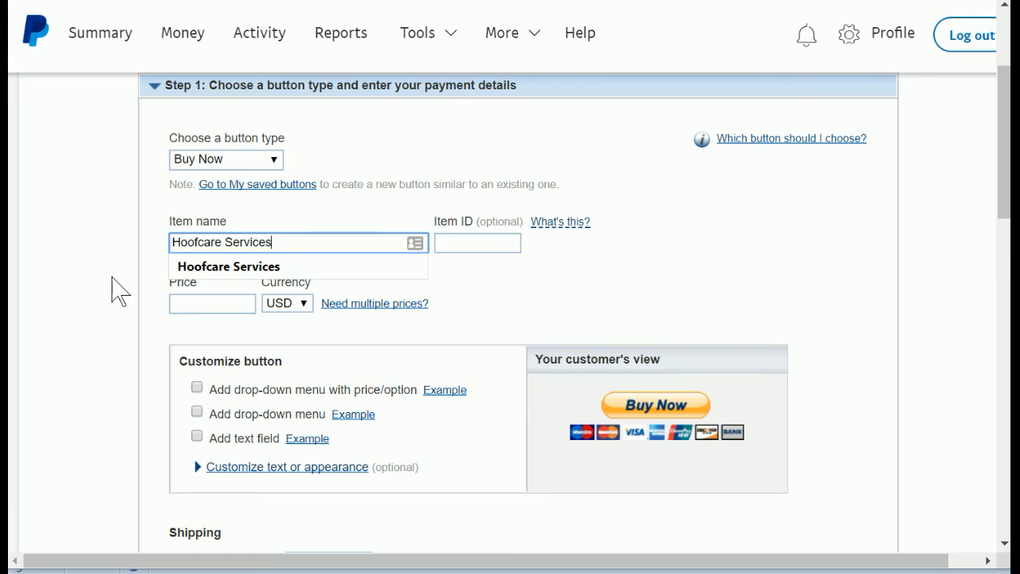
pyautogui.moveTo(156, 271)
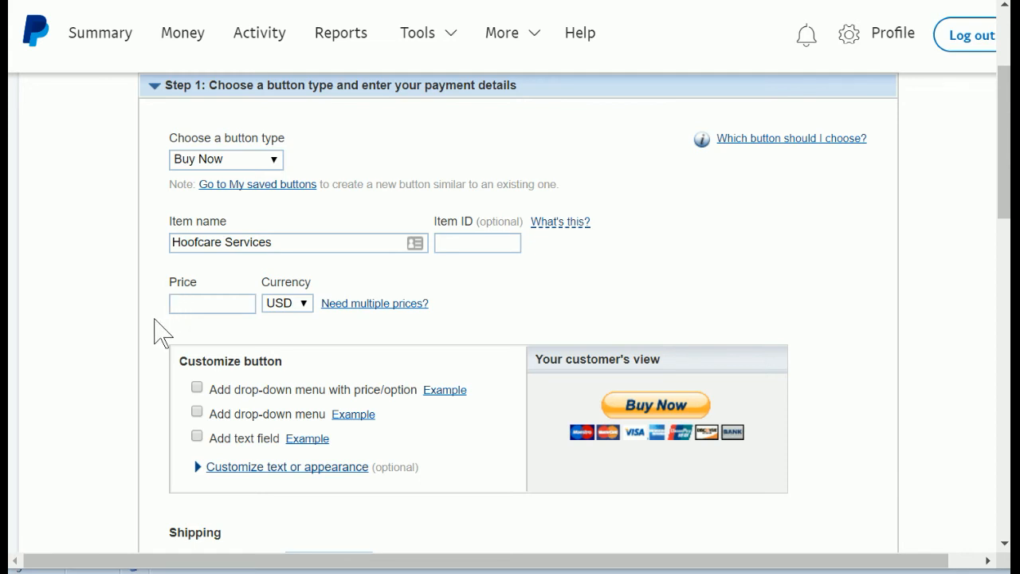
pyautogui.moveTo(156, 318)
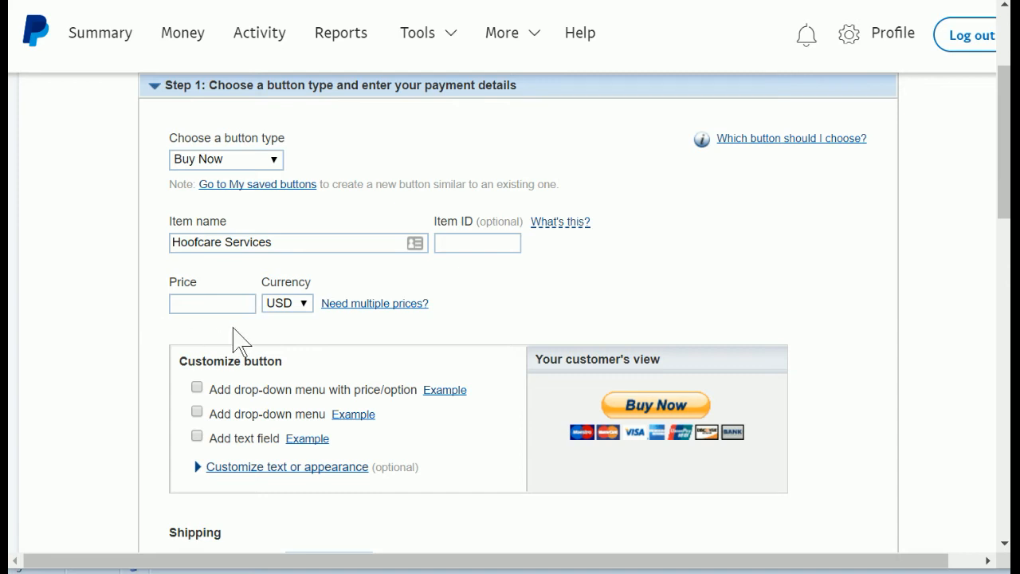
pyautogui.moveTo(306, 316)
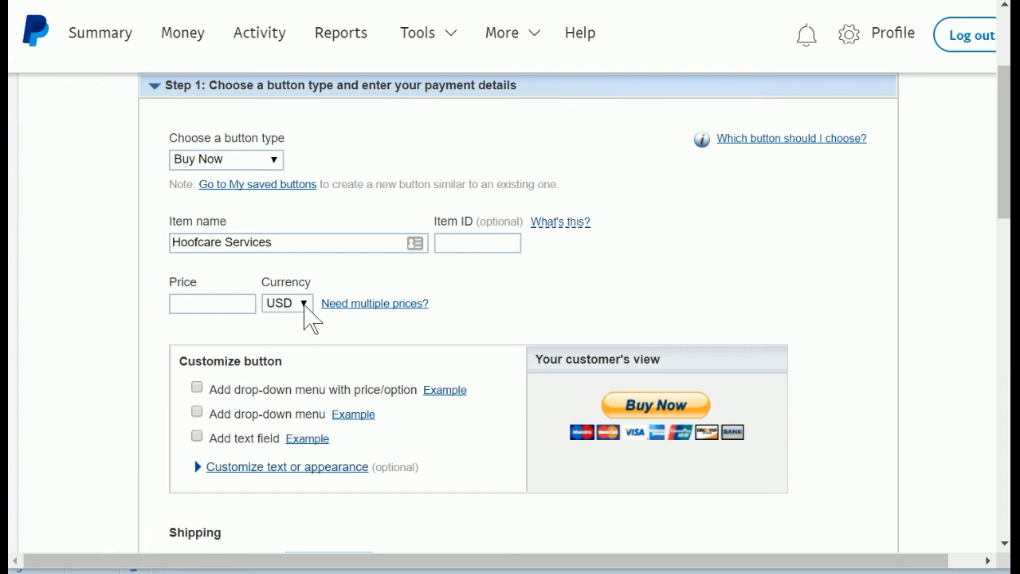
pyautogui.click(286, 303)
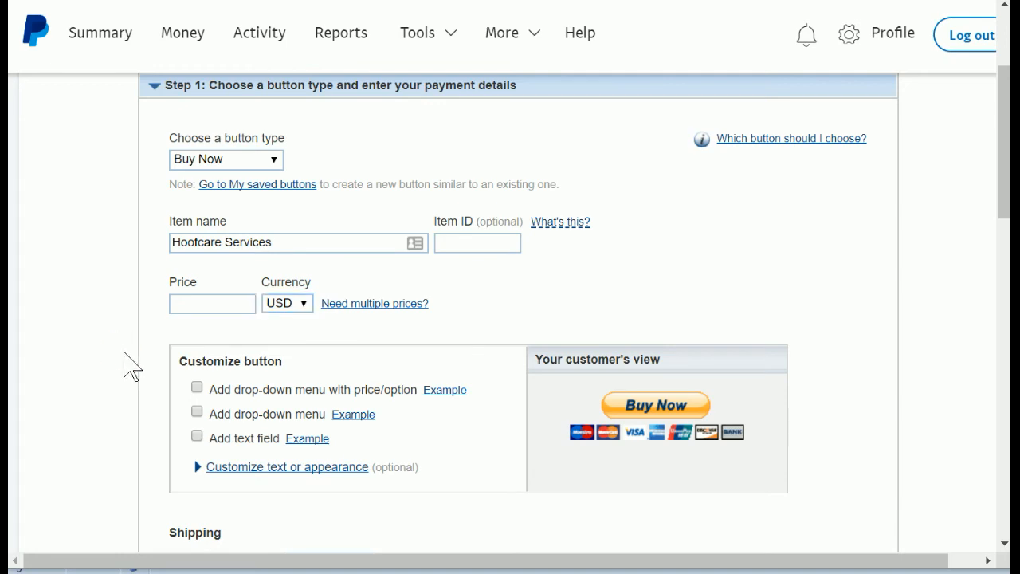
# Step: Expand the customization options and change the button text to Pay Now
pyautogui.scroll(-3)
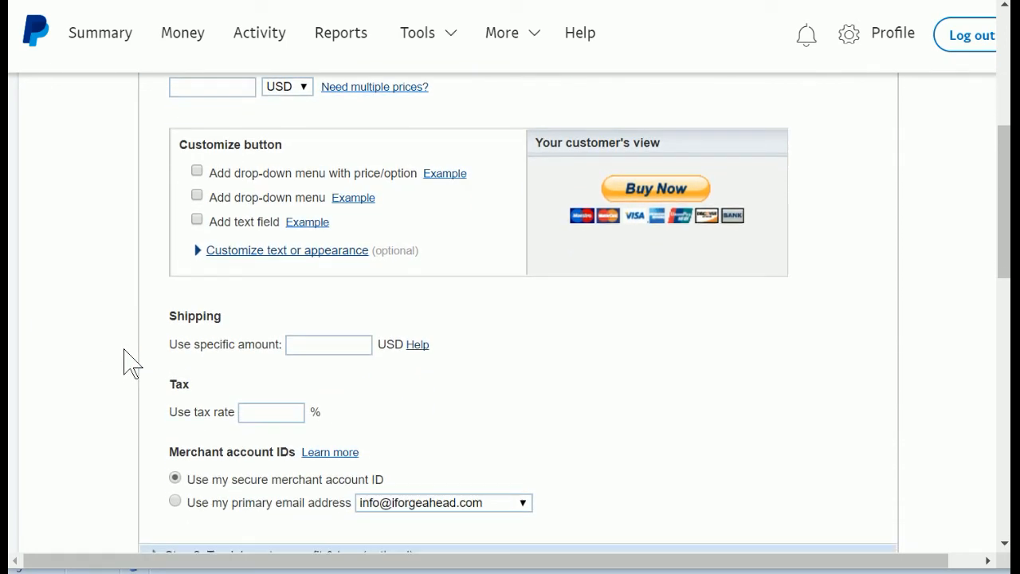
pyautogui.scroll(-3)
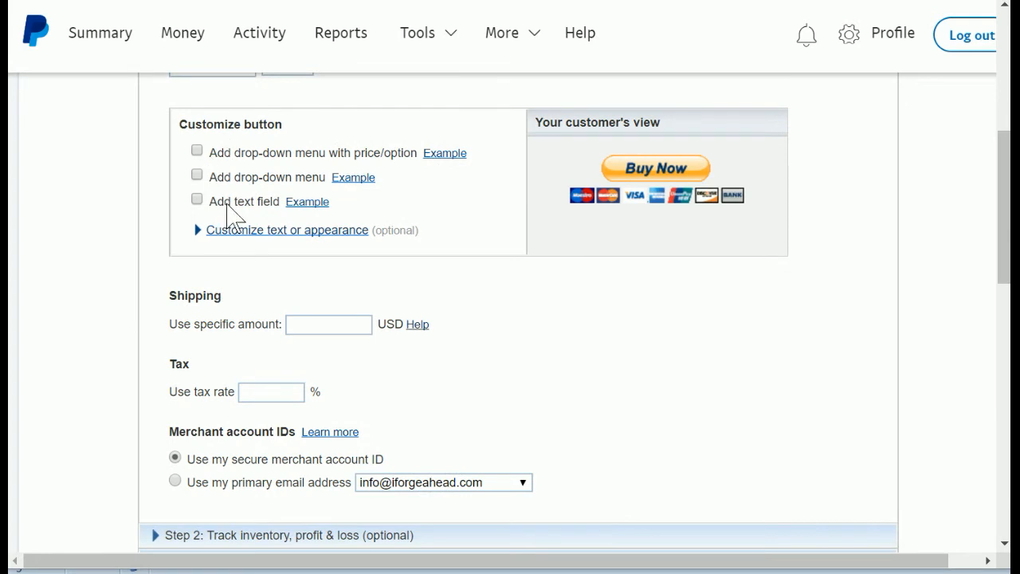
pyautogui.moveTo(245, 237)
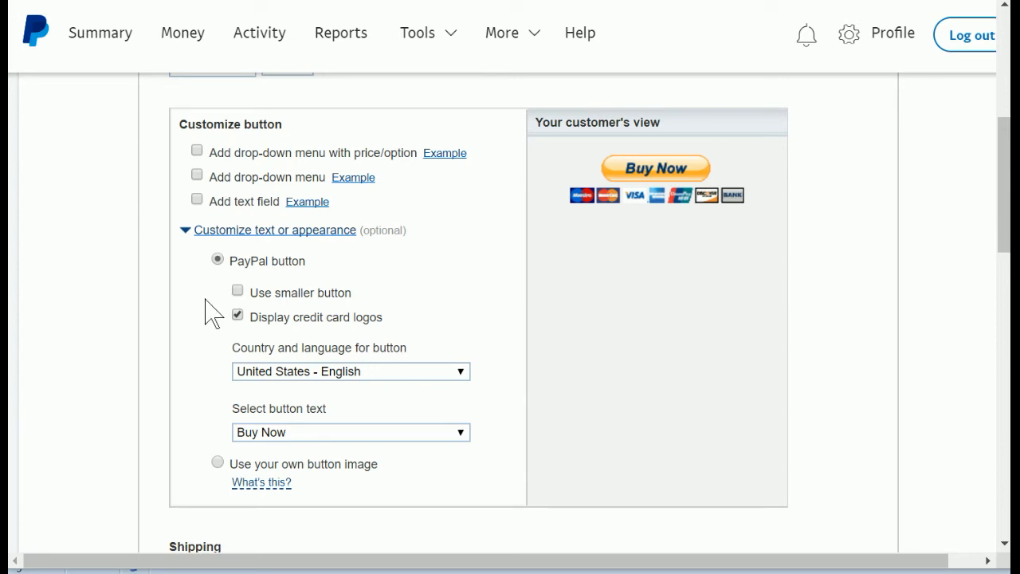
pyautogui.moveTo(295, 427)
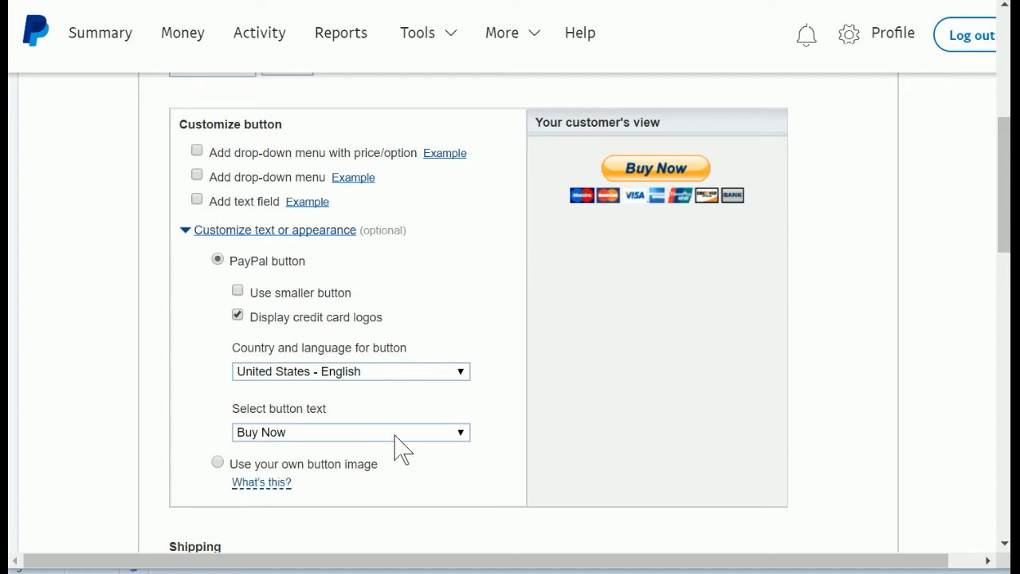
pyautogui.click(349, 432)
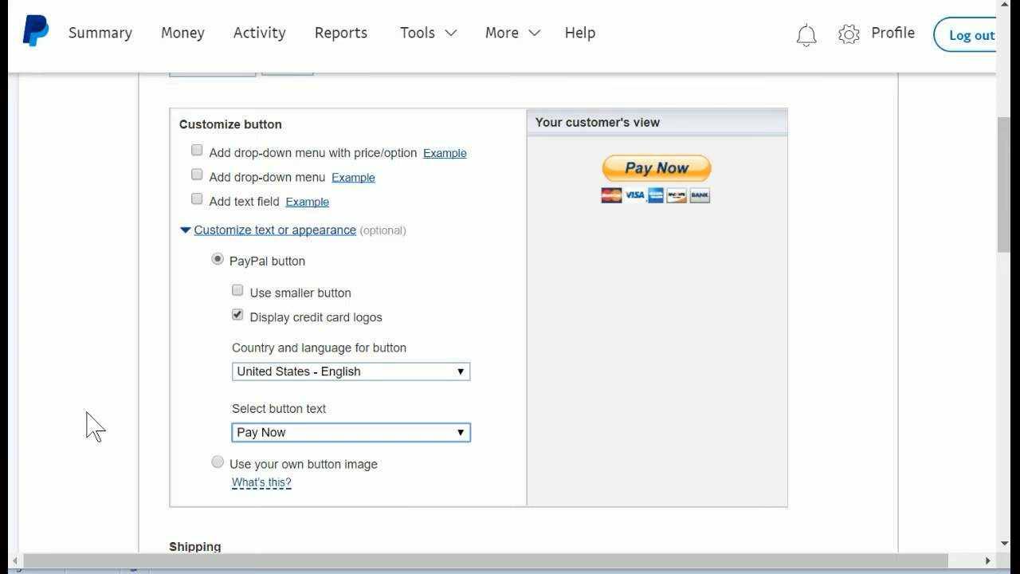
# Step: Expand 'Step 3: Customize advanced features' to reveal the advanced checkout options
pyautogui.scroll(-3)
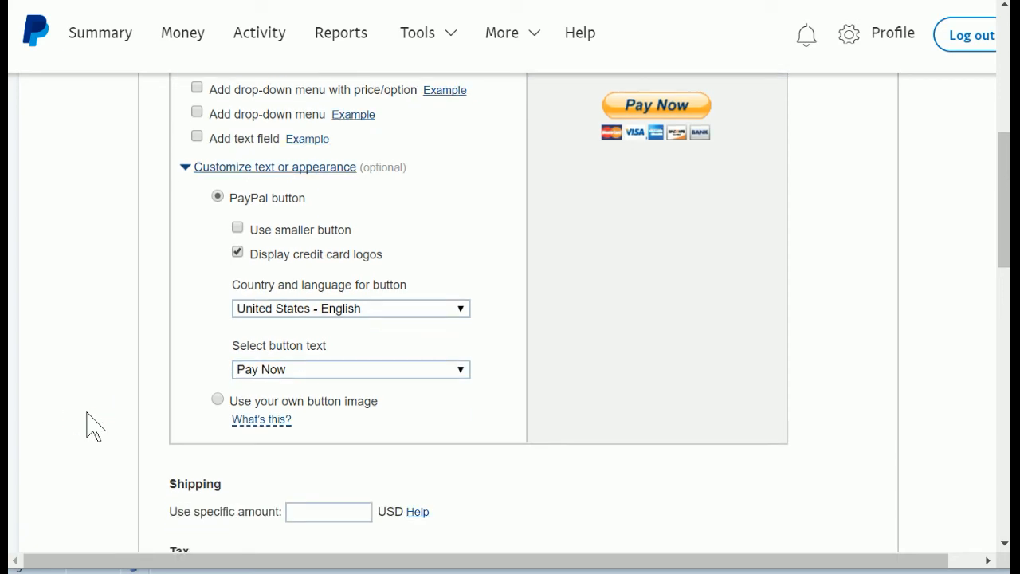
pyautogui.scroll(-3)
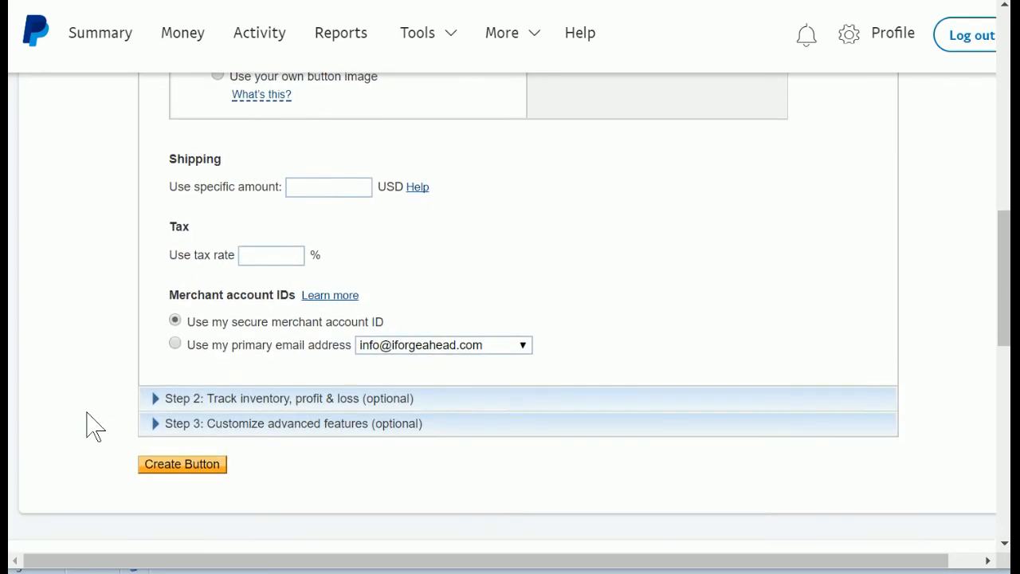
pyautogui.scroll(-3)
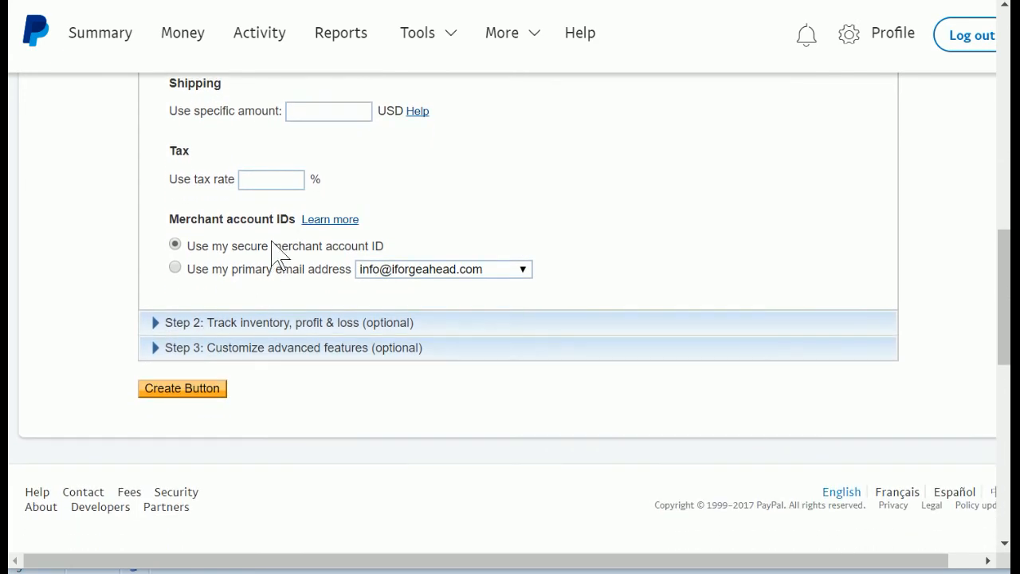
pyautogui.moveTo(64, 342)
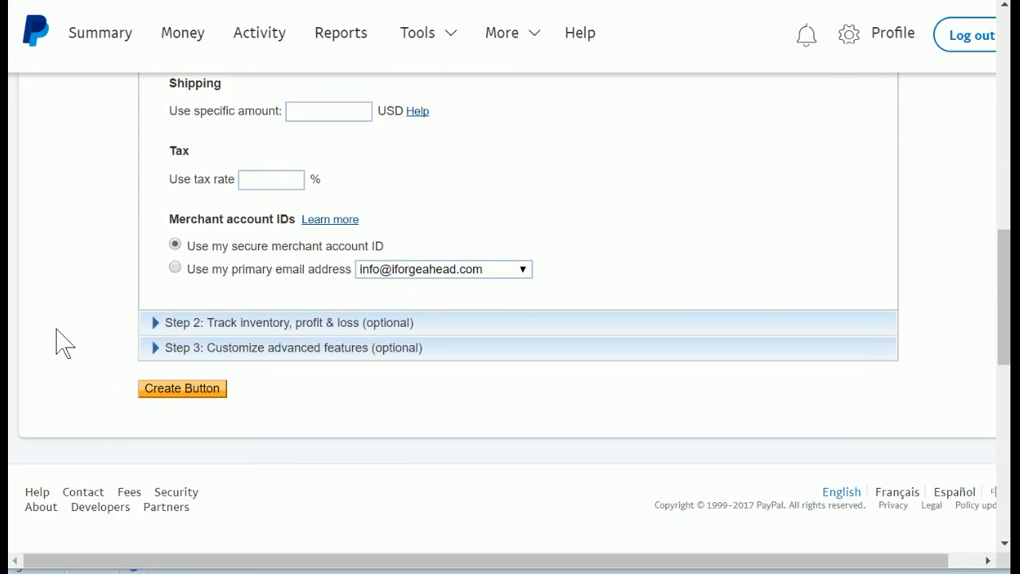
pyautogui.scroll(-3)
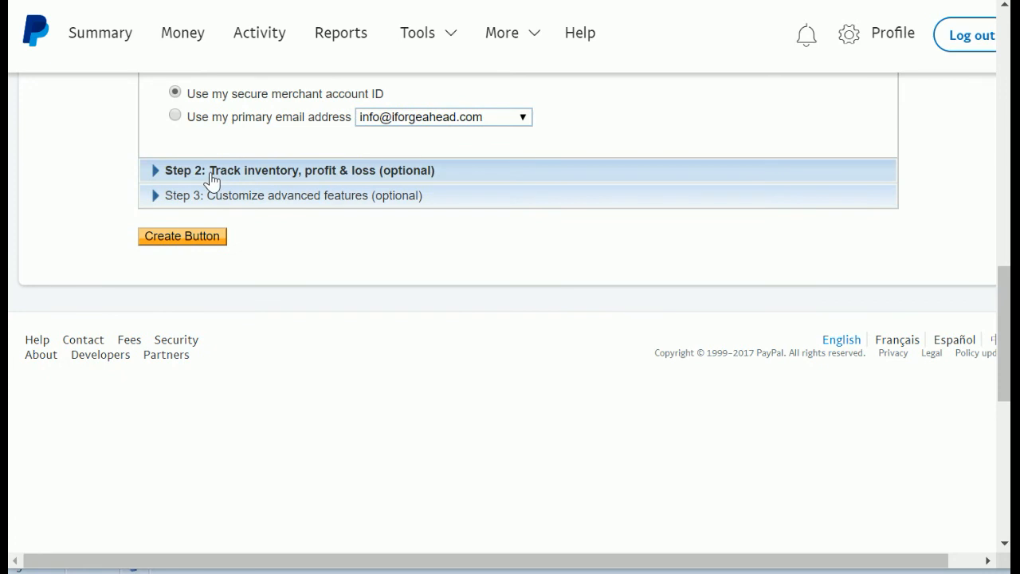
pyautogui.moveTo(341, 232)
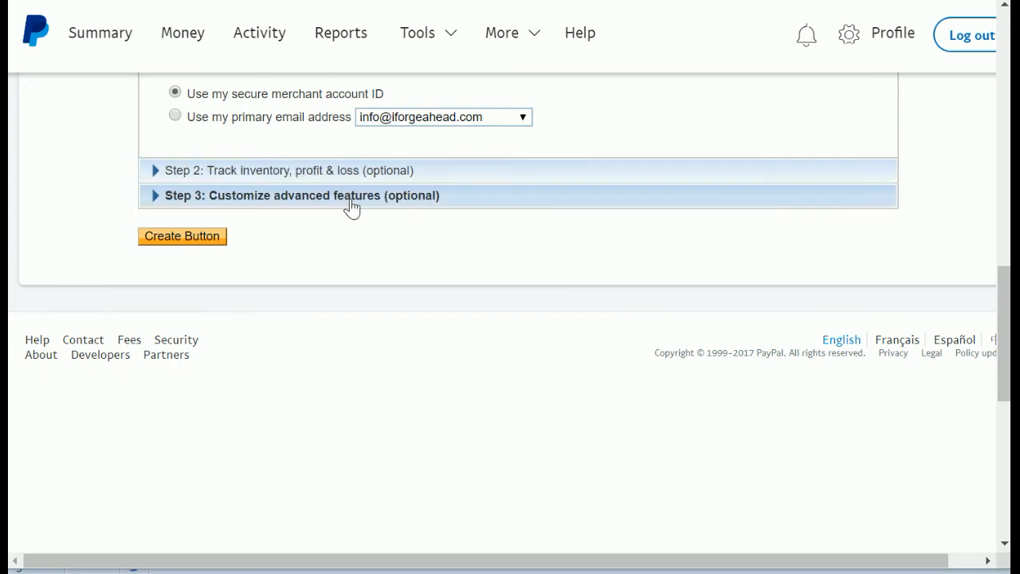
pyautogui.click(303, 194)
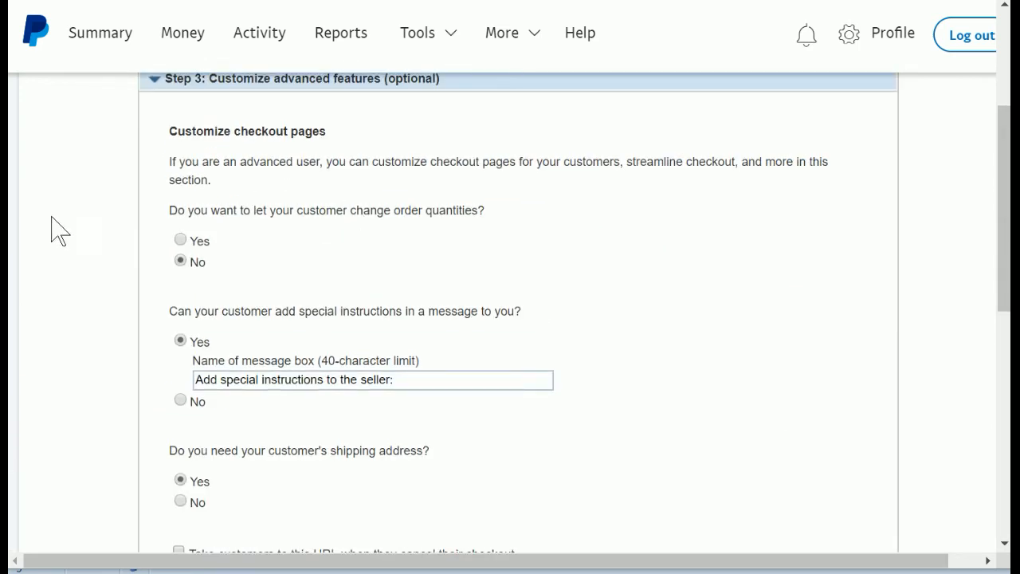
pyautogui.moveTo(325, 237)
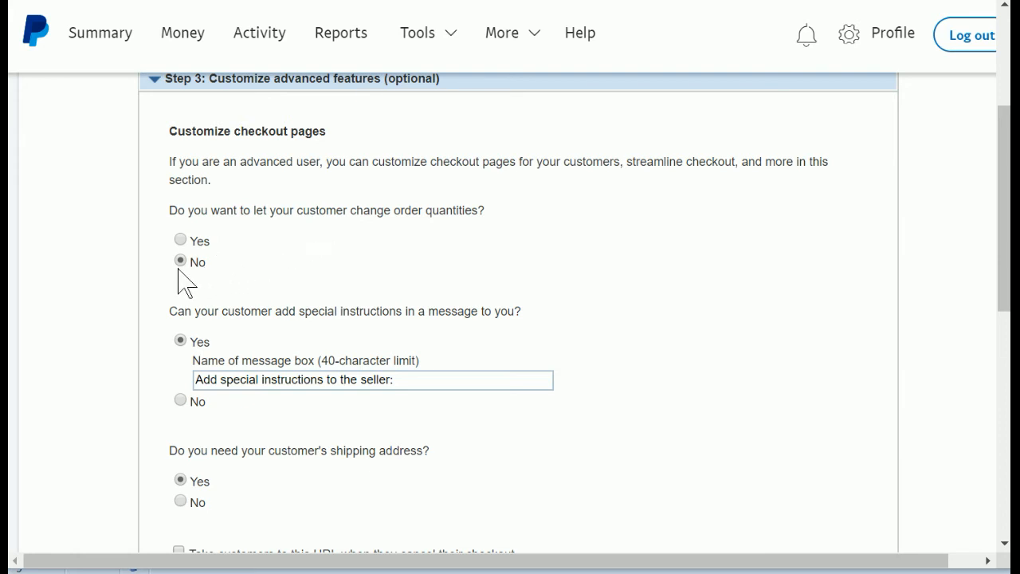
pyautogui.moveTo(115, 319)
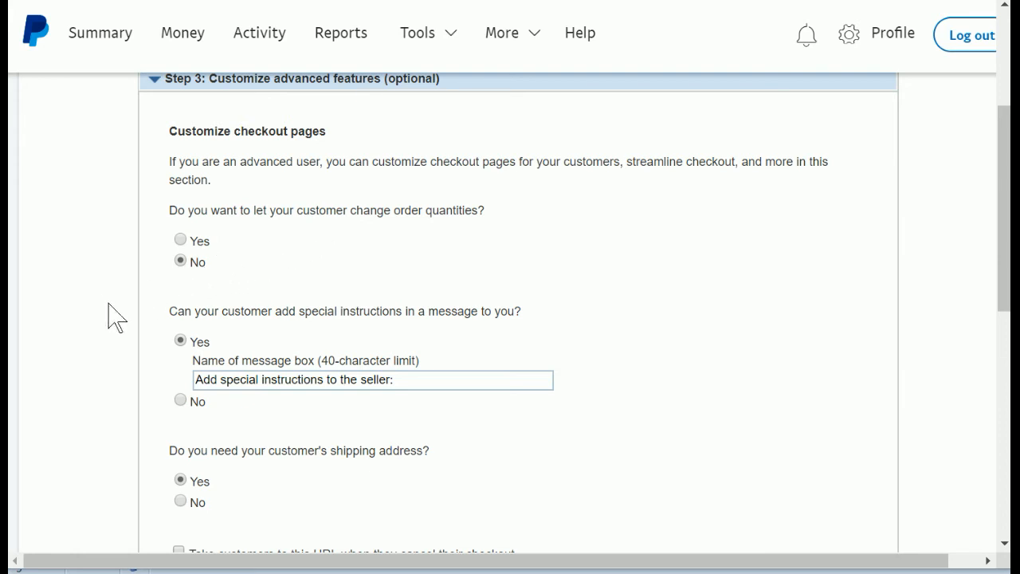
# Step: Set 'Can your customer add special instructions in a message to you?' to No
pyautogui.scroll(-3)
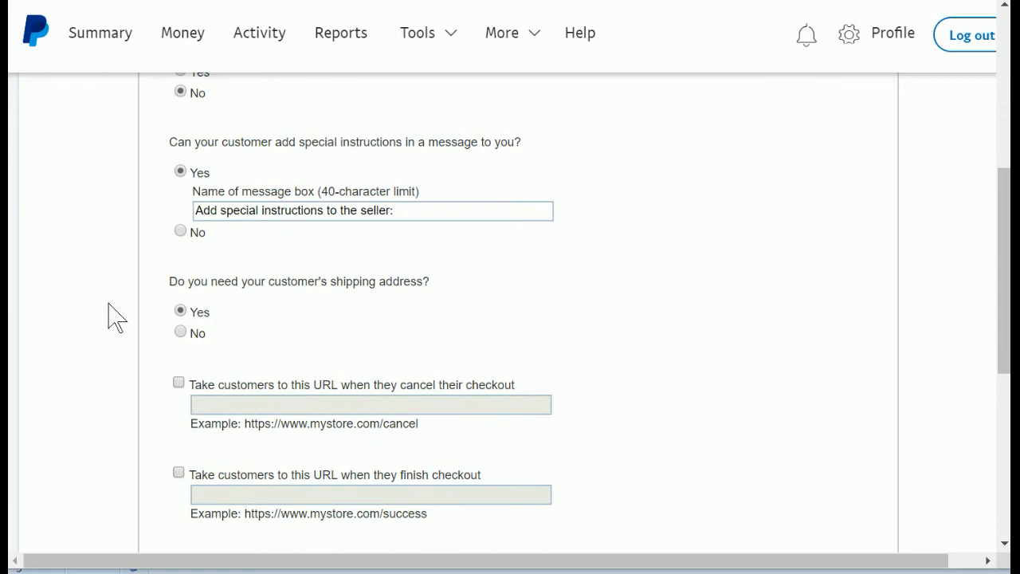
pyautogui.scroll(-3)
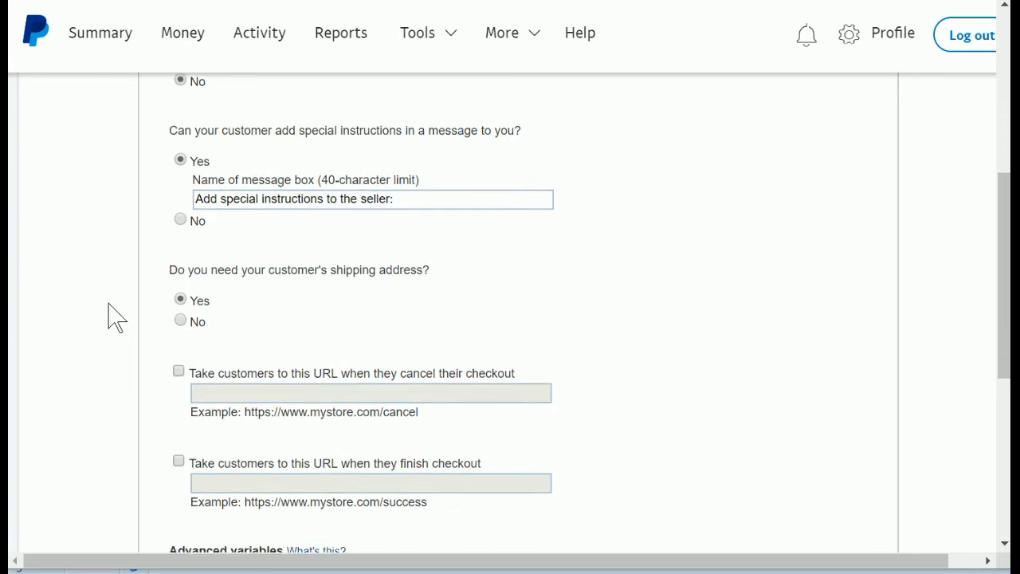
pyautogui.scroll(-3)
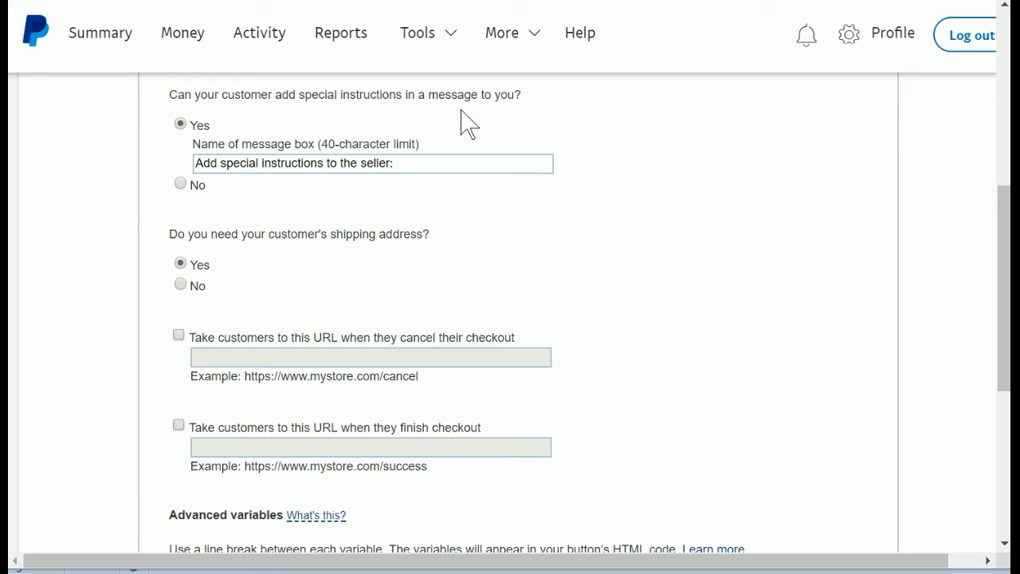
pyautogui.moveTo(475, 207)
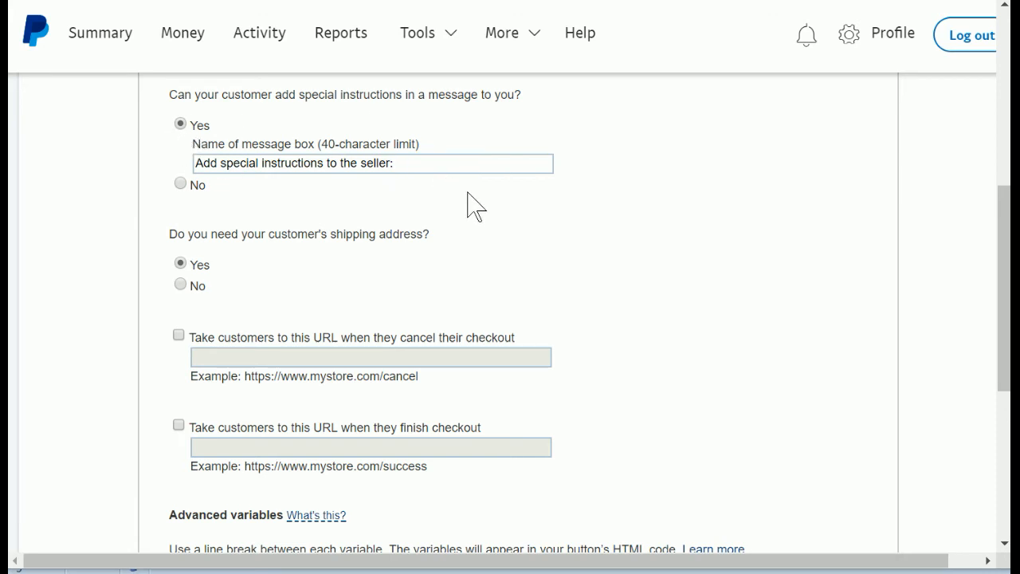
pyautogui.moveTo(479, 214)
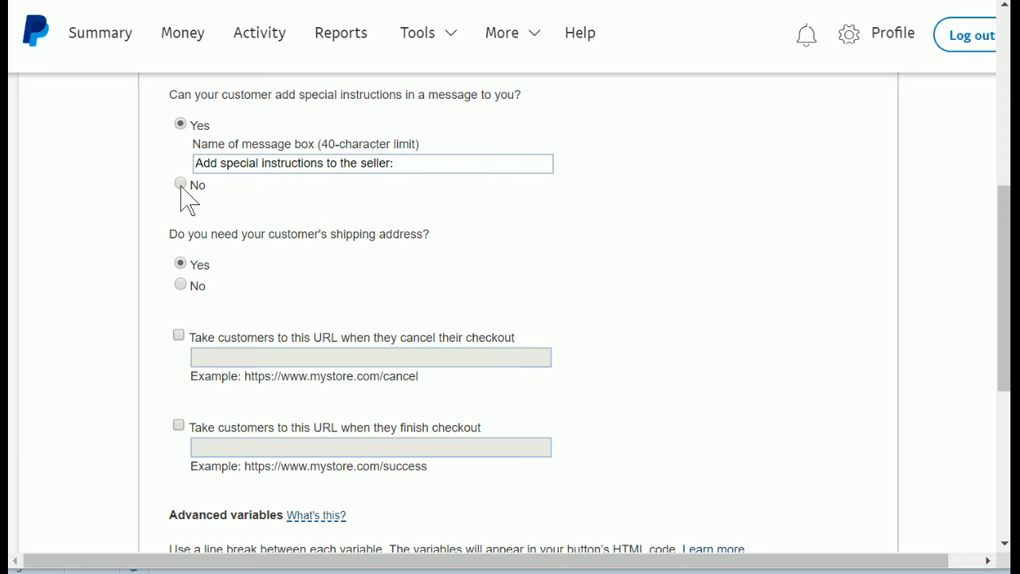
pyautogui.click(180, 183)
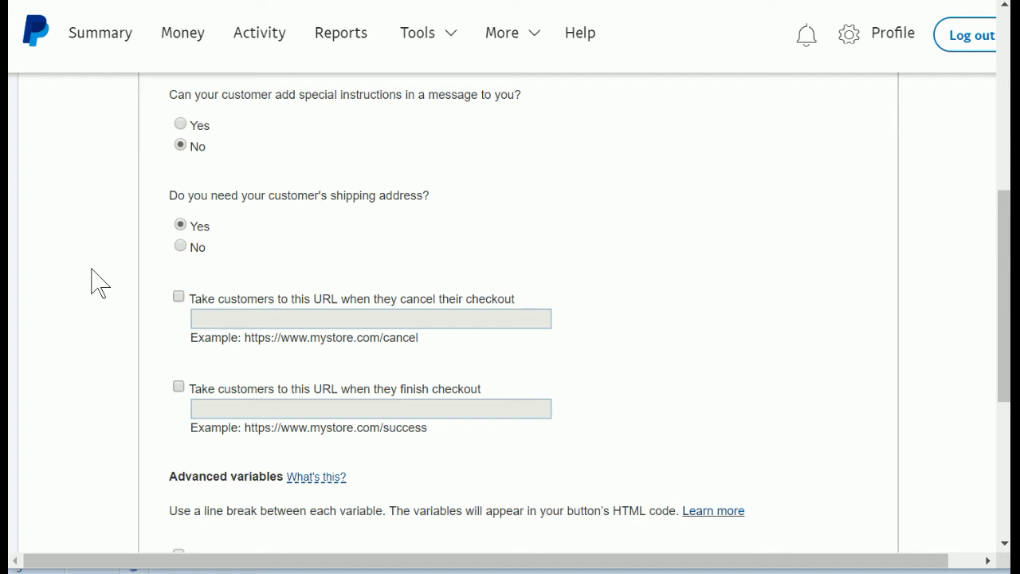
pyautogui.scroll(-3)
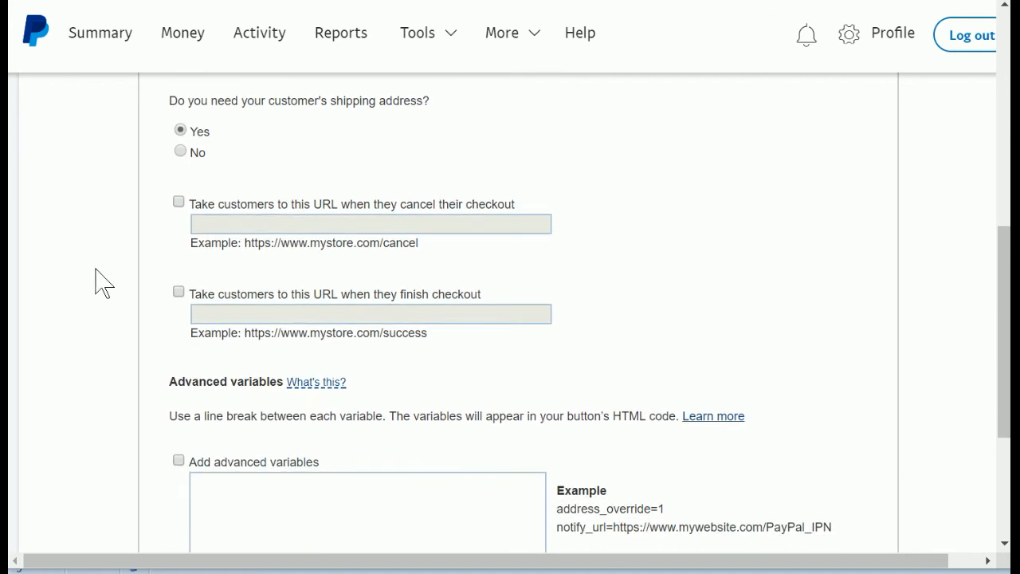
pyautogui.moveTo(174, 179)
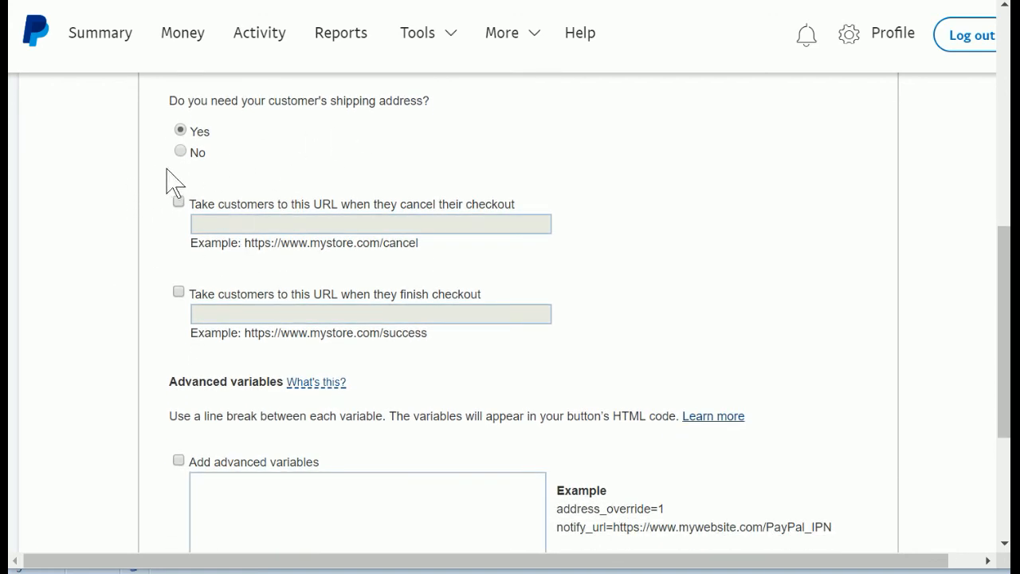
pyautogui.moveTo(119, 263)
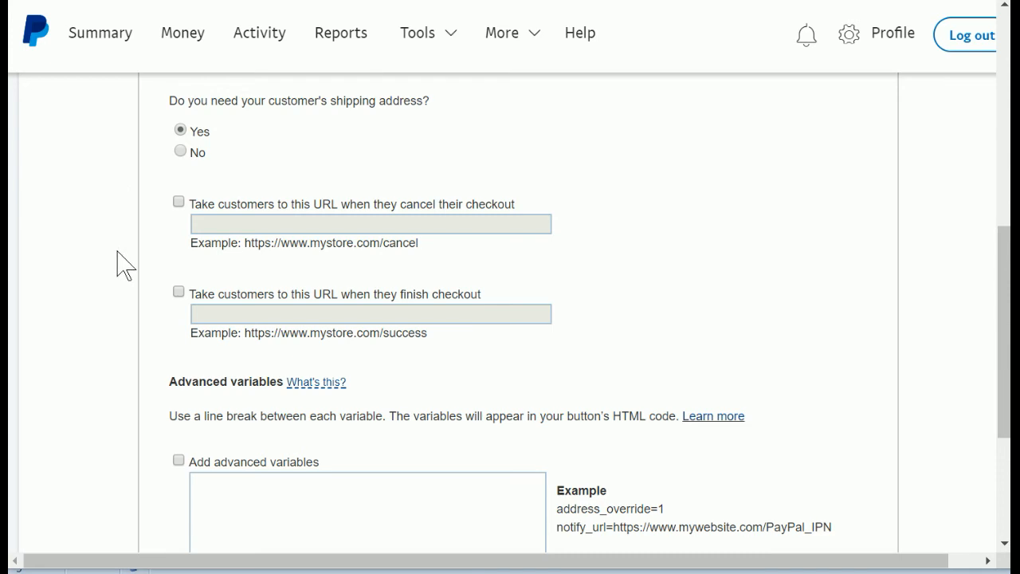
pyautogui.scroll(-3)
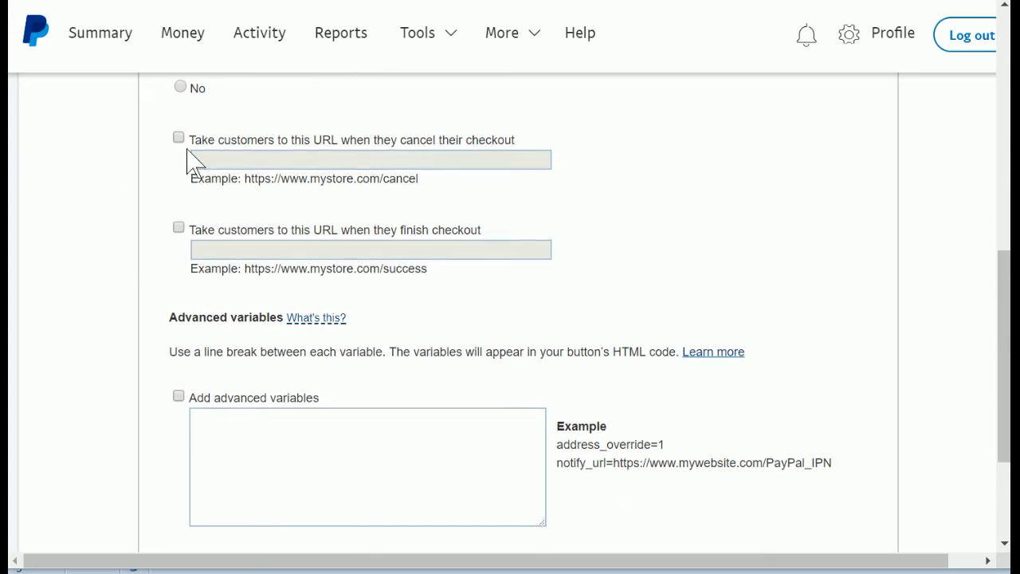
pyautogui.moveTo(245, 256)
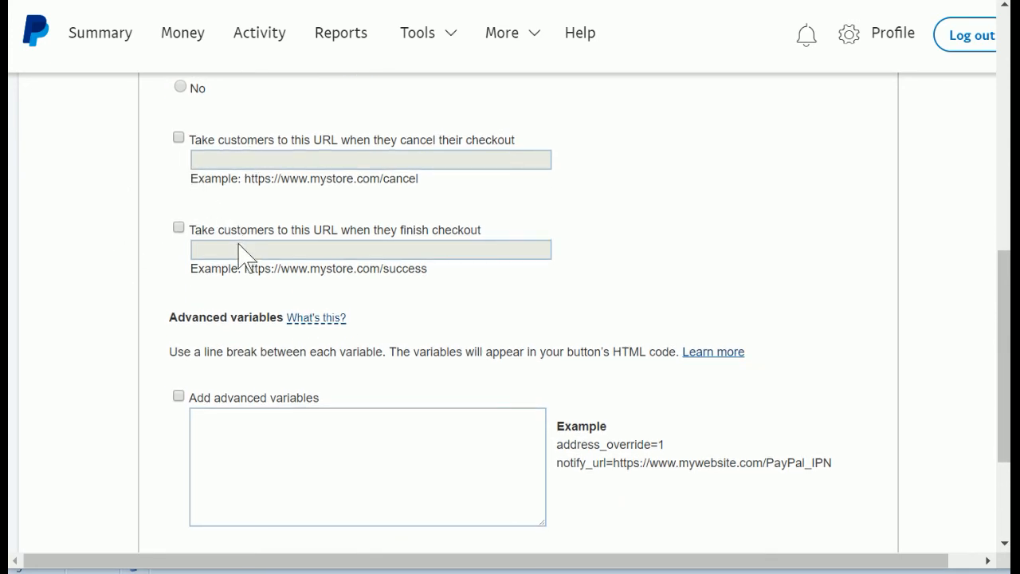
pyautogui.moveTo(144, 271)
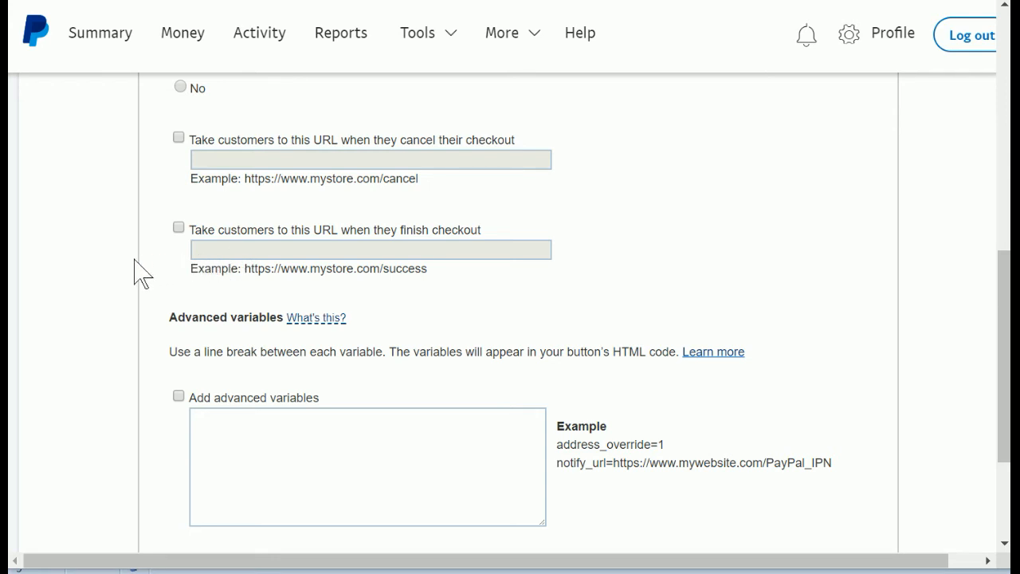
pyautogui.moveTo(440, 158)
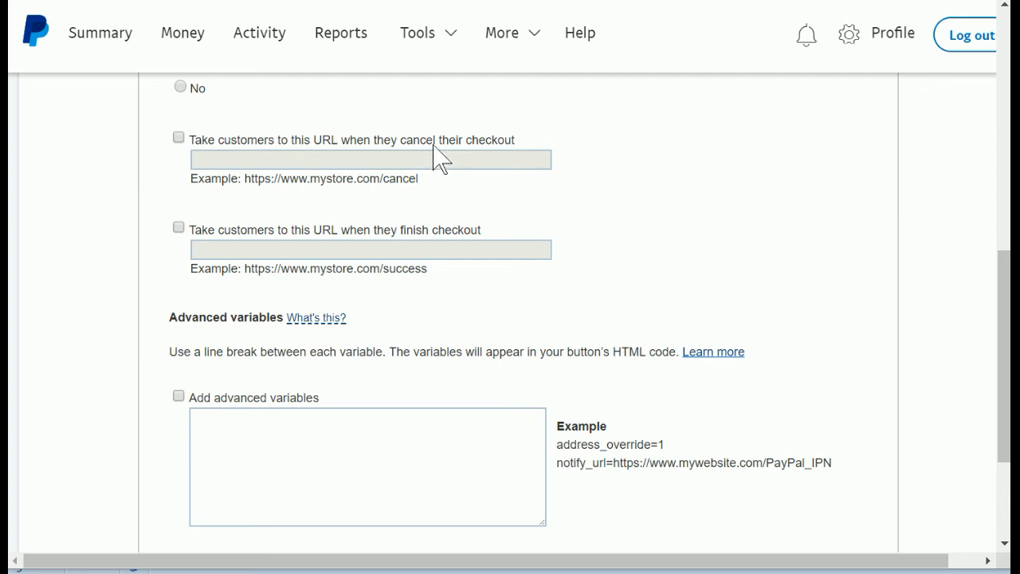
pyautogui.moveTo(398, 156)
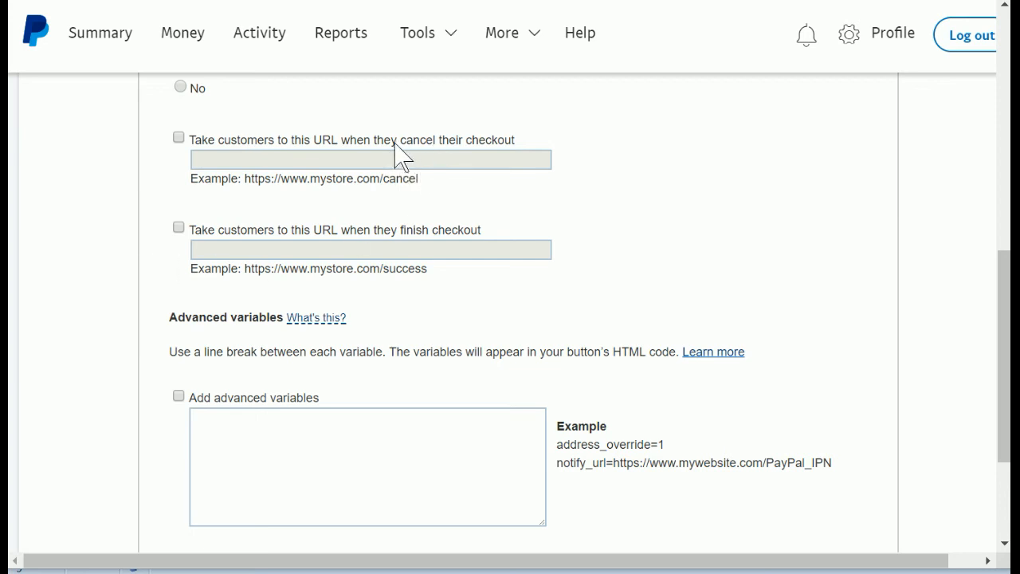
pyautogui.moveTo(411, 175)
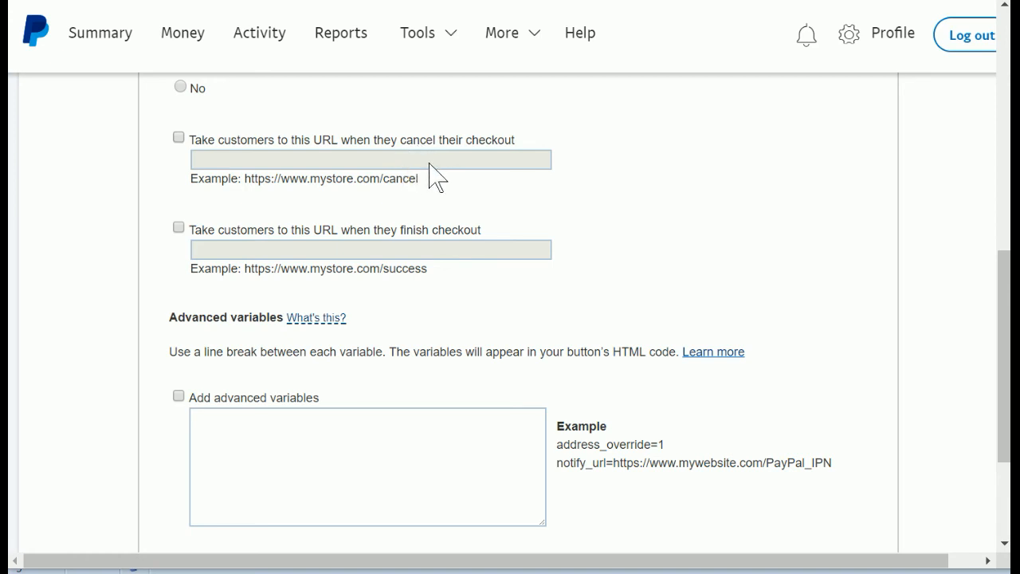
pyautogui.moveTo(389, 261)
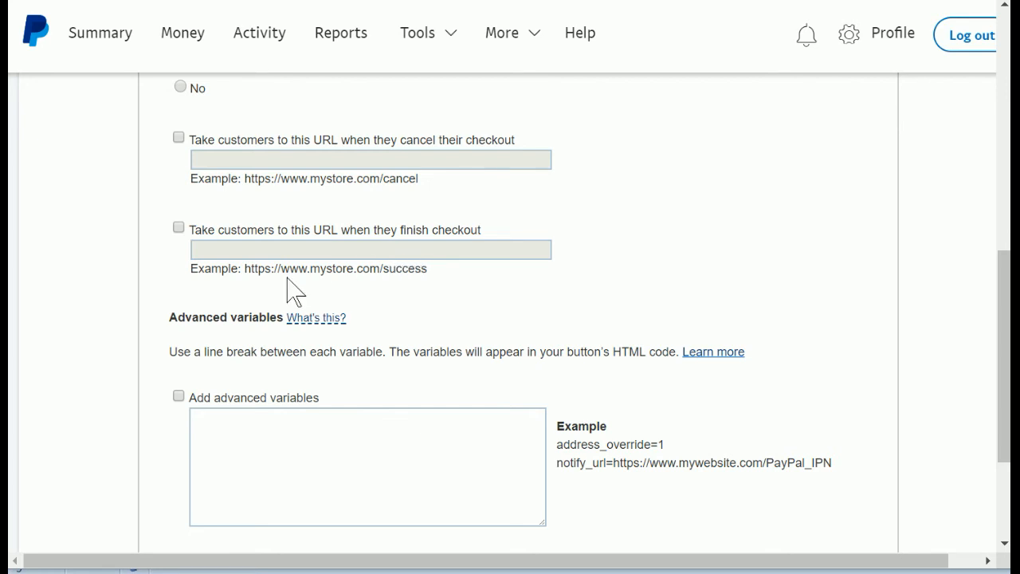
pyautogui.moveTo(309, 286)
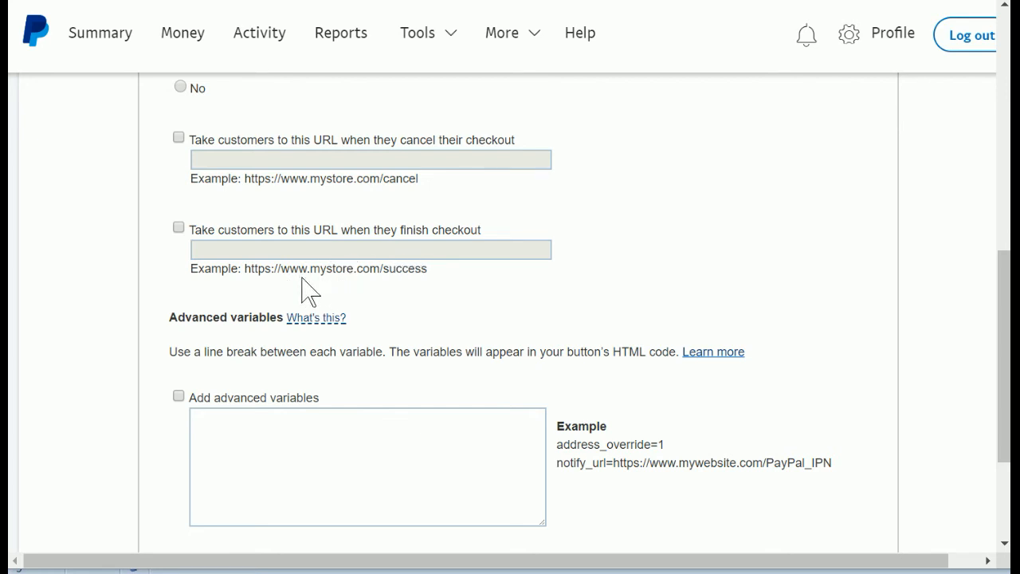
pyautogui.moveTo(136, 284)
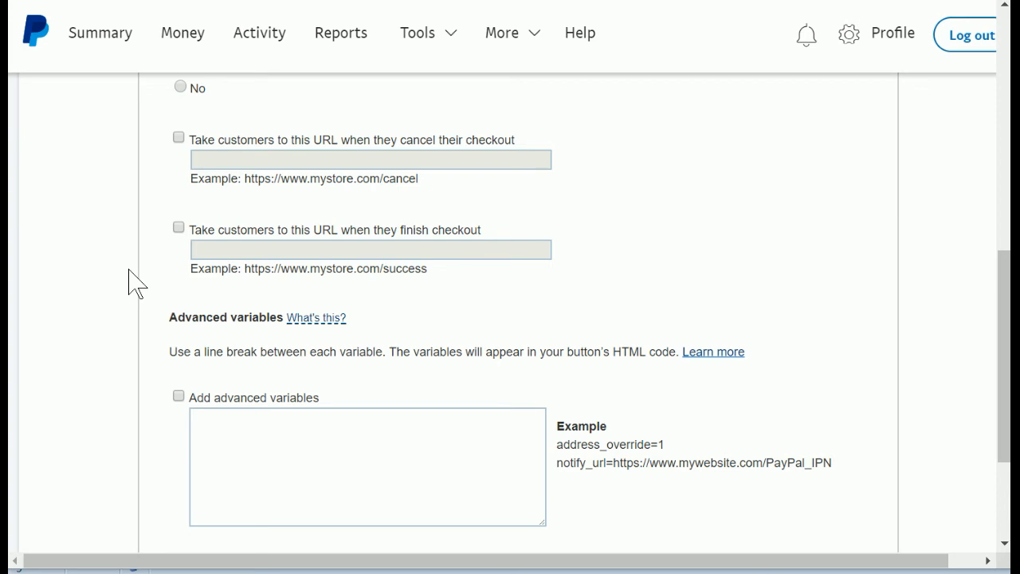
pyautogui.moveTo(206, 231)
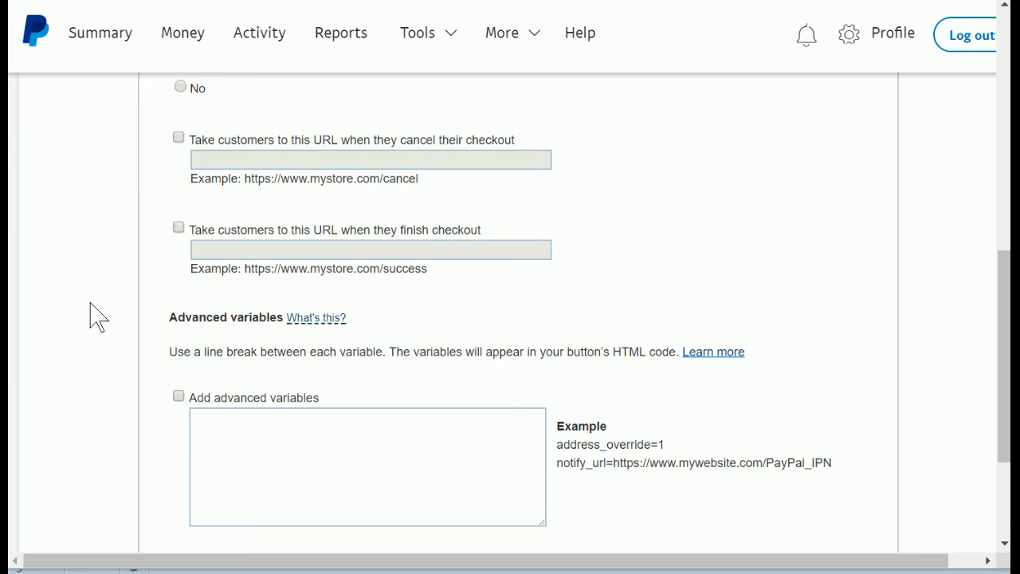
pyautogui.scroll(-3)
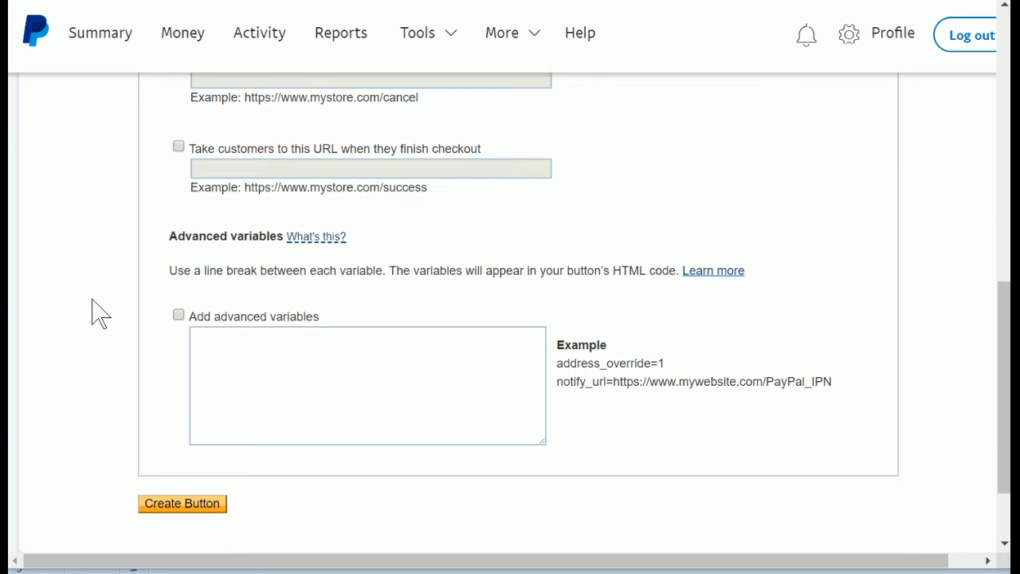
pyautogui.scroll(-3)
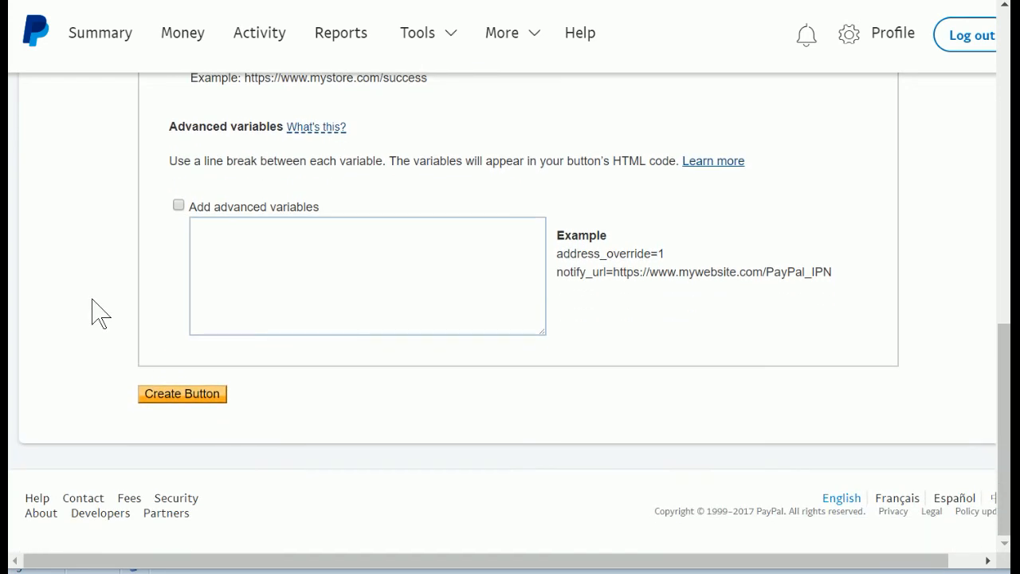
pyautogui.moveTo(125, 259)
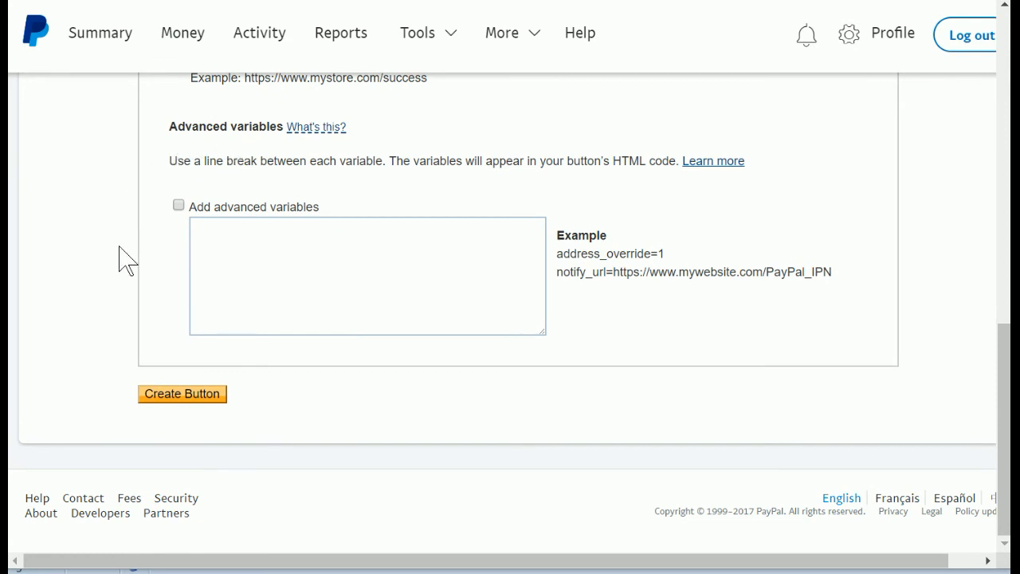
pyautogui.moveTo(79, 319)
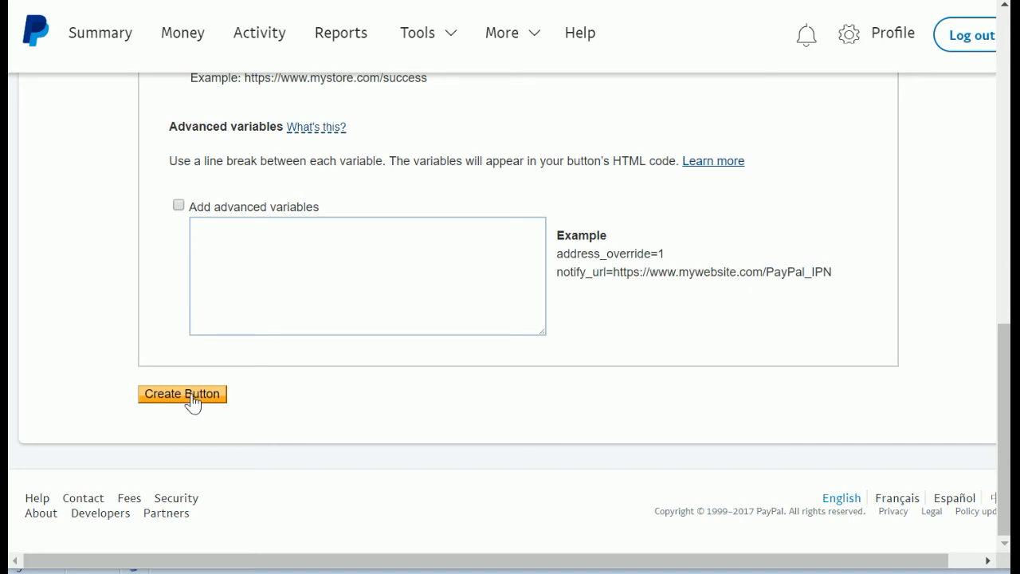
# Step: Create the Pay Now button and bring its website code box and Buyer's View preview into view
pyautogui.click(182, 393)
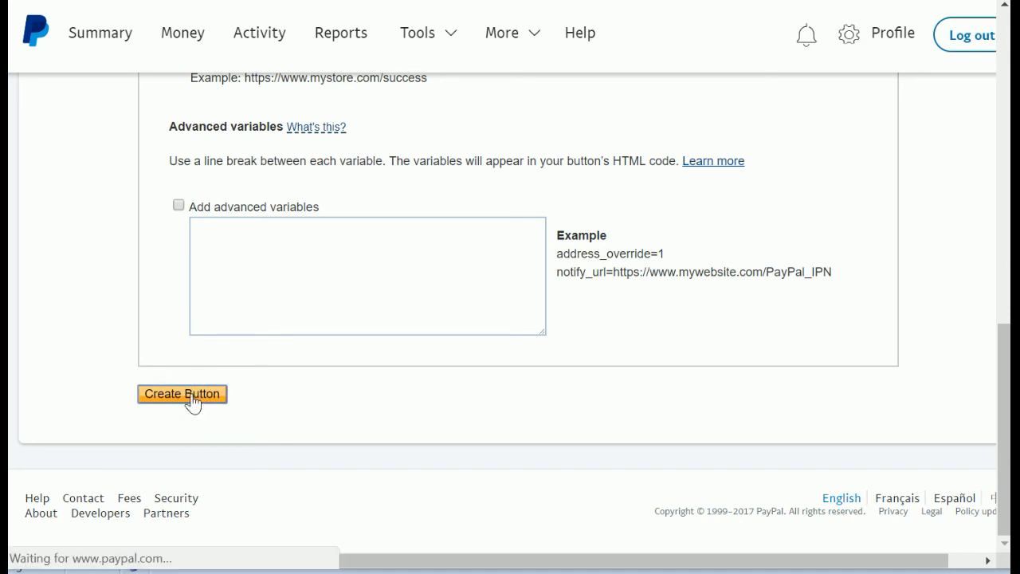
pyautogui.click(182, 392)
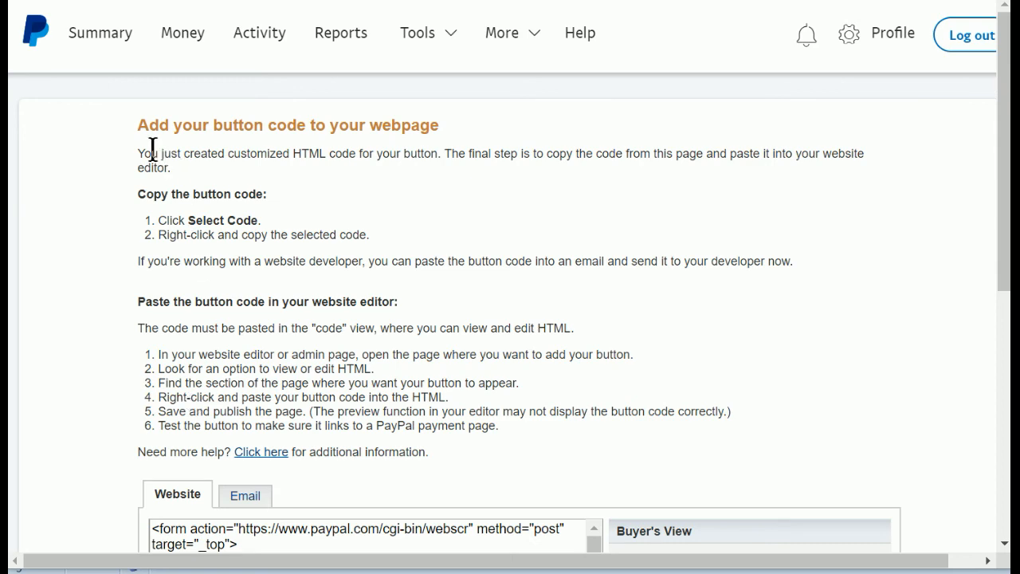
pyautogui.moveTo(124, 430)
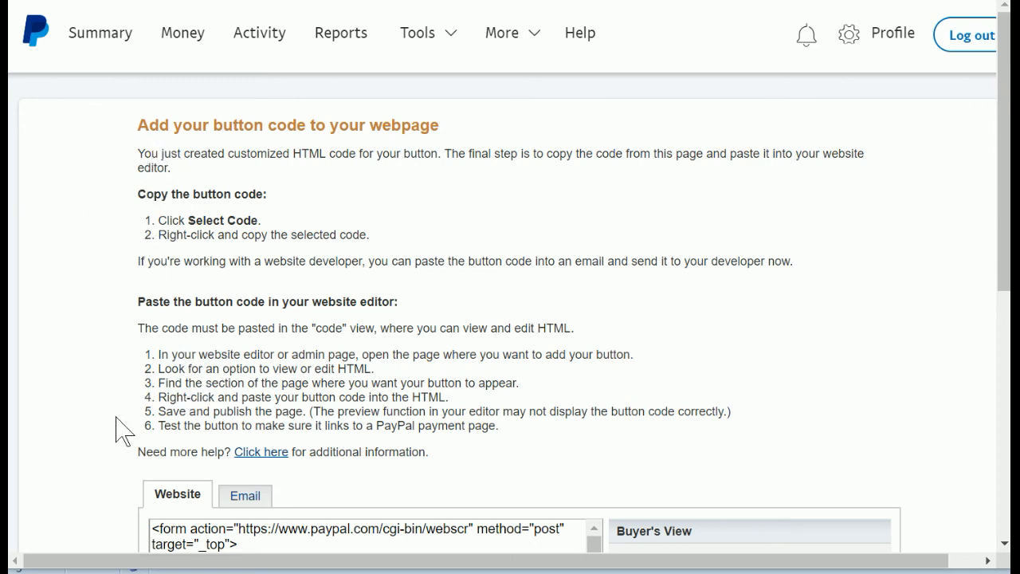
pyautogui.scroll(-3)
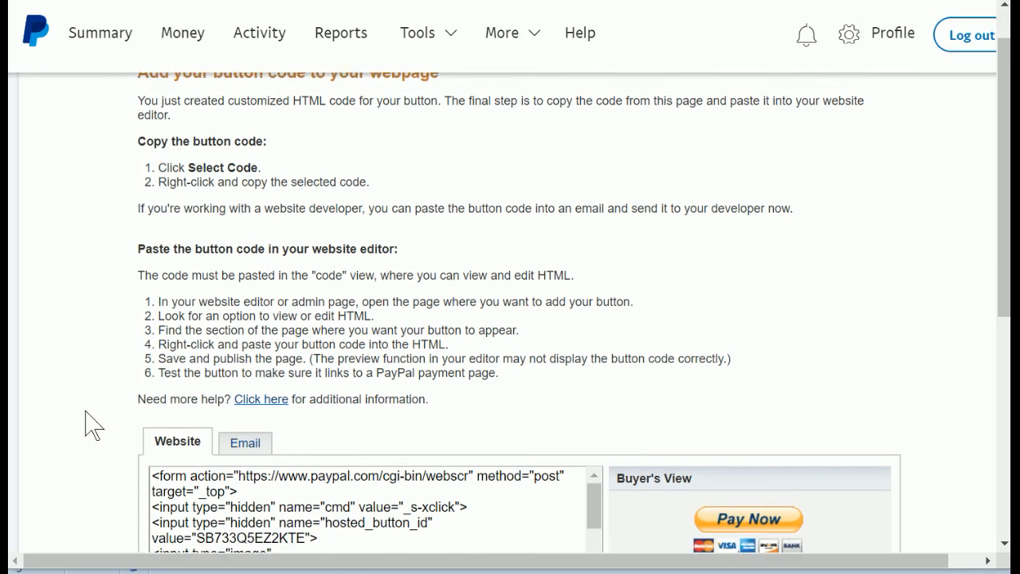
pyautogui.scroll(-3)
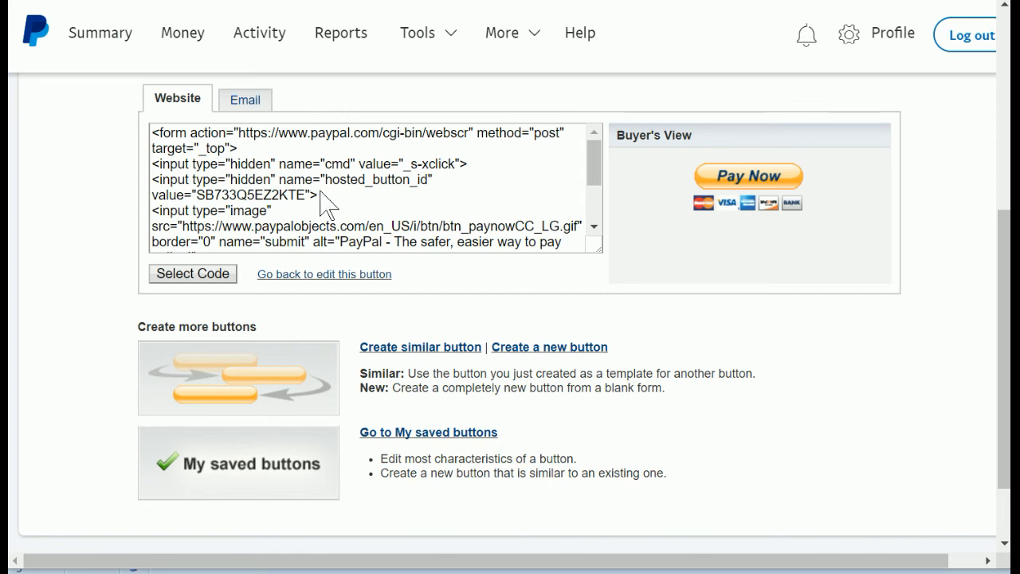
pyautogui.moveTo(793, 127)
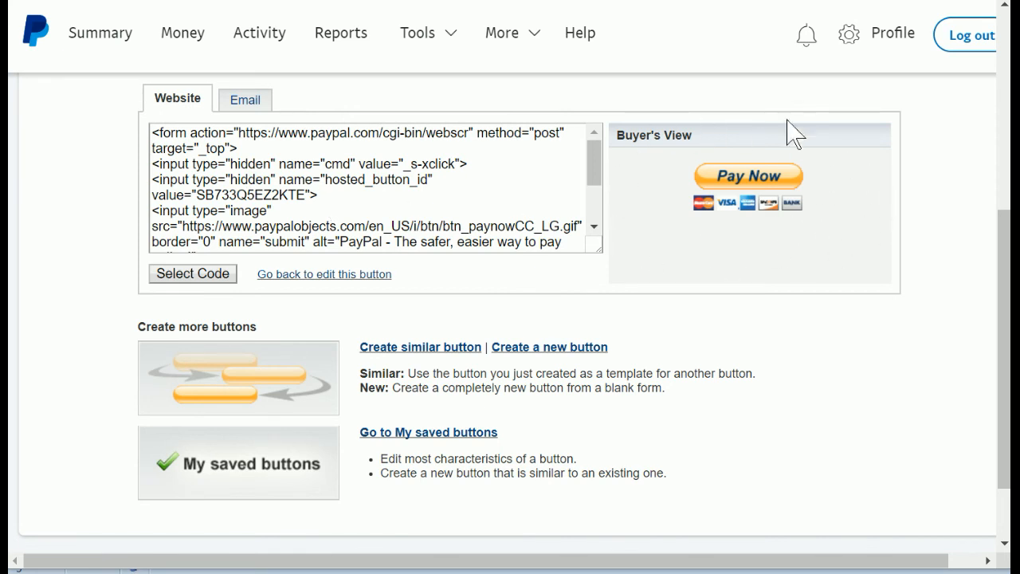
pyautogui.moveTo(837, 231)
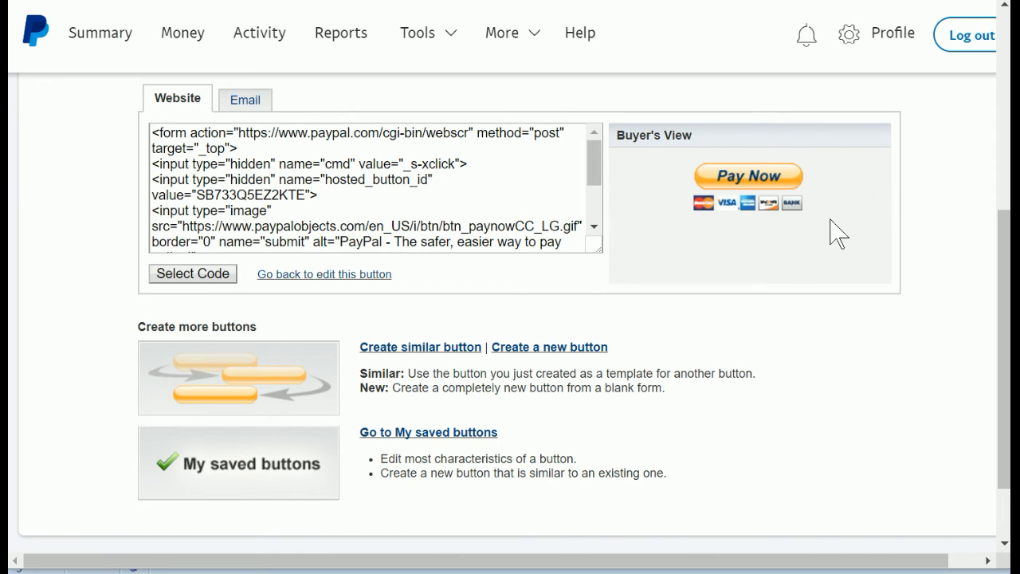
pyautogui.moveTo(677, 215)
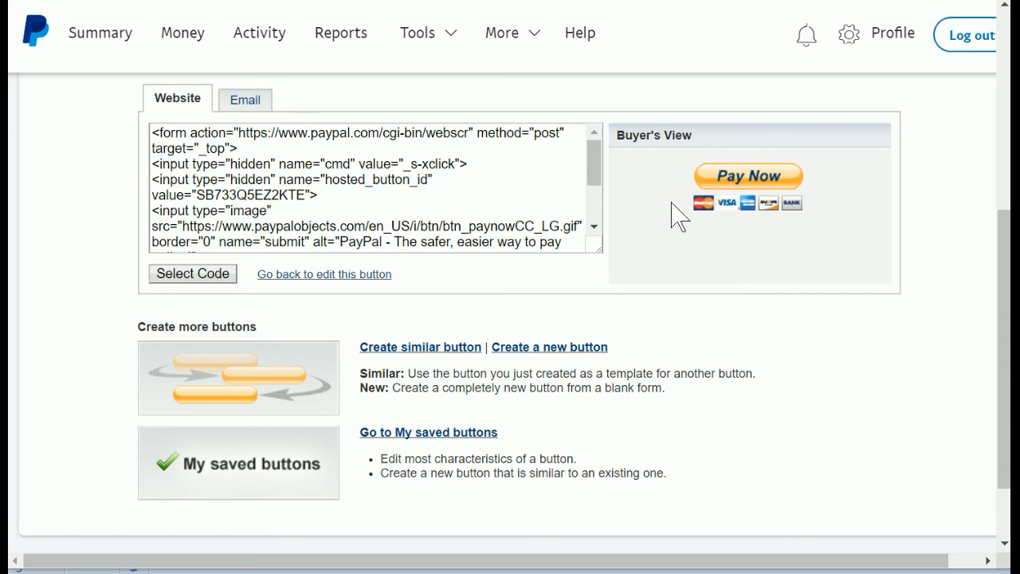
pyautogui.moveTo(273, 188)
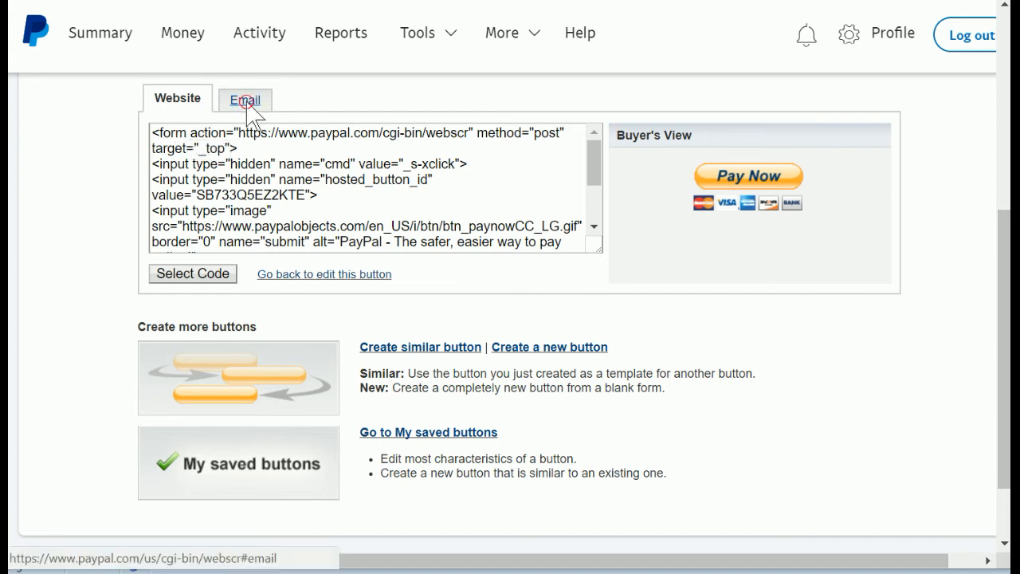
# Step: Switch to the Email version of the button code, select the payment link and copy it
pyautogui.click(243, 98)
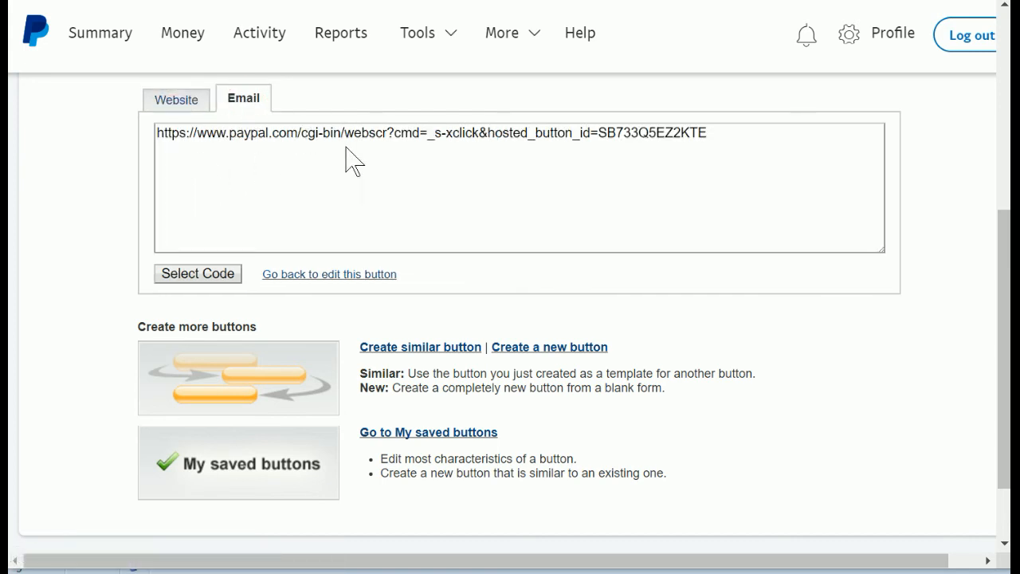
pyautogui.moveTo(475, 156)
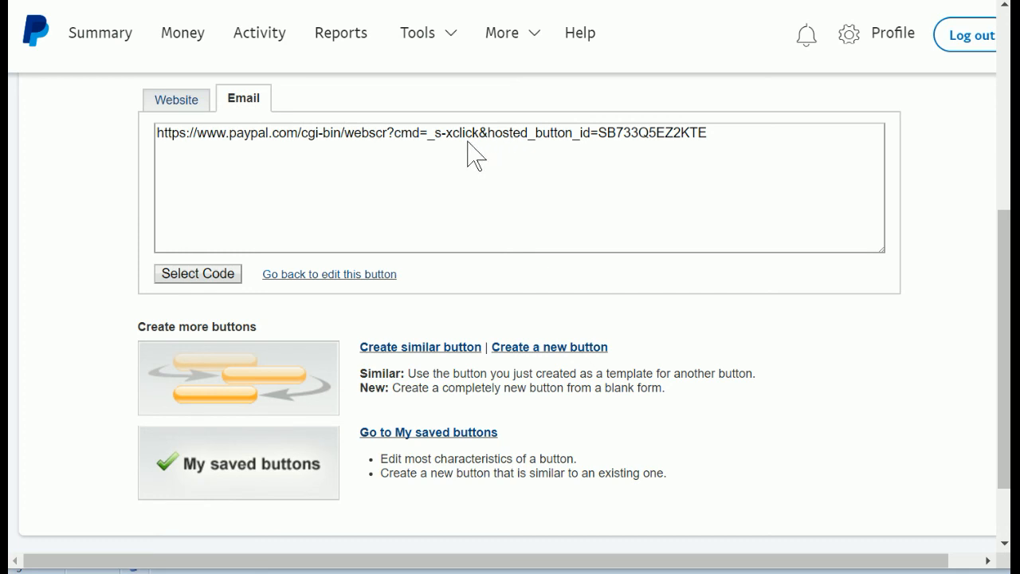
pyautogui.moveTo(198, 275)
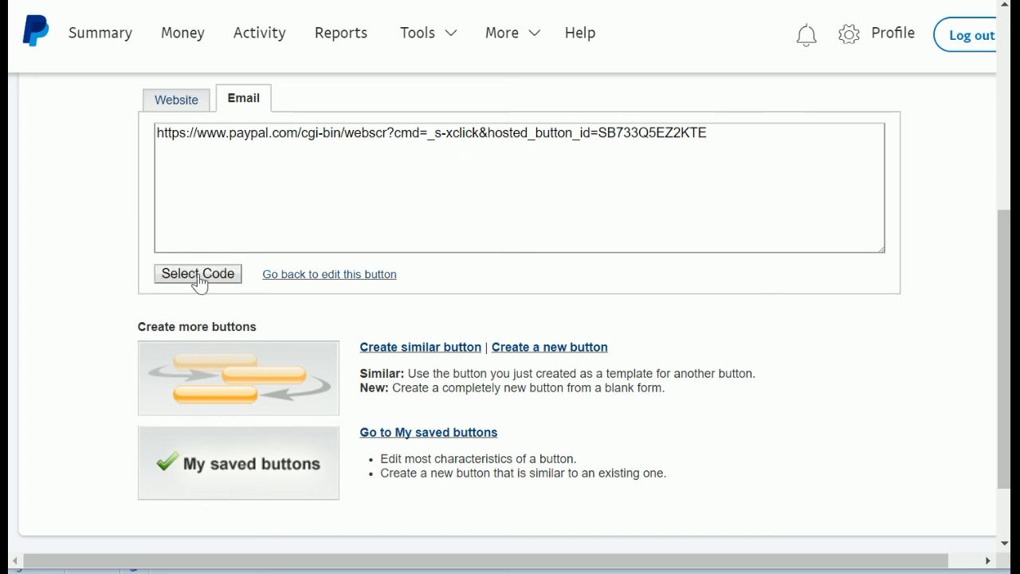
pyautogui.click(198, 275)
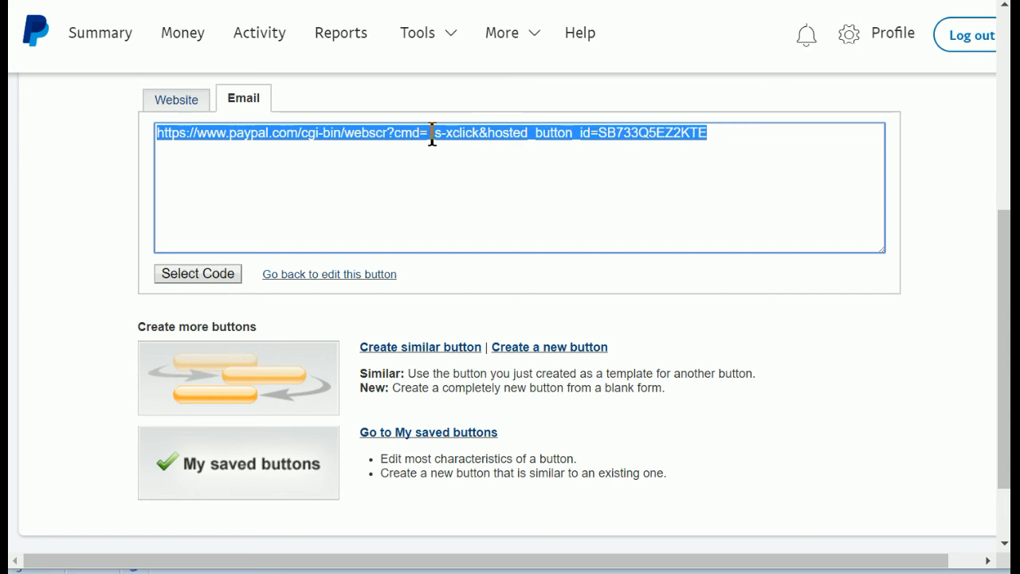
pyautogui.rightClick(434, 140)
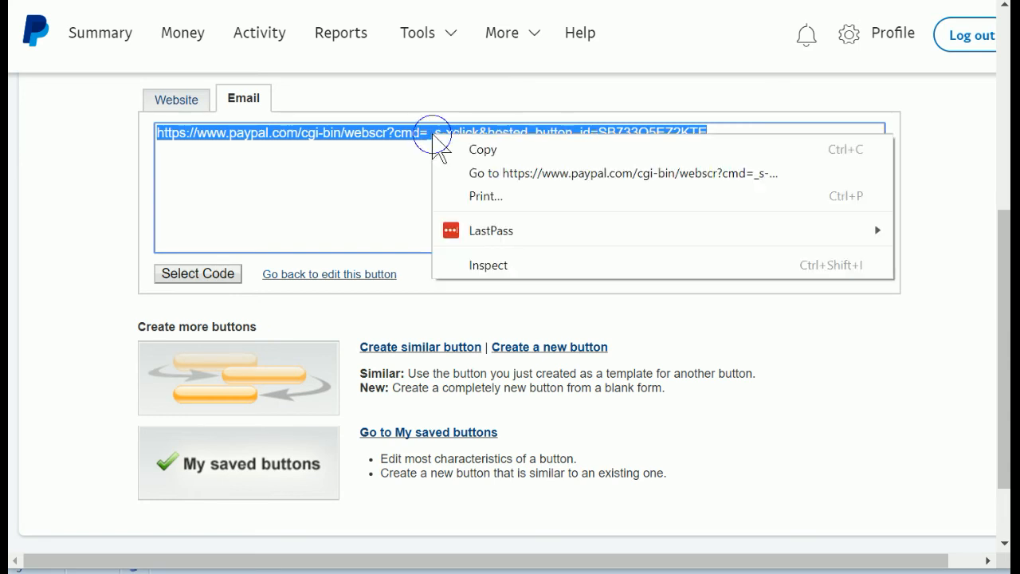
pyautogui.click(483, 149)
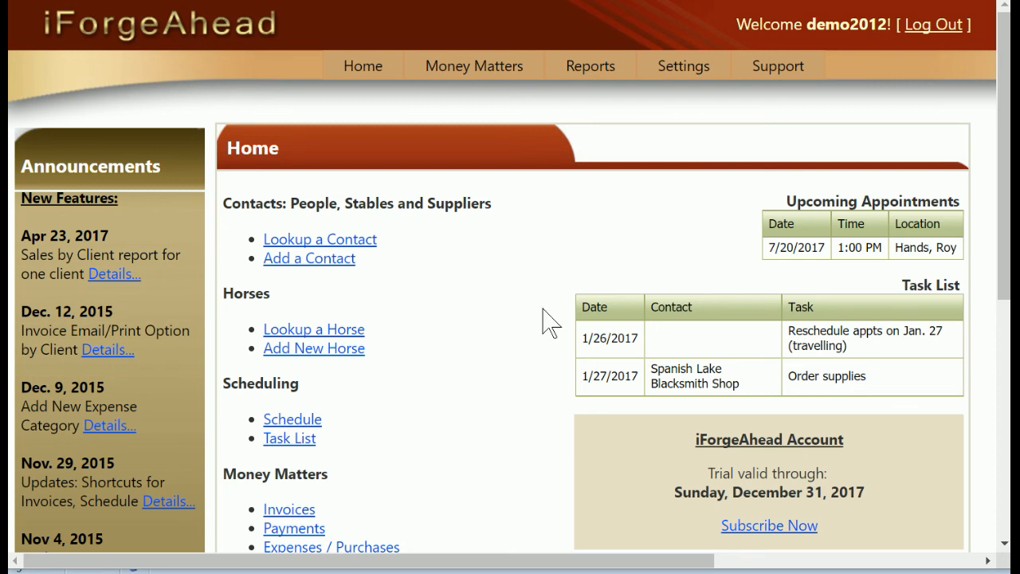
# Step: Go to Settings > All Settings and open 'Settings for Invoices'
pyautogui.click(682, 66)
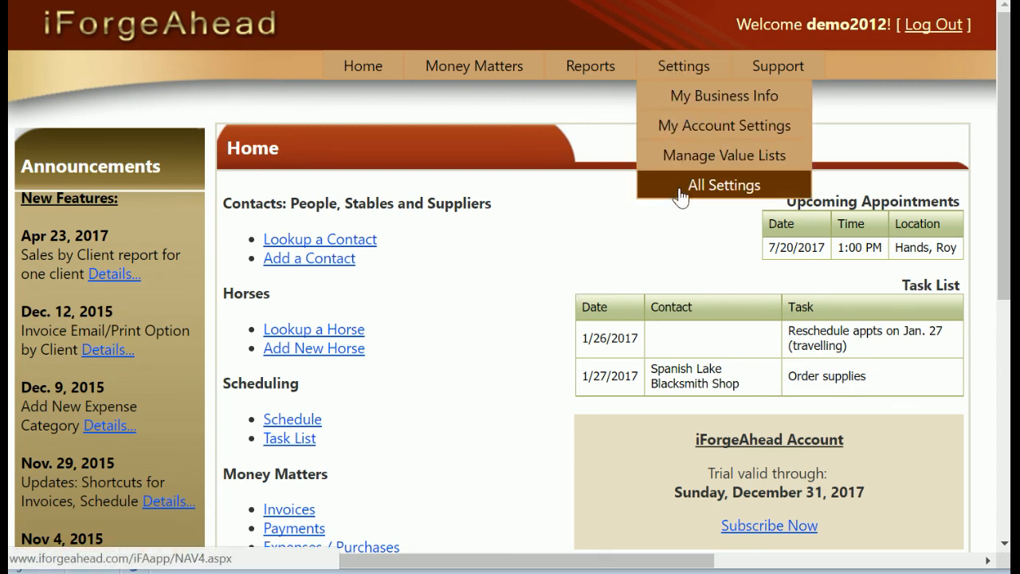
pyautogui.click(723, 185)
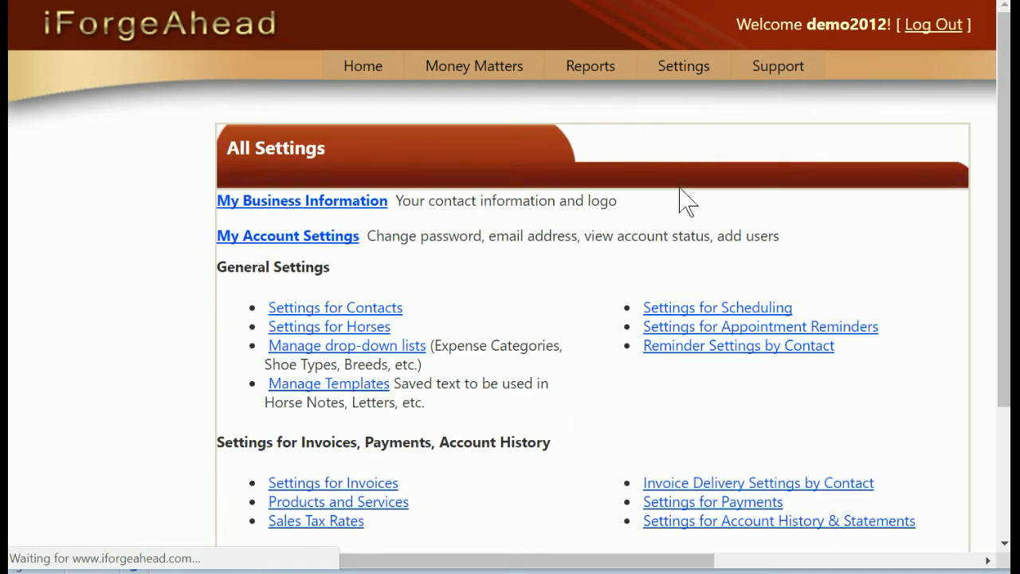
pyautogui.scroll(-3)
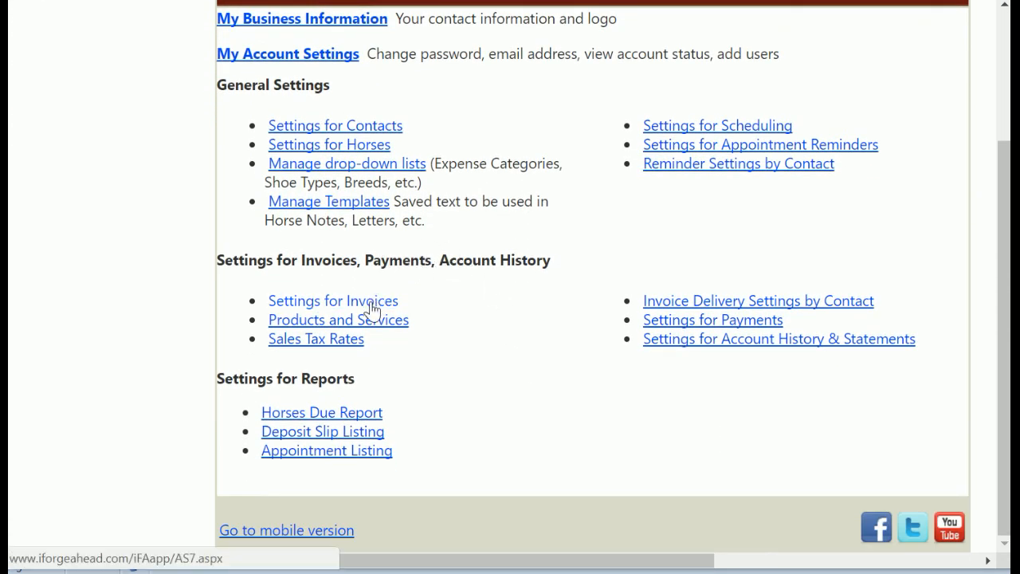
pyautogui.click(331, 300)
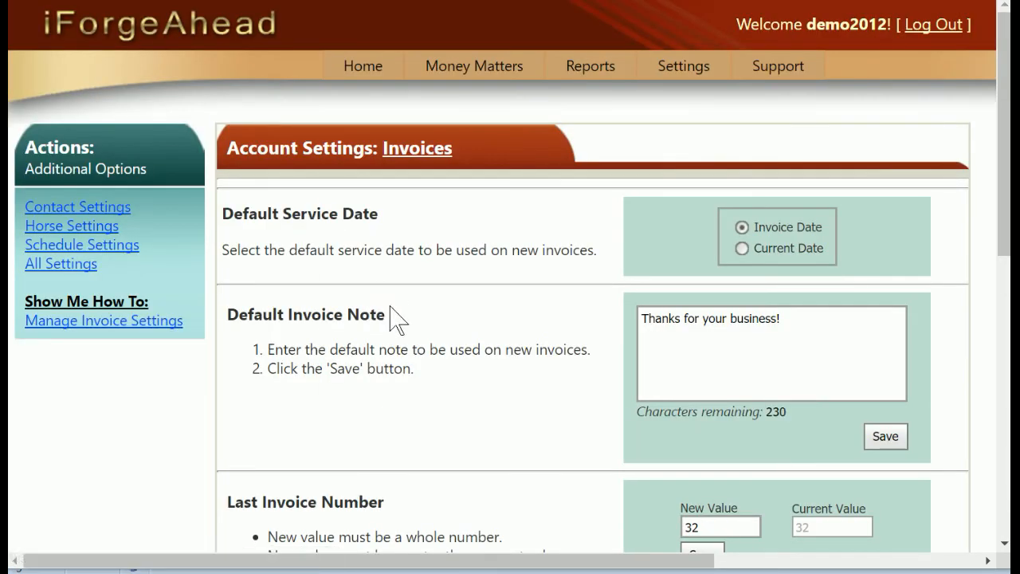
# Step: Scroll the Invoices settings down to the Emailing Invoices section with subject 'Invoice for Farrier Services'
pyautogui.scroll(-3)
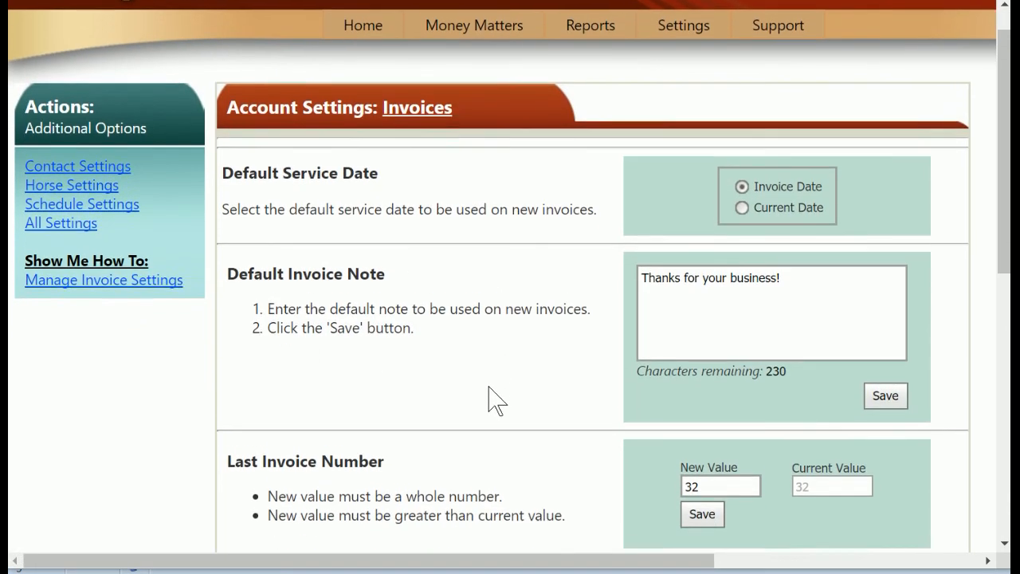
pyautogui.scroll(-3)
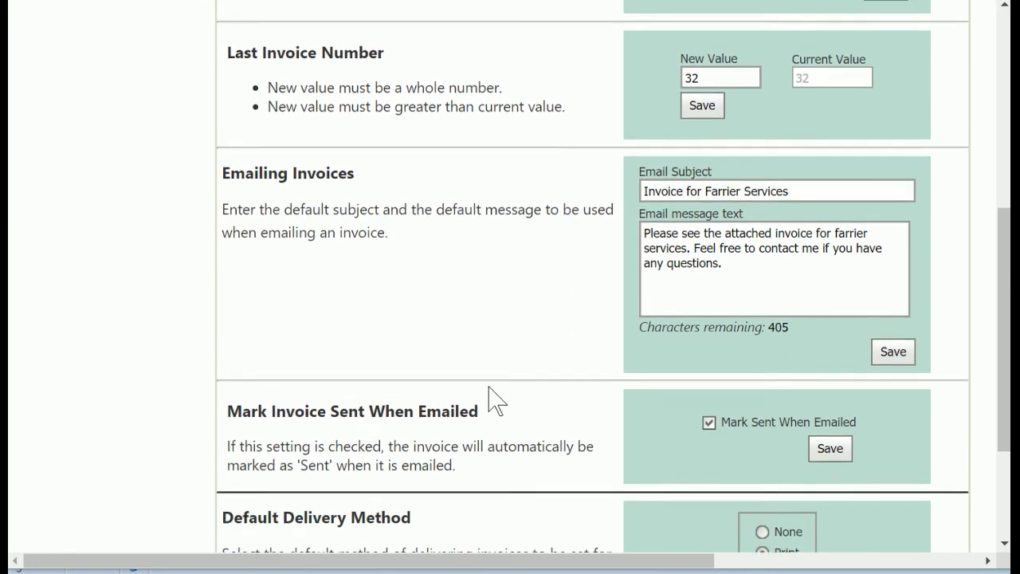
pyautogui.scroll(-3)
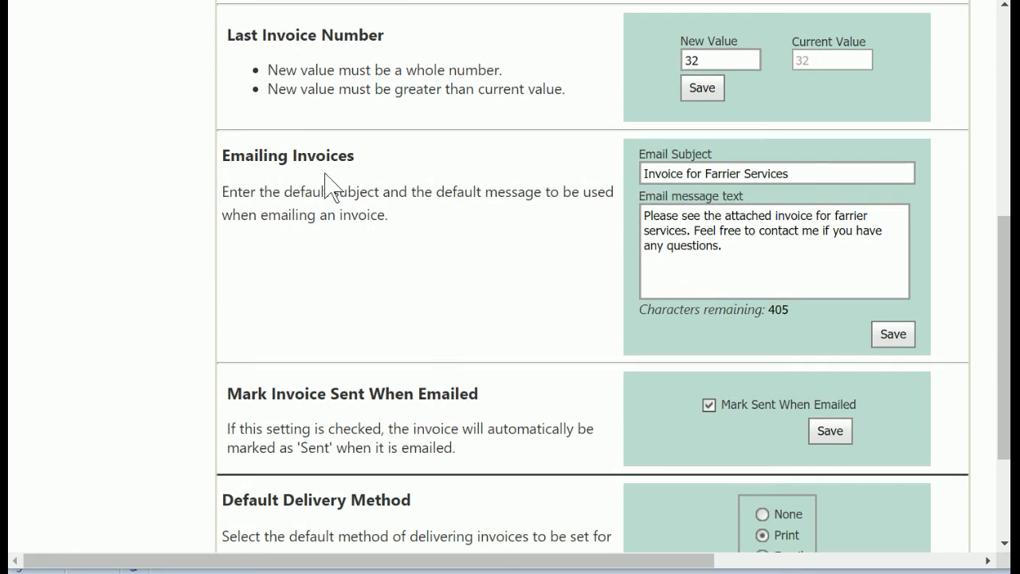
pyautogui.moveTo(466, 243)
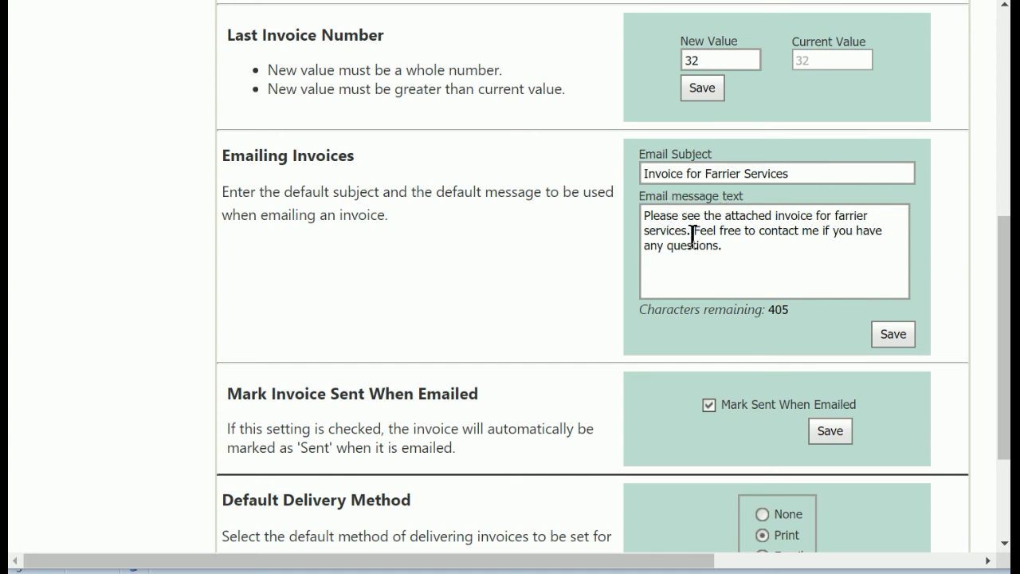
pyautogui.moveTo(746, 285)
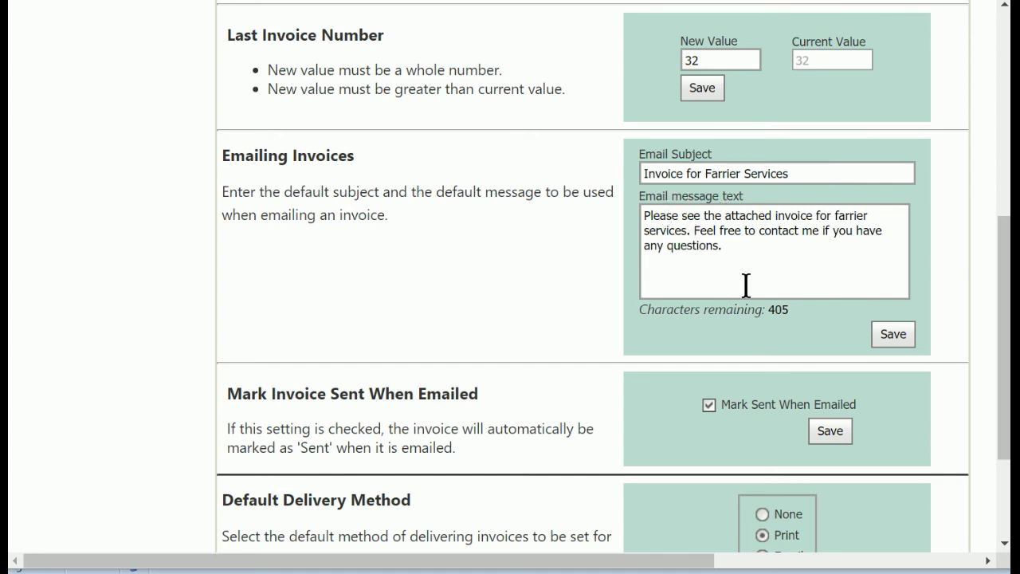
pyautogui.moveTo(685, 279)
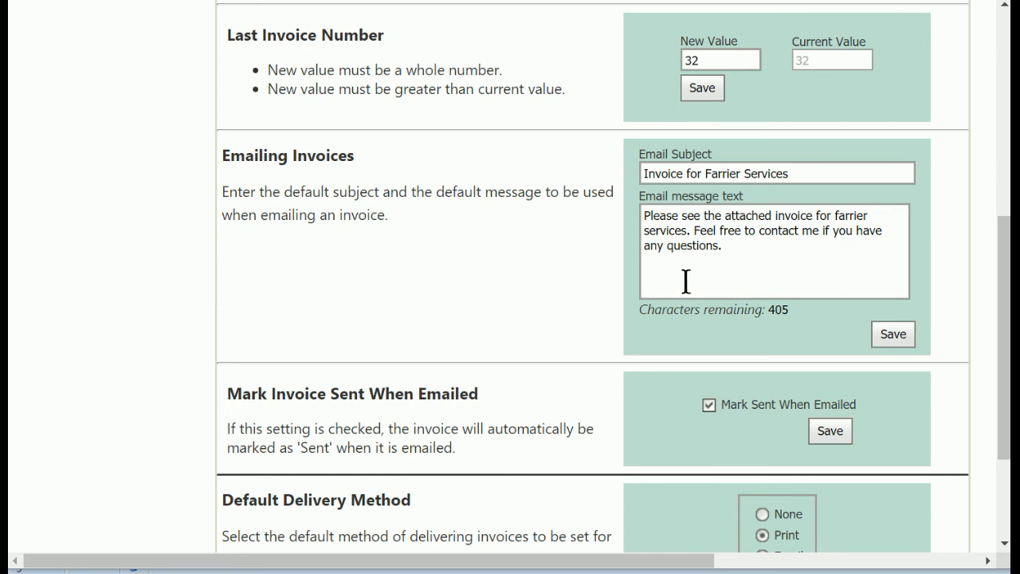
pyautogui.moveTo(691, 233)
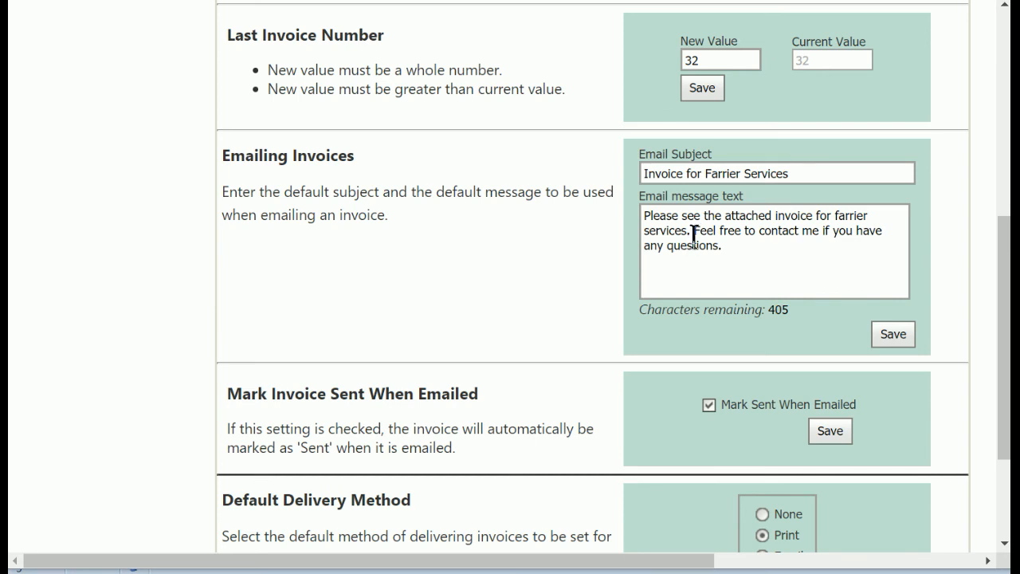
pyautogui.moveTo(507, 306)
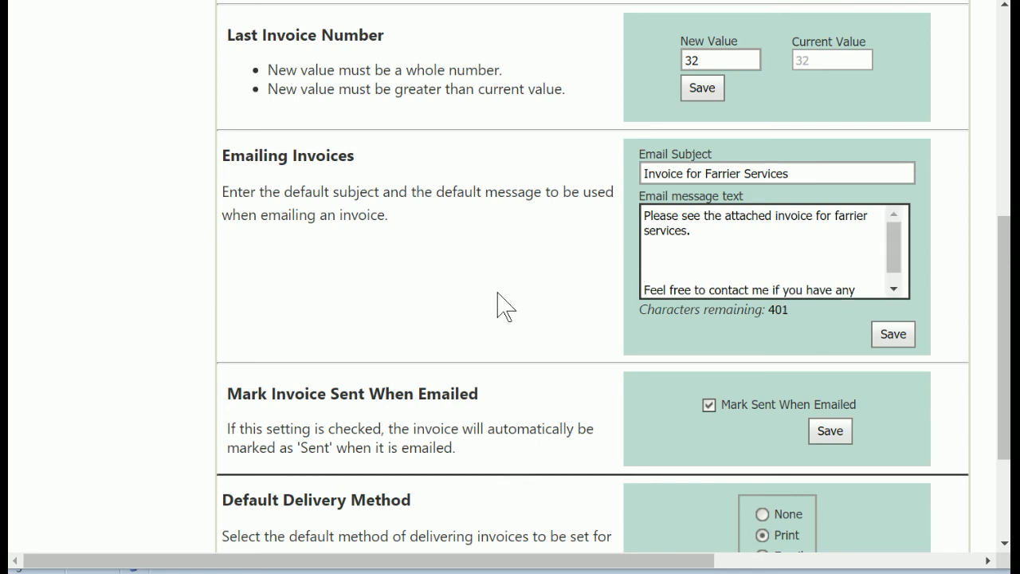
pyautogui.moveTo(497, 291)
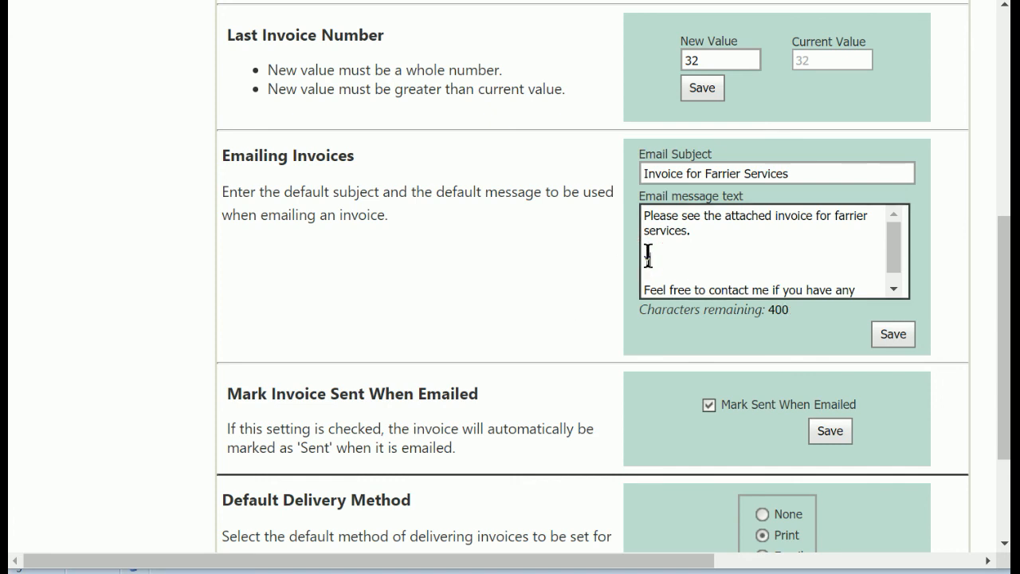
# Step: Add 'You ... link:' text, paste the PayPal pay-now link into the default email message and save it
pyautogui.write('You may pay now using this')
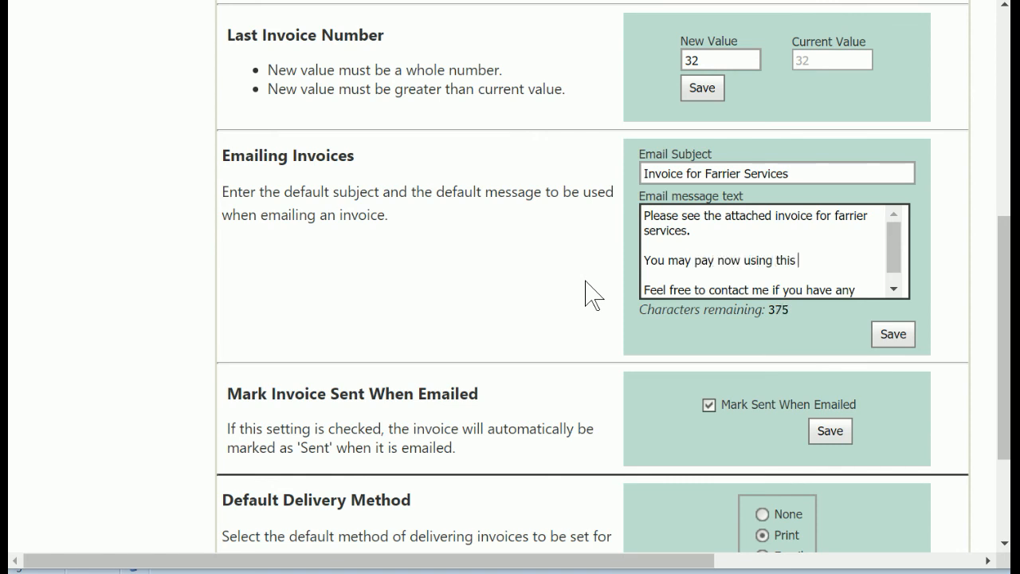
pyautogui.write('link:')
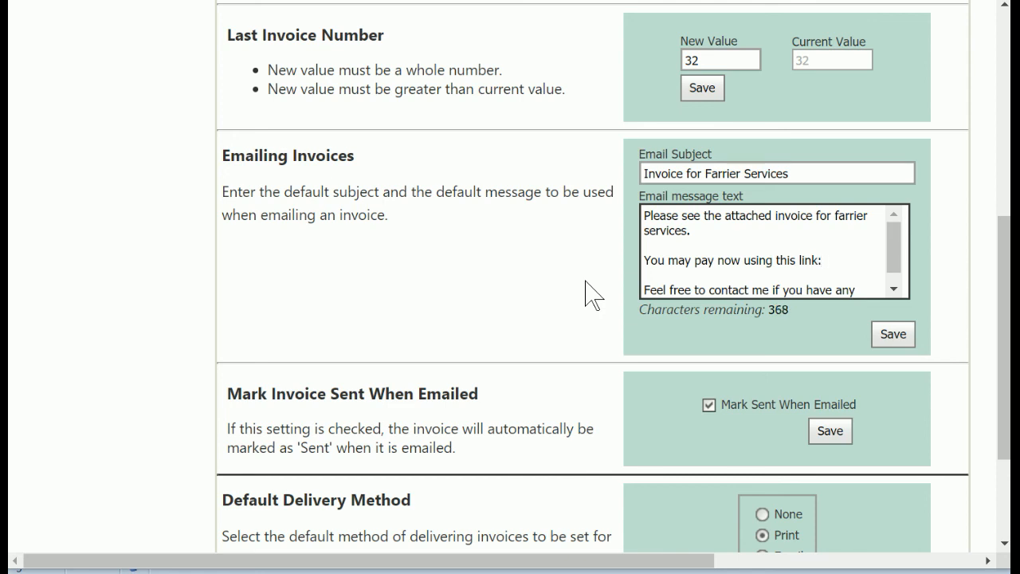
pyautogui.moveTo(829, 277)
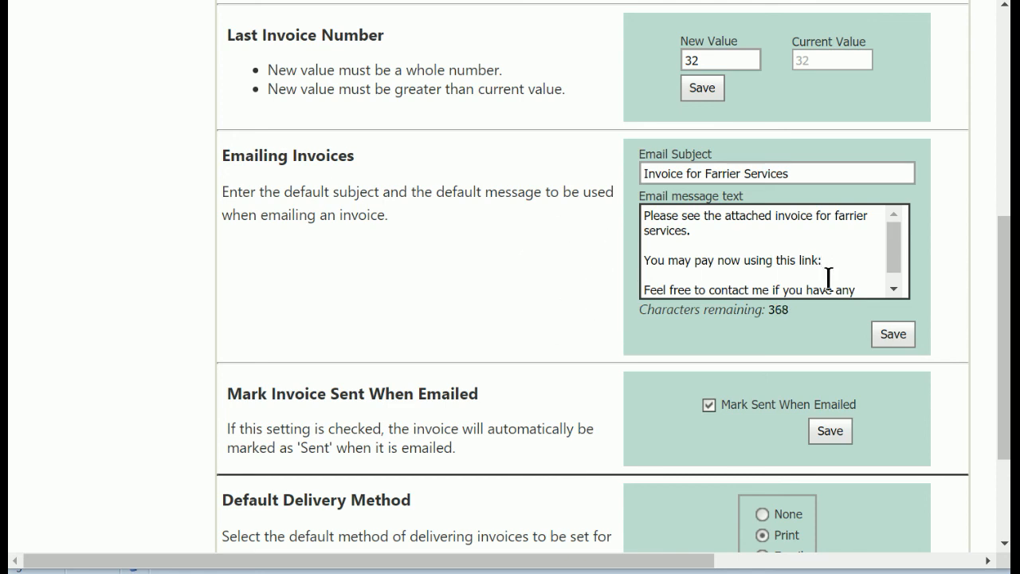
pyautogui.rightClick(828, 279)
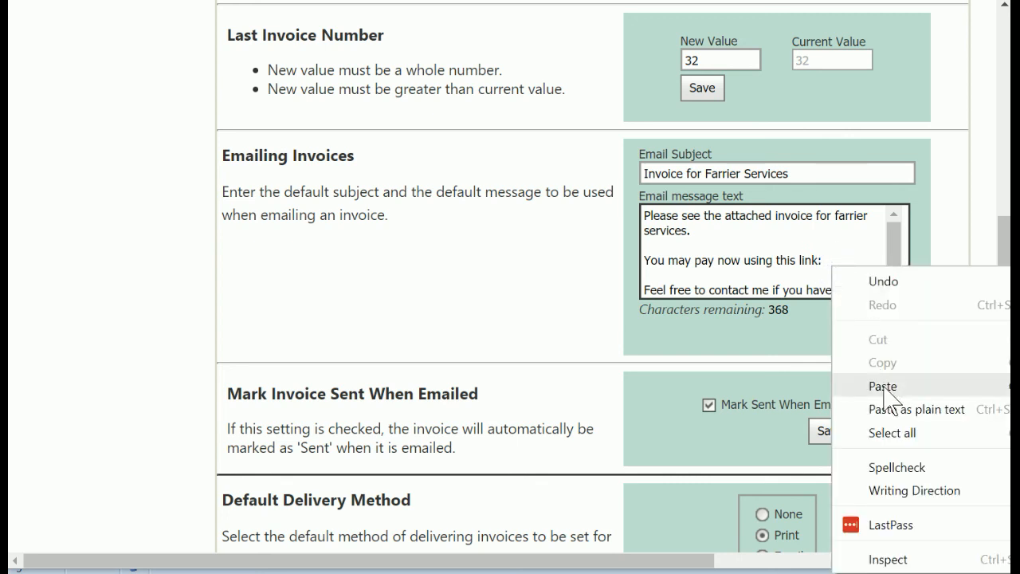
pyautogui.click(883, 386)
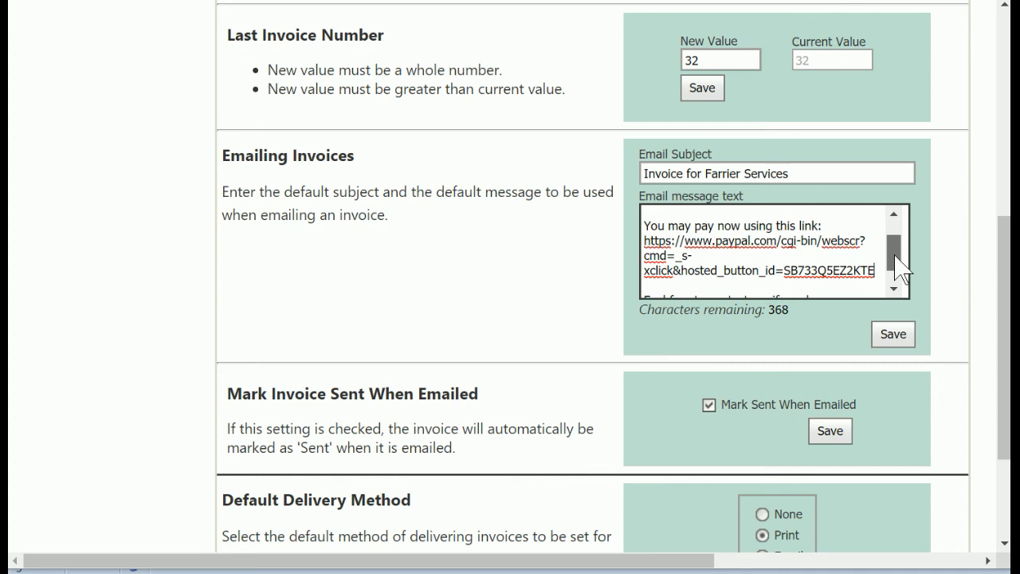
pyautogui.scroll(-3)
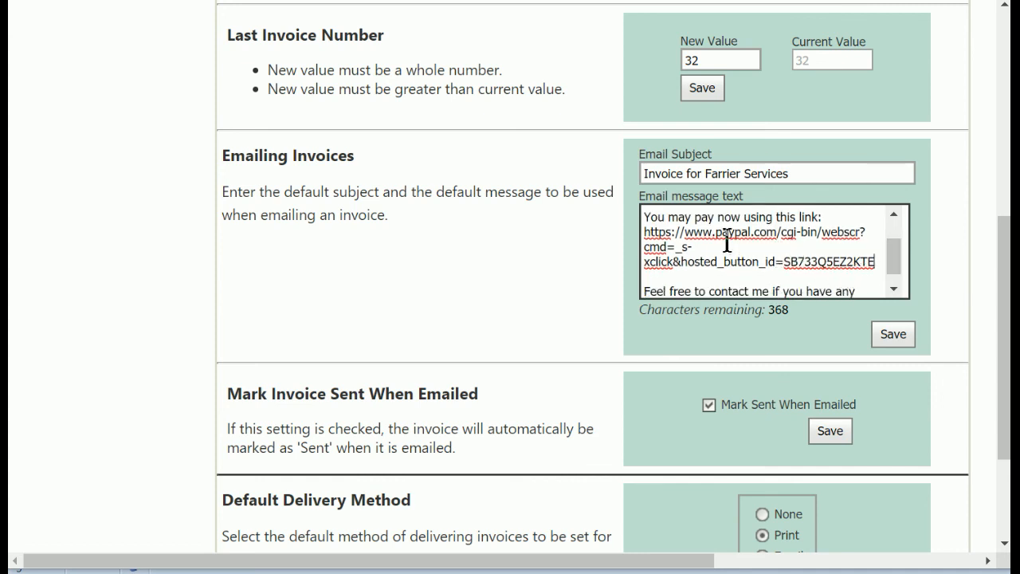
pyautogui.moveTo(737, 261)
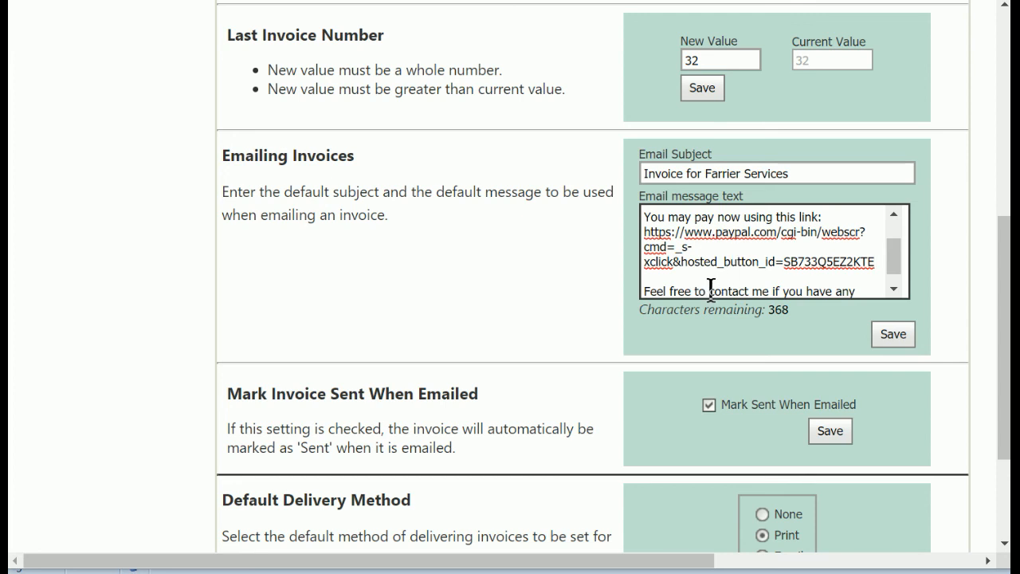
pyautogui.moveTo(695, 306)
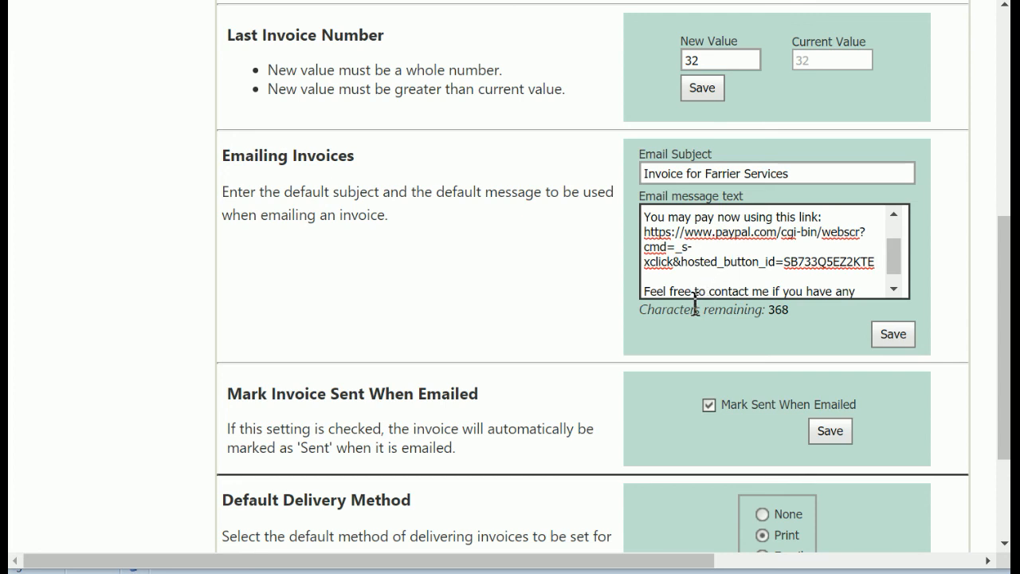
pyautogui.moveTo(790, 298)
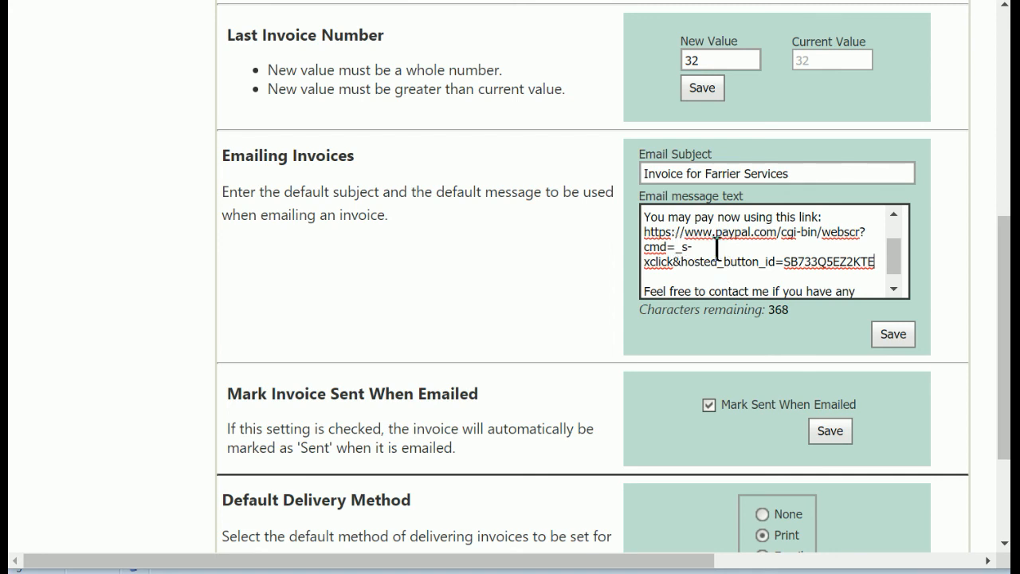
pyautogui.moveTo(870, 265)
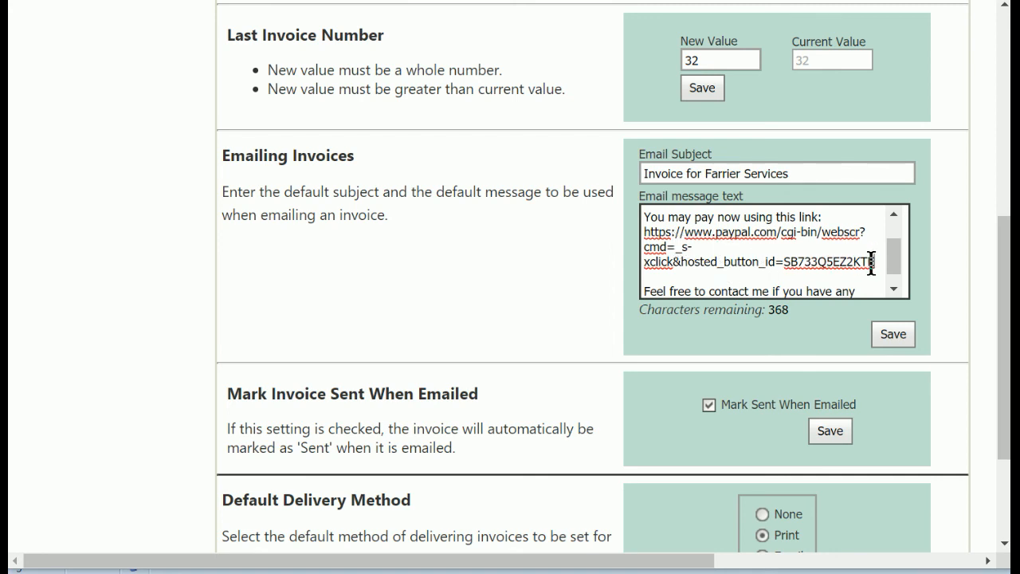
pyautogui.moveTo(709, 282)
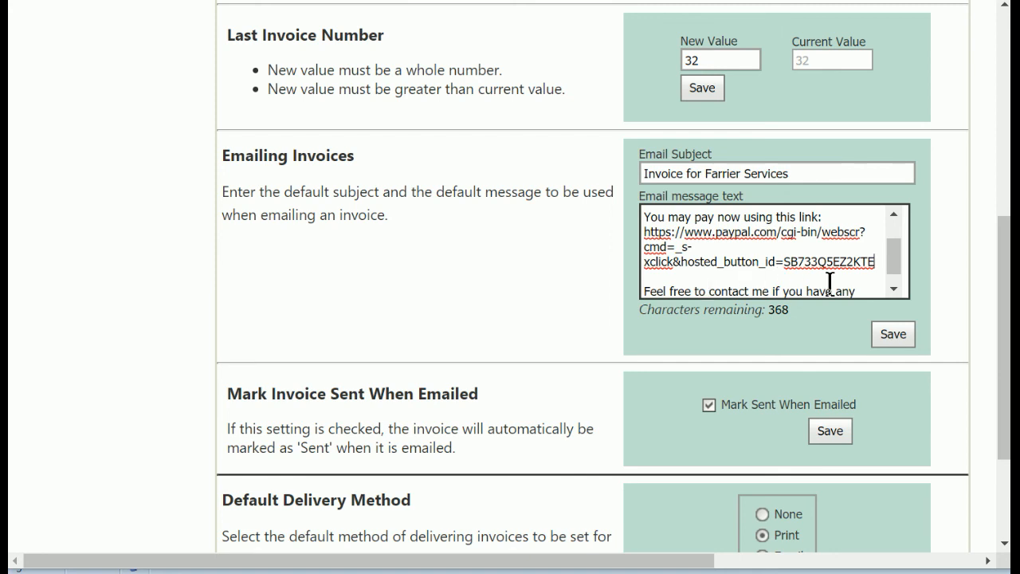
pyautogui.moveTo(789, 263)
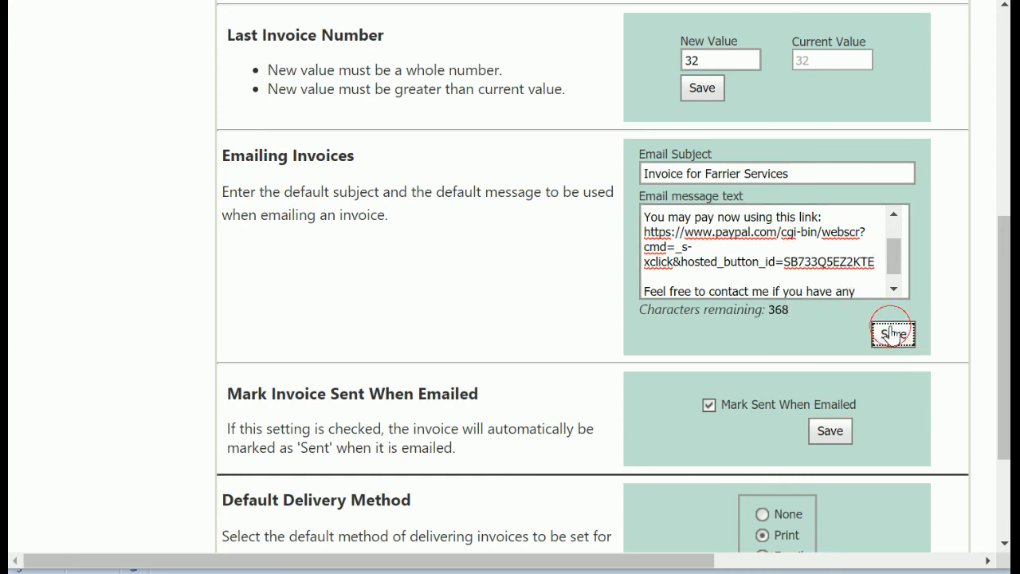
pyautogui.click(743, 334)
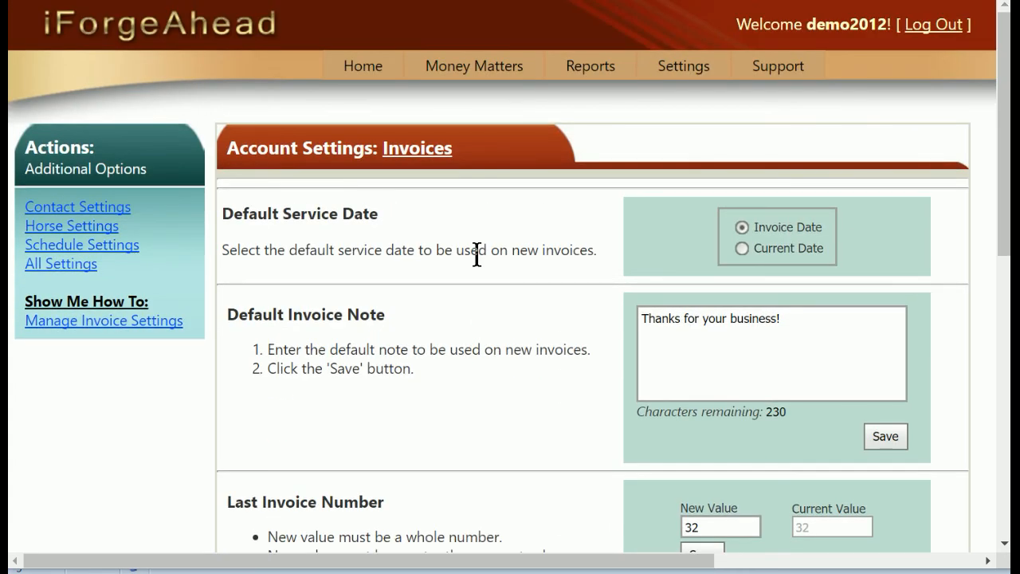
# Step: Go to Money Matters > Invoices and open invoice 30 for Breezy Acres
pyautogui.click(475, 65)
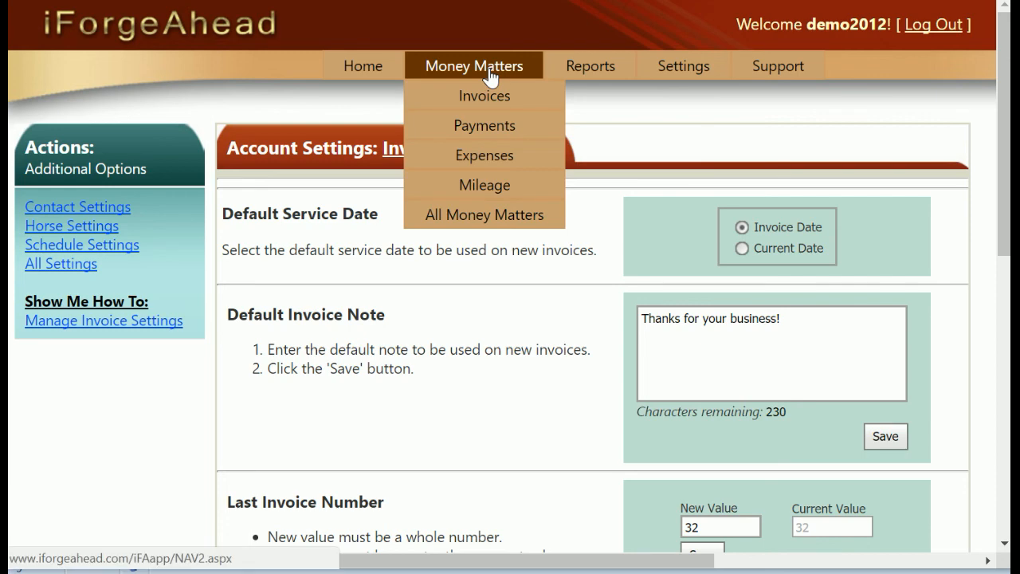
pyautogui.click(484, 96)
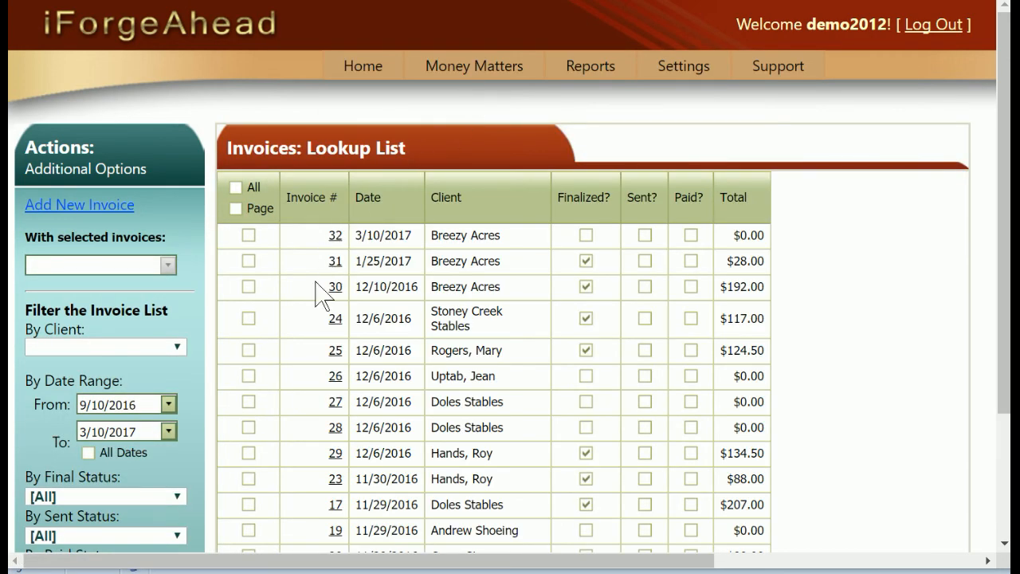
pyautogui.click(334, 287)
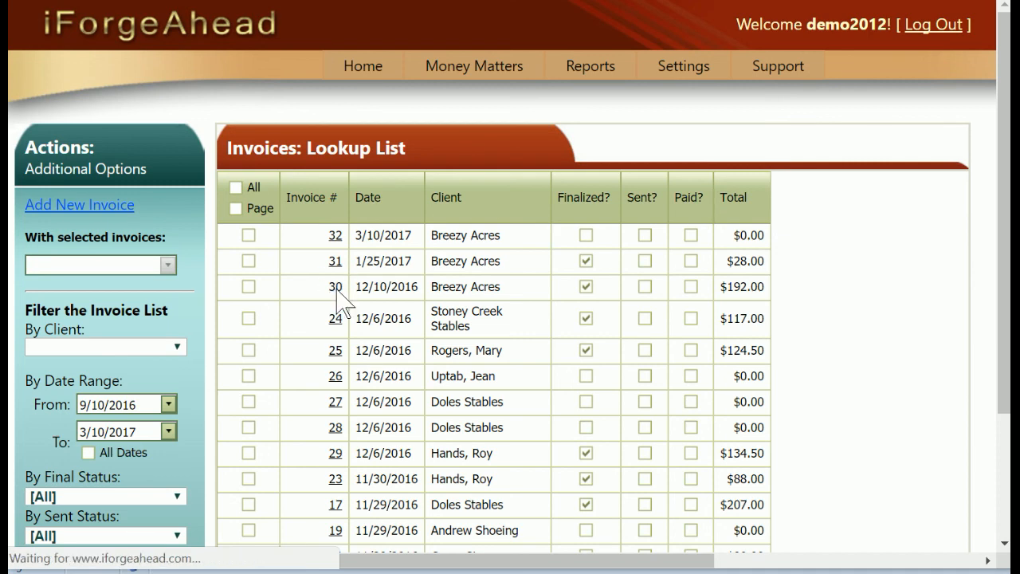
pyautogui.click(335, 286)
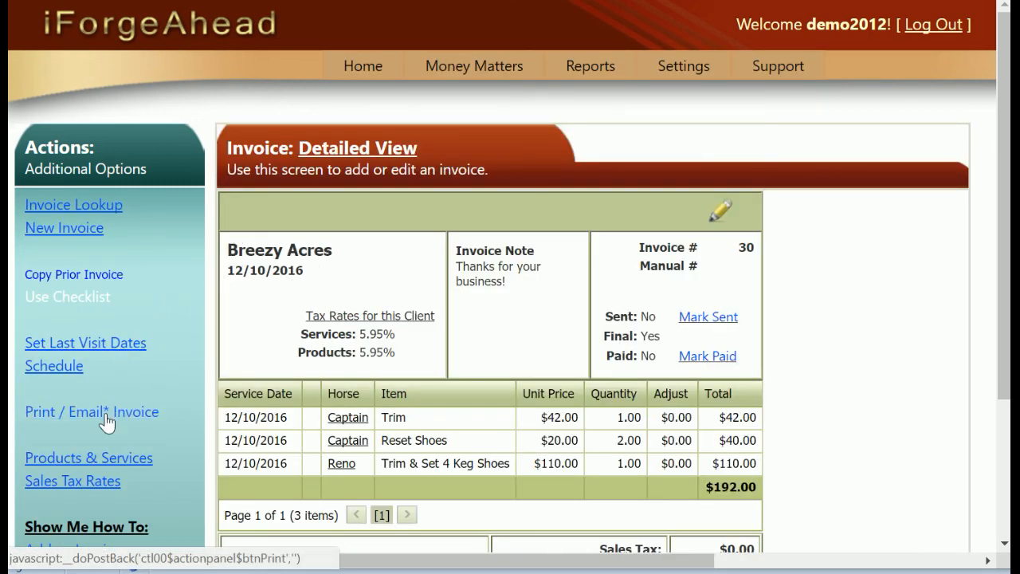
# Step: Show the printable invoice and choose 'Email this Invoice' to bring up its email form
pyautogui.click(91, 411)
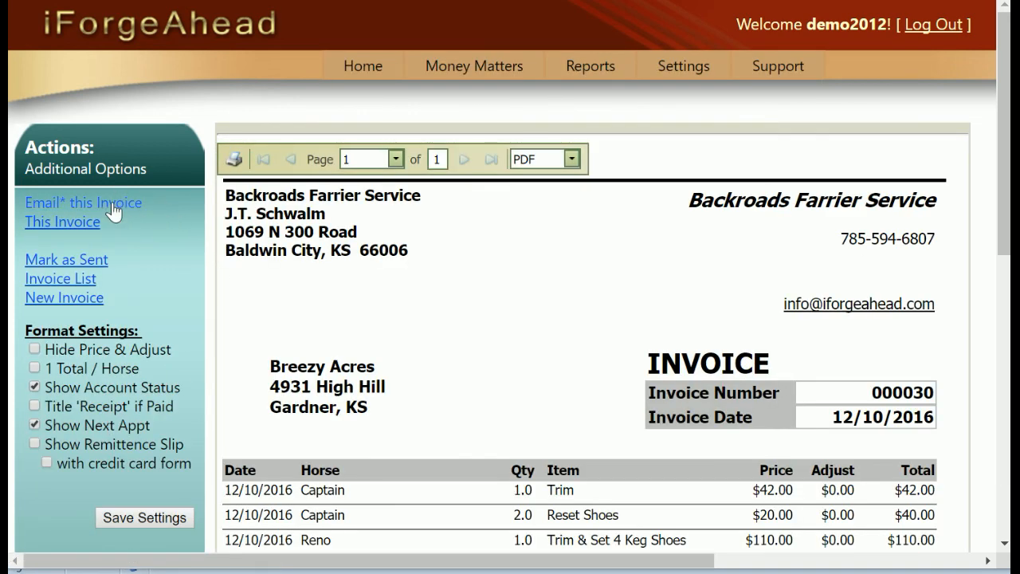
pyautogui.click(82, 202)
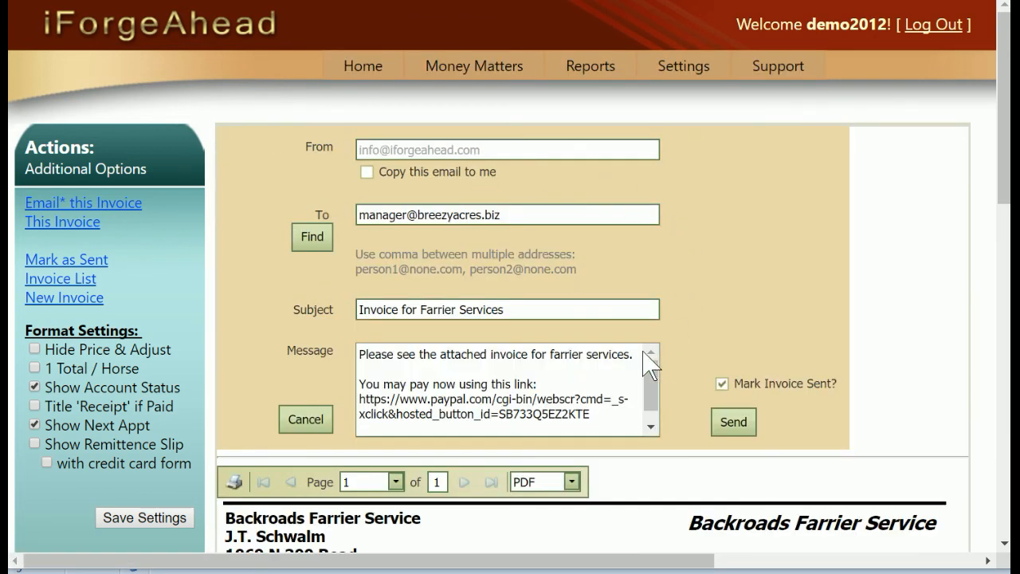
pyautogui.moveTo(438, 411)
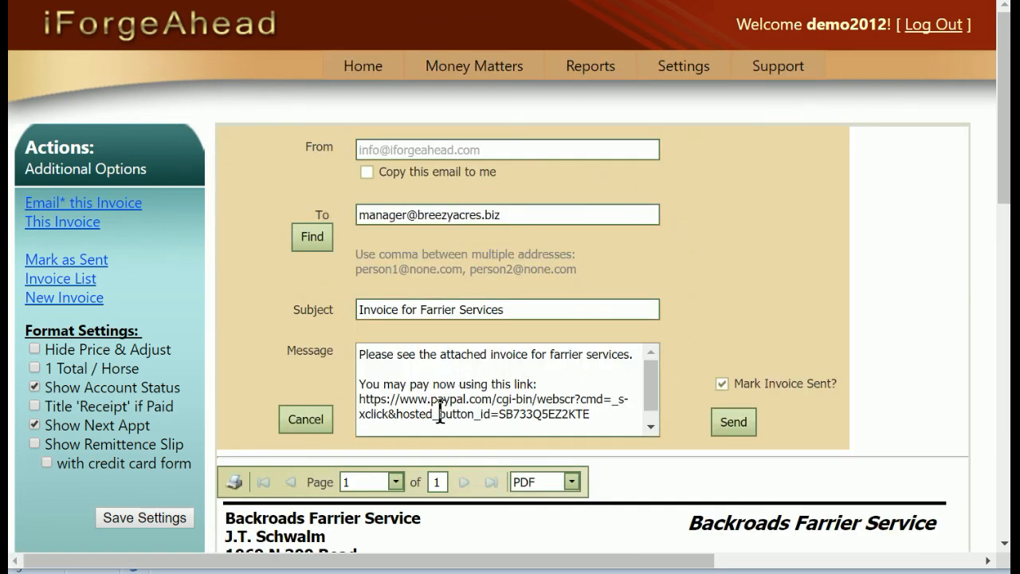
pyautogui.scroll(-3)
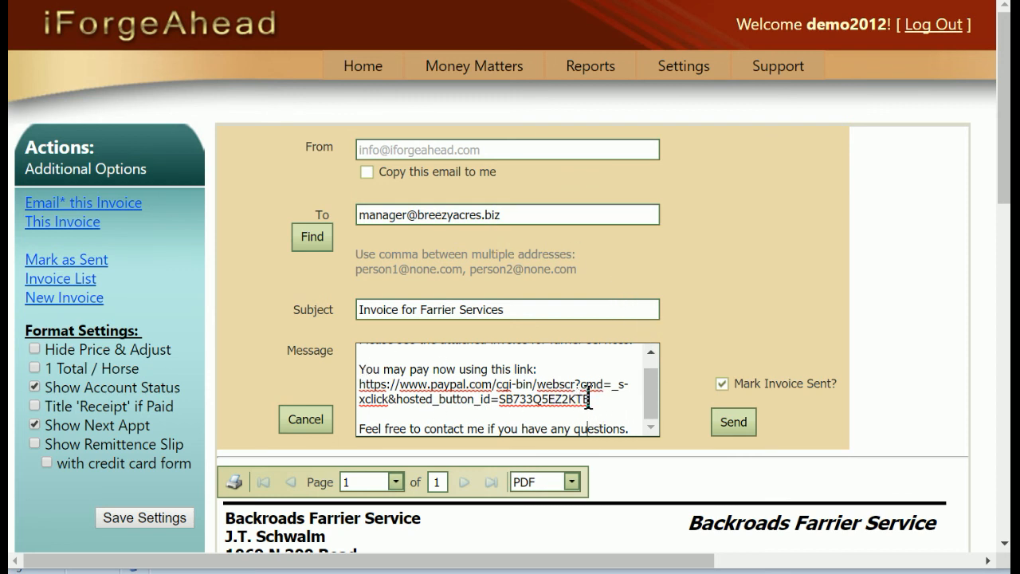
pyautogui.moveTo(623, 411)
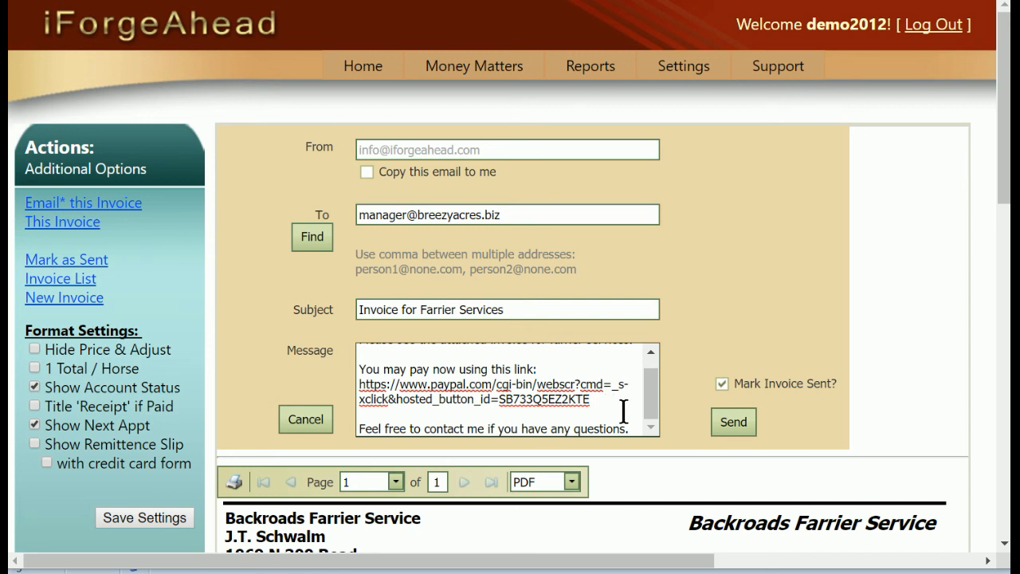
pyautogui.moveTo(685, 411)
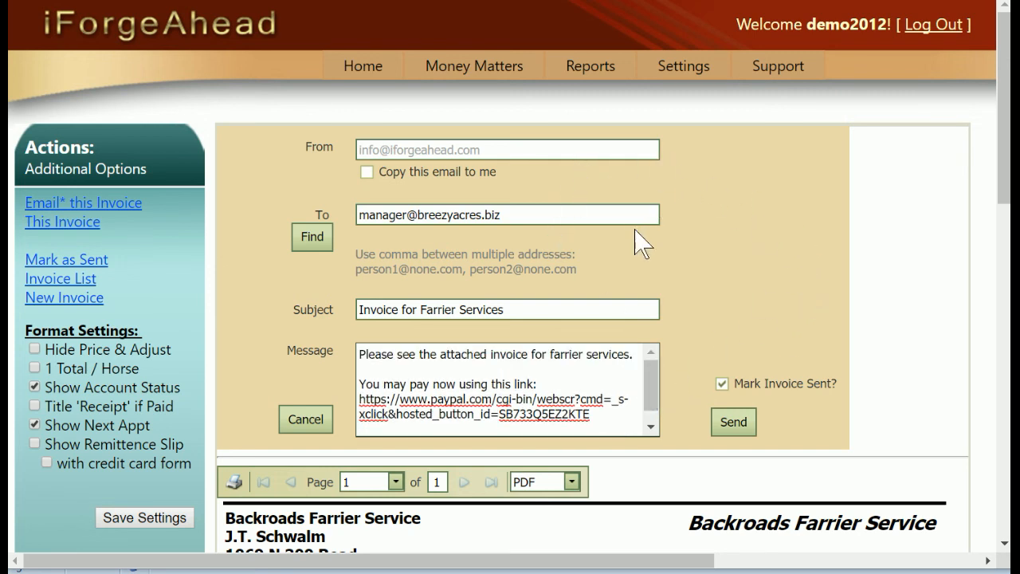
pyautogui.moveTo(714, 254)
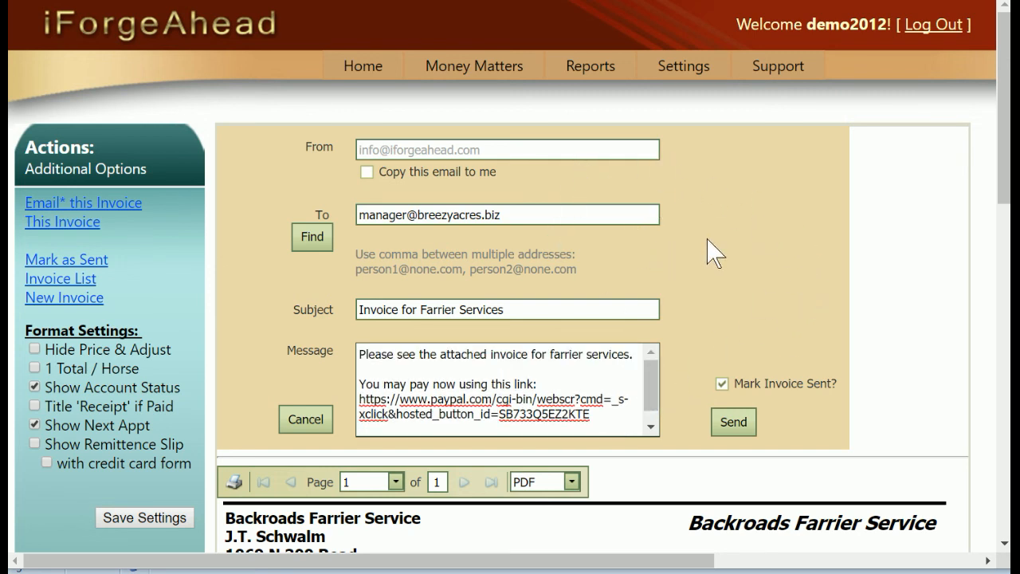
# Step: Delete the recipient address from the To field, leaving it empty
pyautogui.doubleClick(446, 213)
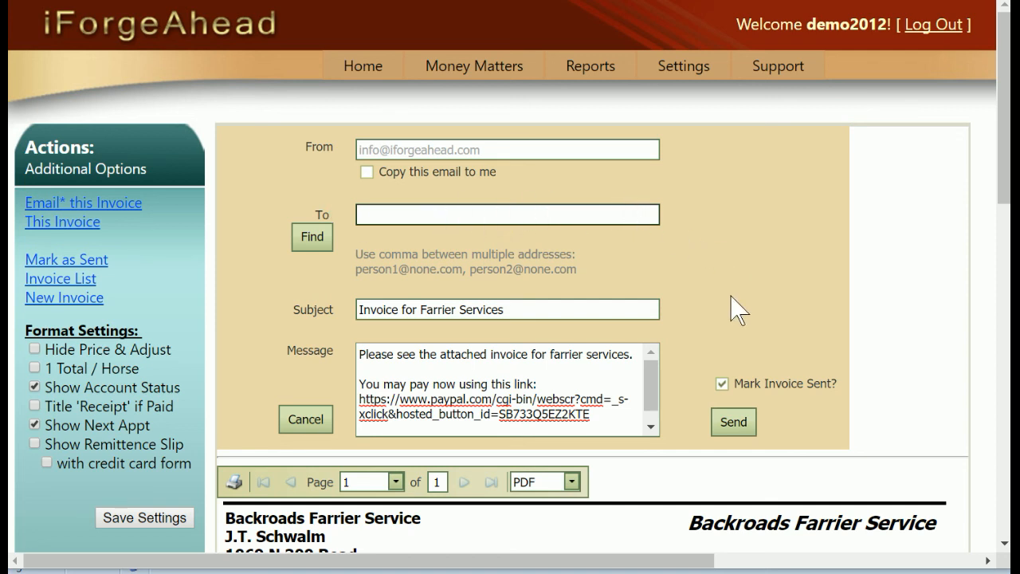
pyautogui.click(506, 214)
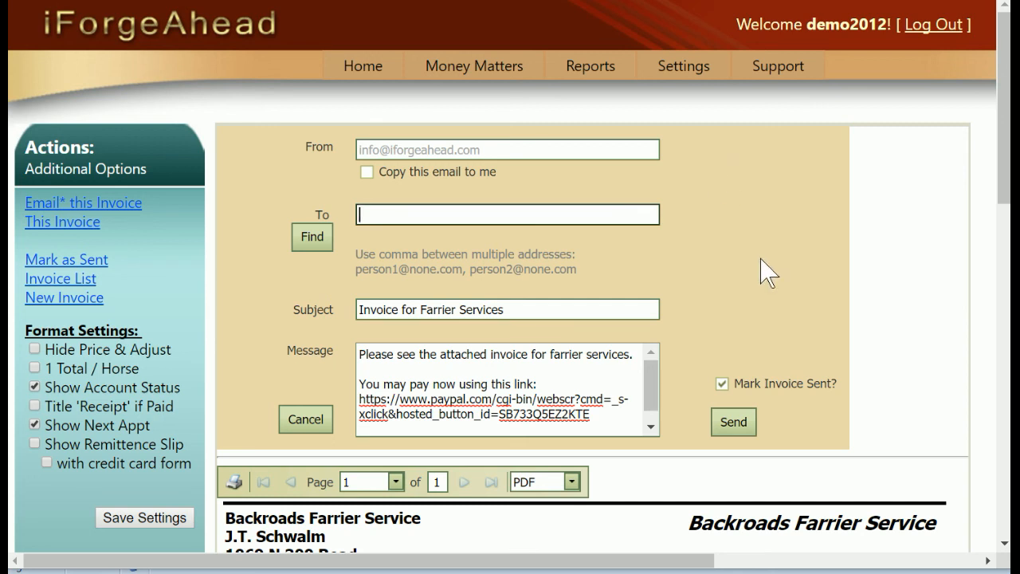
pyautogui.moveTo(725, 306)
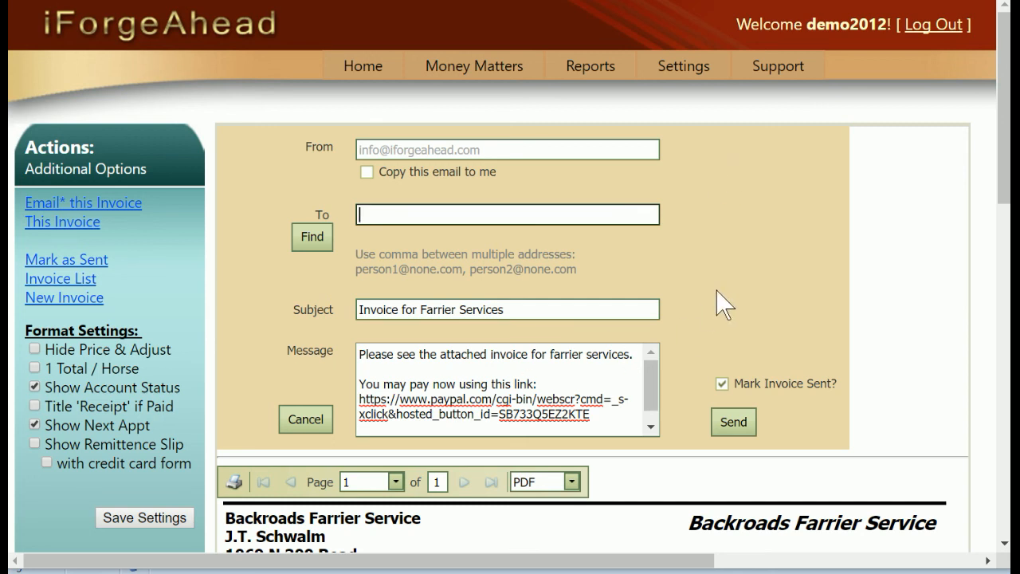
pyautogui.moveTo(727, 301)
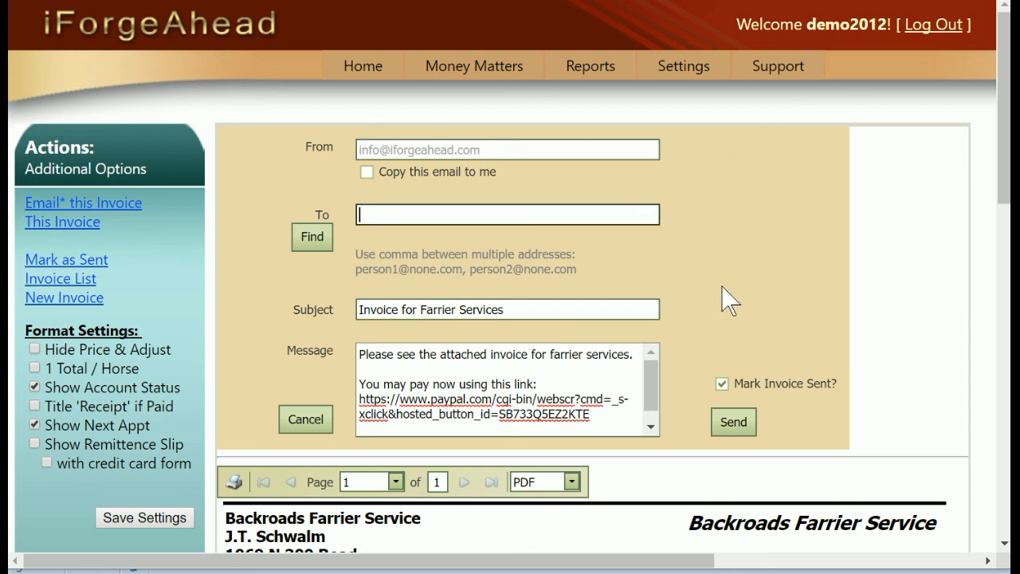